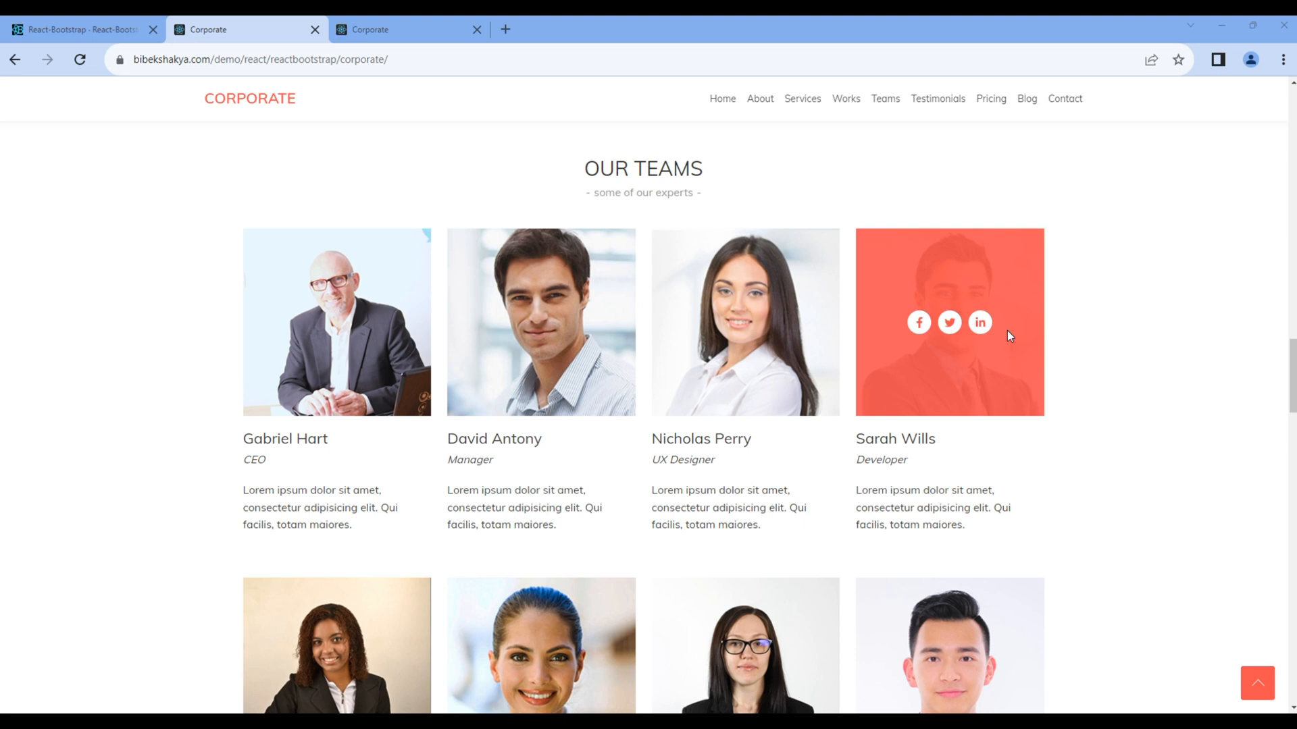
mouse_move(980, 322)
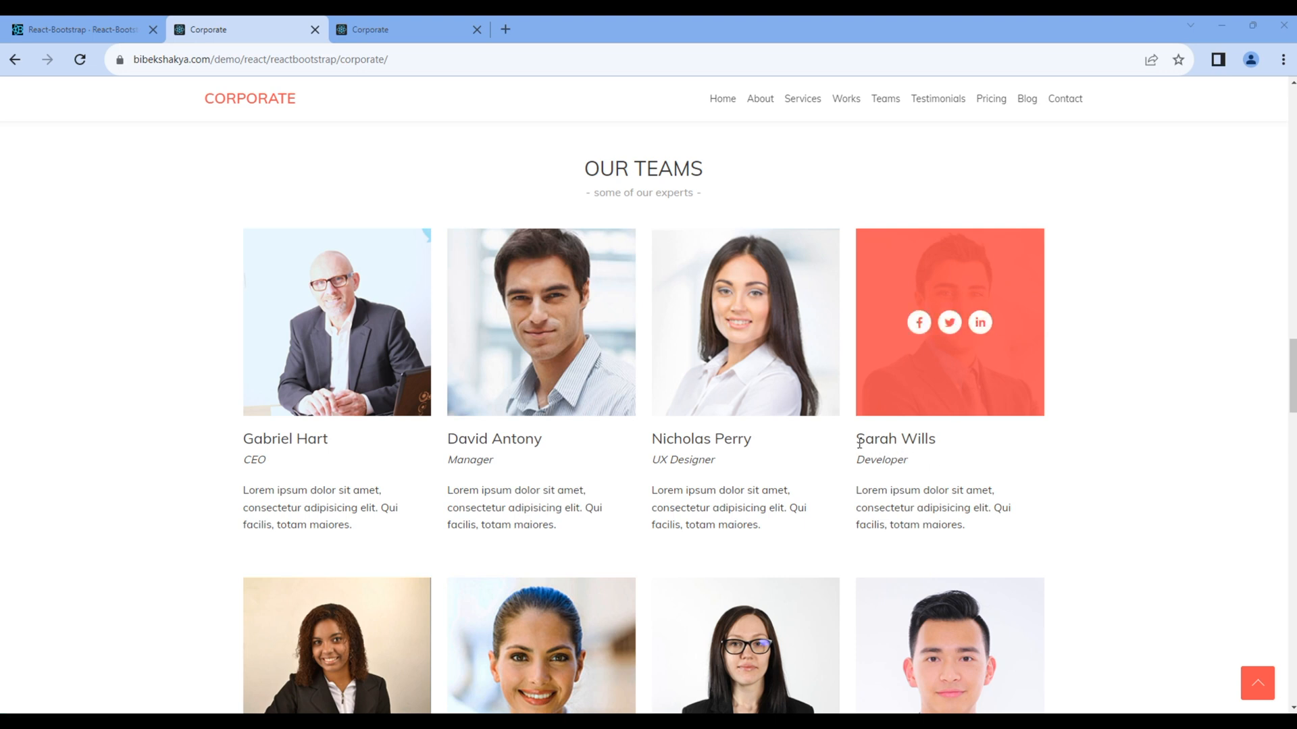
Step: Inspect the Developer designation text on a team card in the Corporate demo
double_click(869, 459)
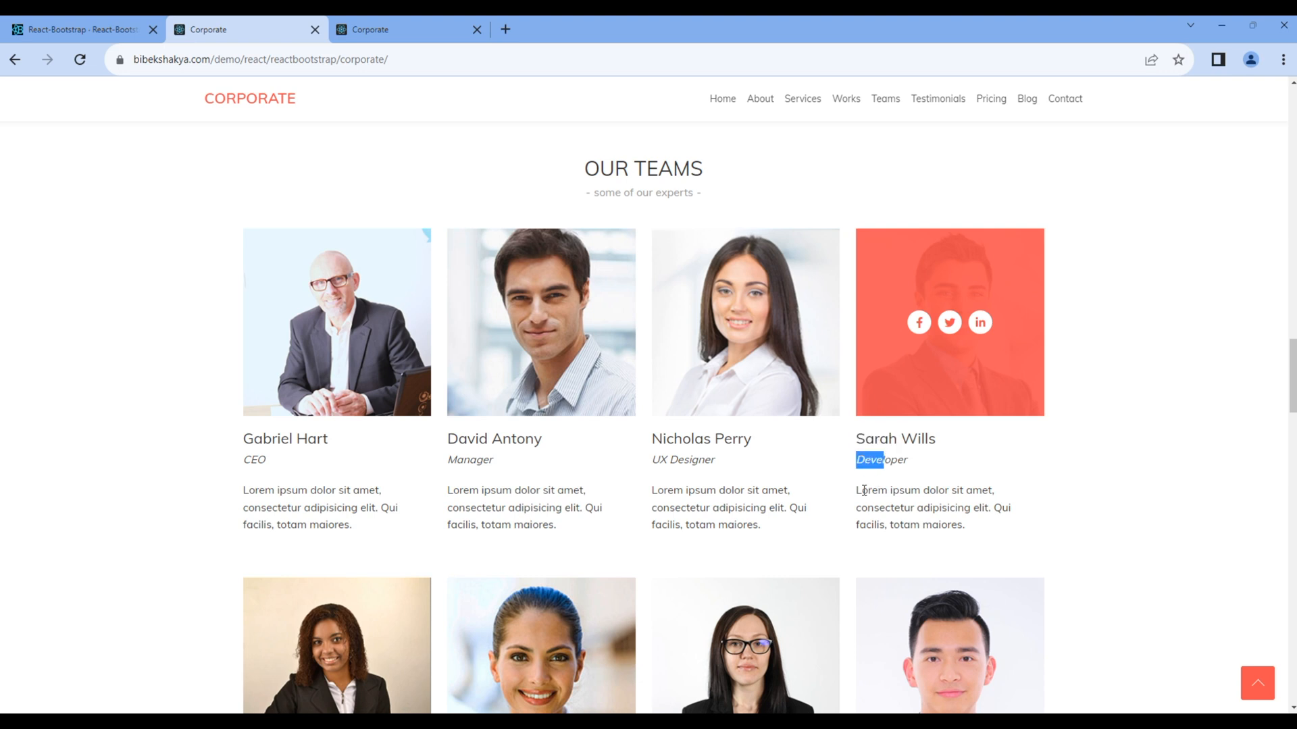
mouse_move(1079, 513)
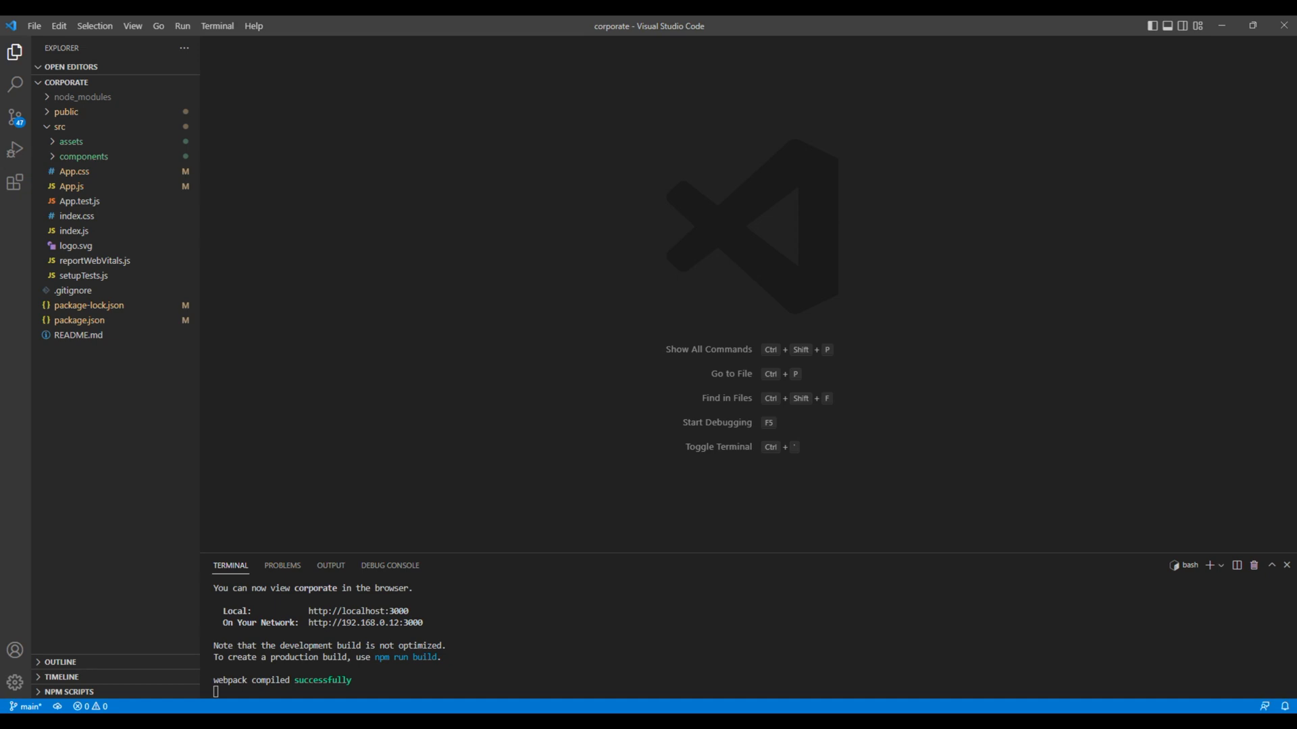
Step: Create a new teams.js file inside the components folder
left_click(84, 157)
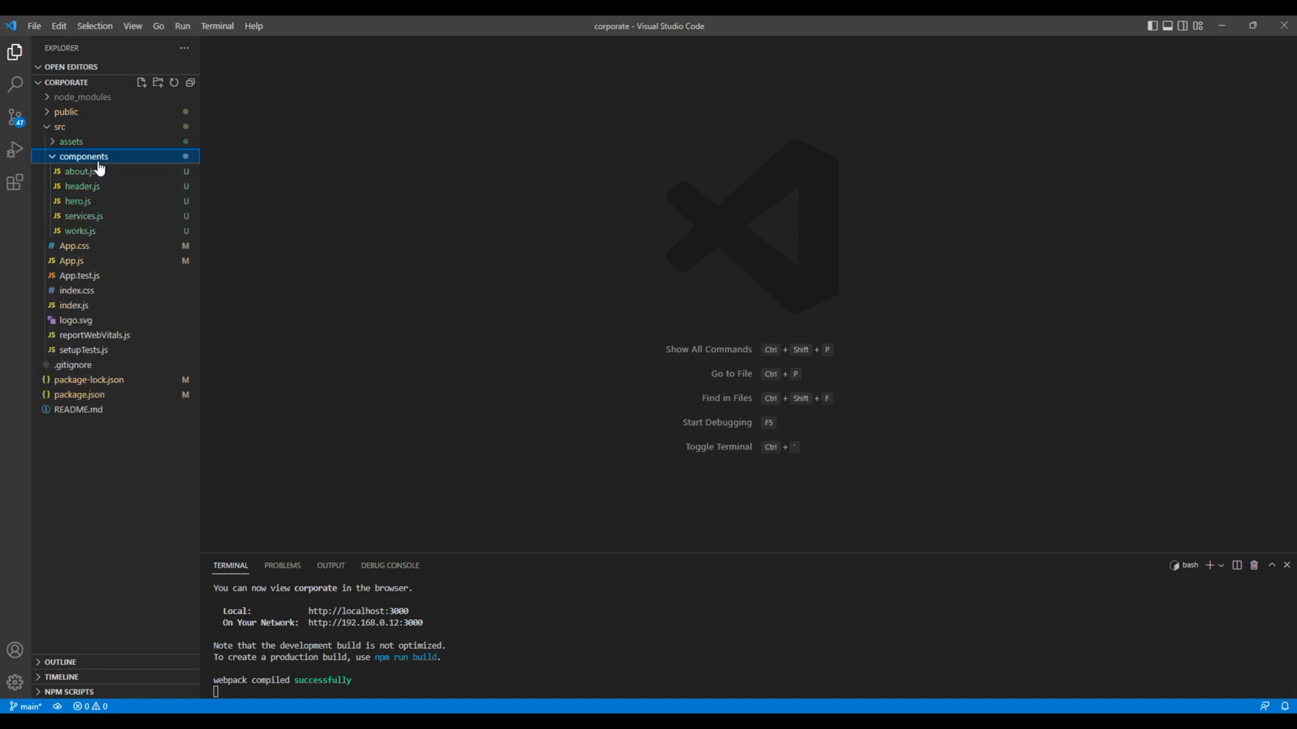
right_click(84, 156)
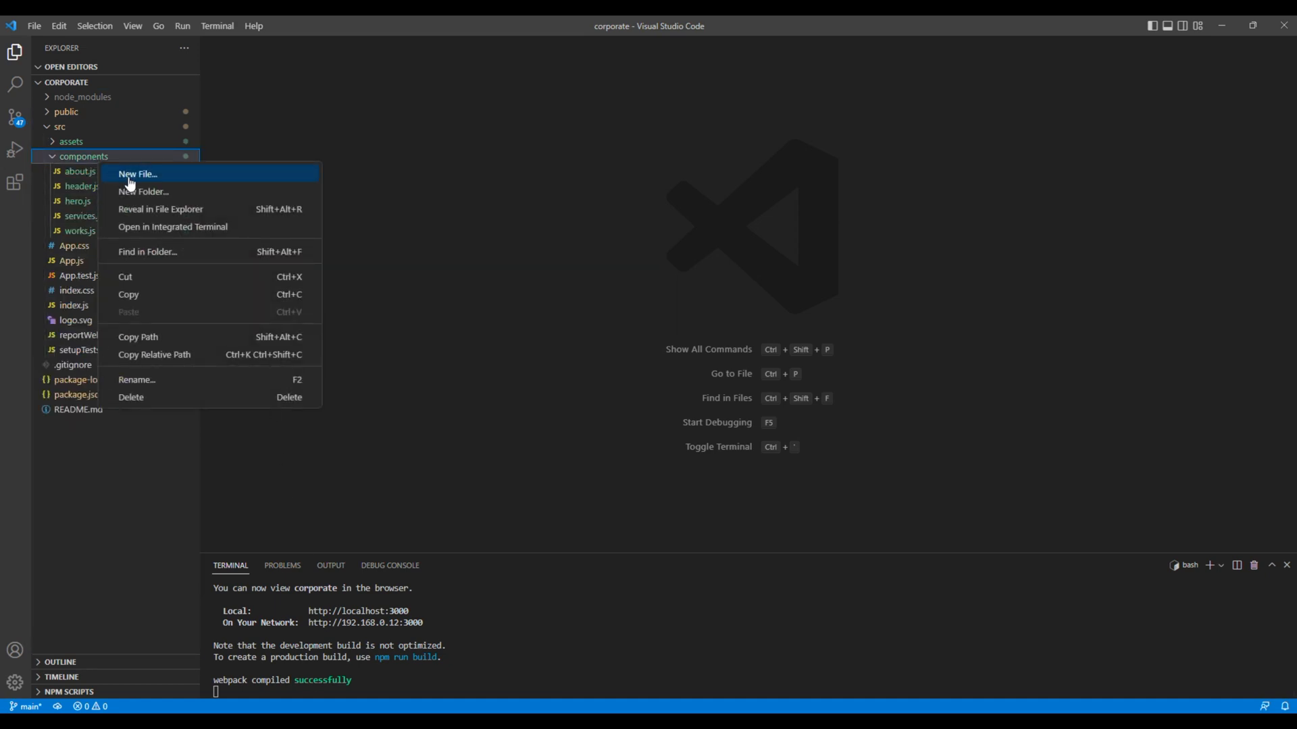
left_click(137, 175)
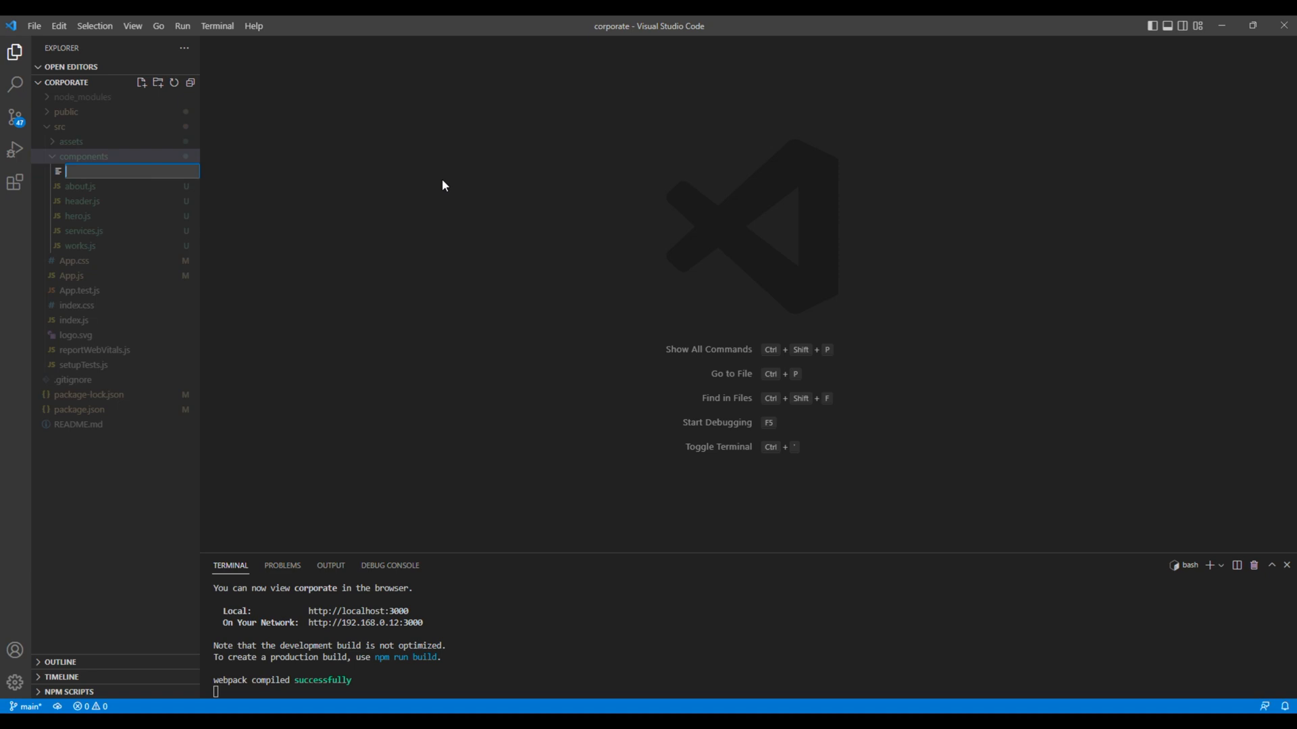
type("teams.")
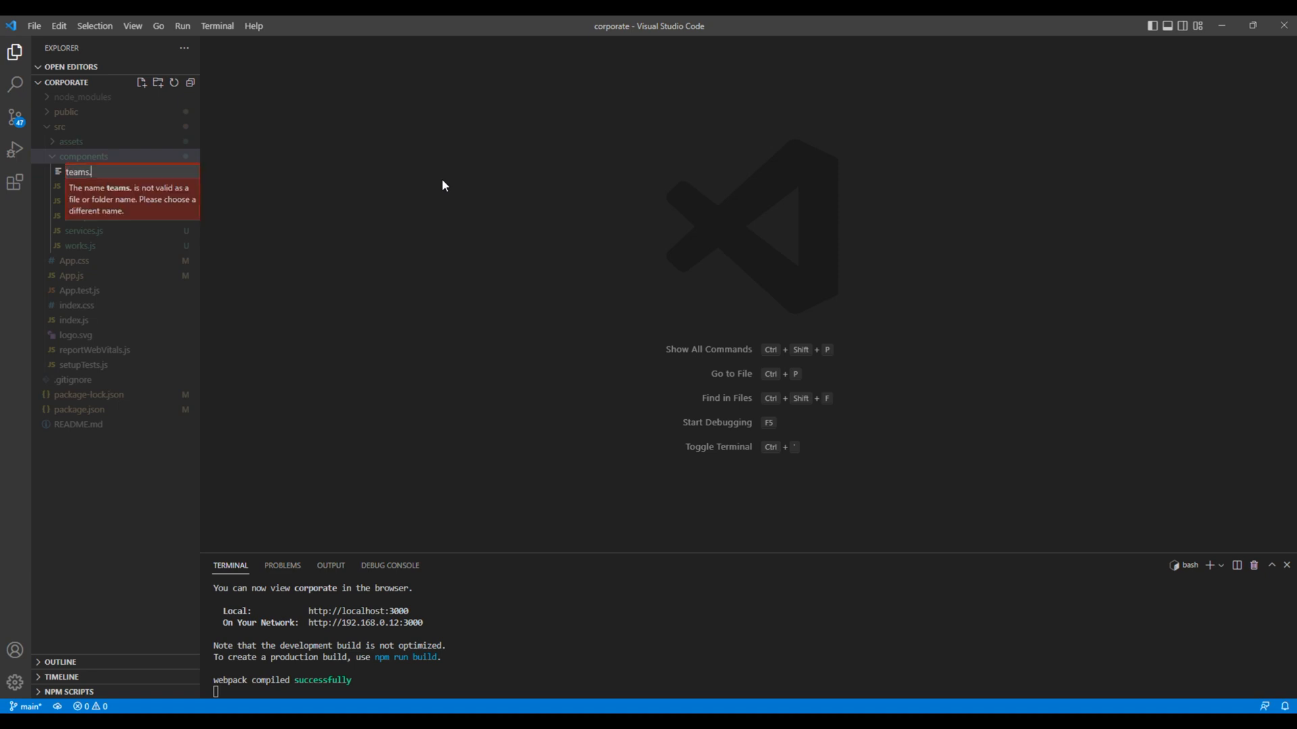
key("Enter")
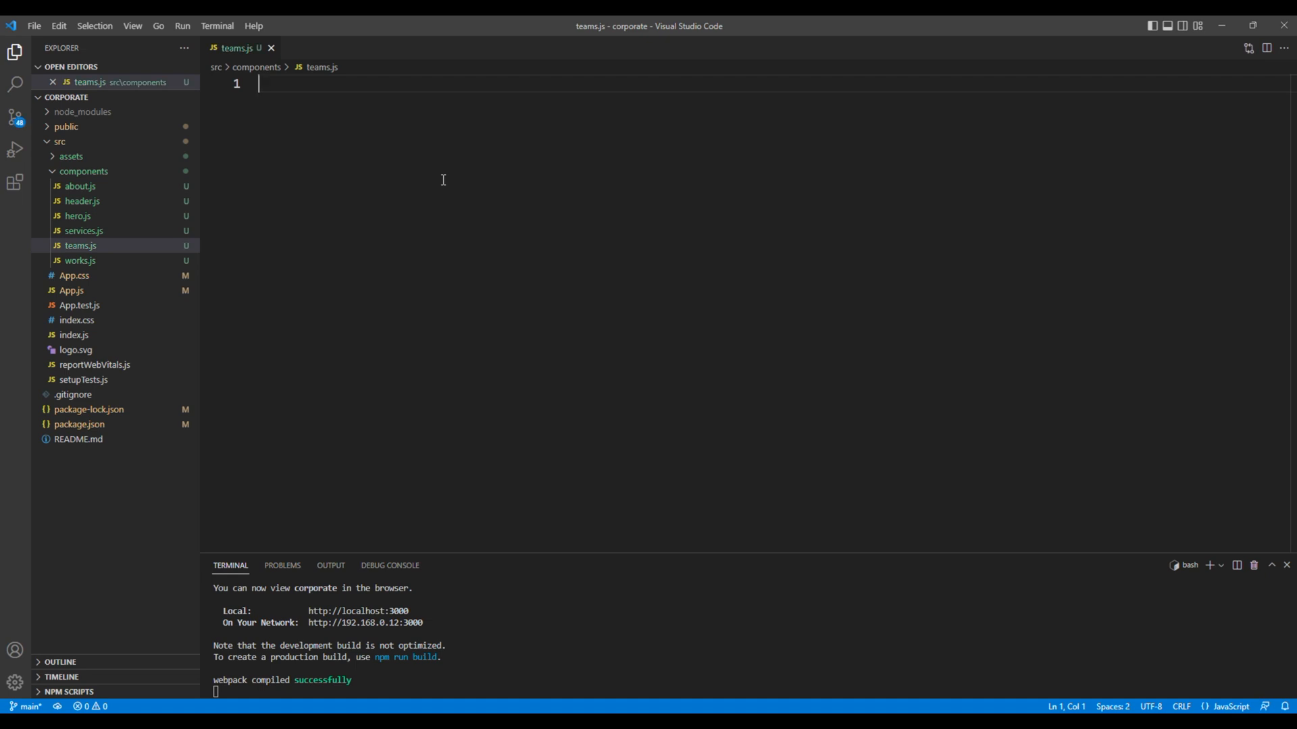
Step: Write export default function AppTeams() returning a placeholder <div>Teams</div>
type("export default function")
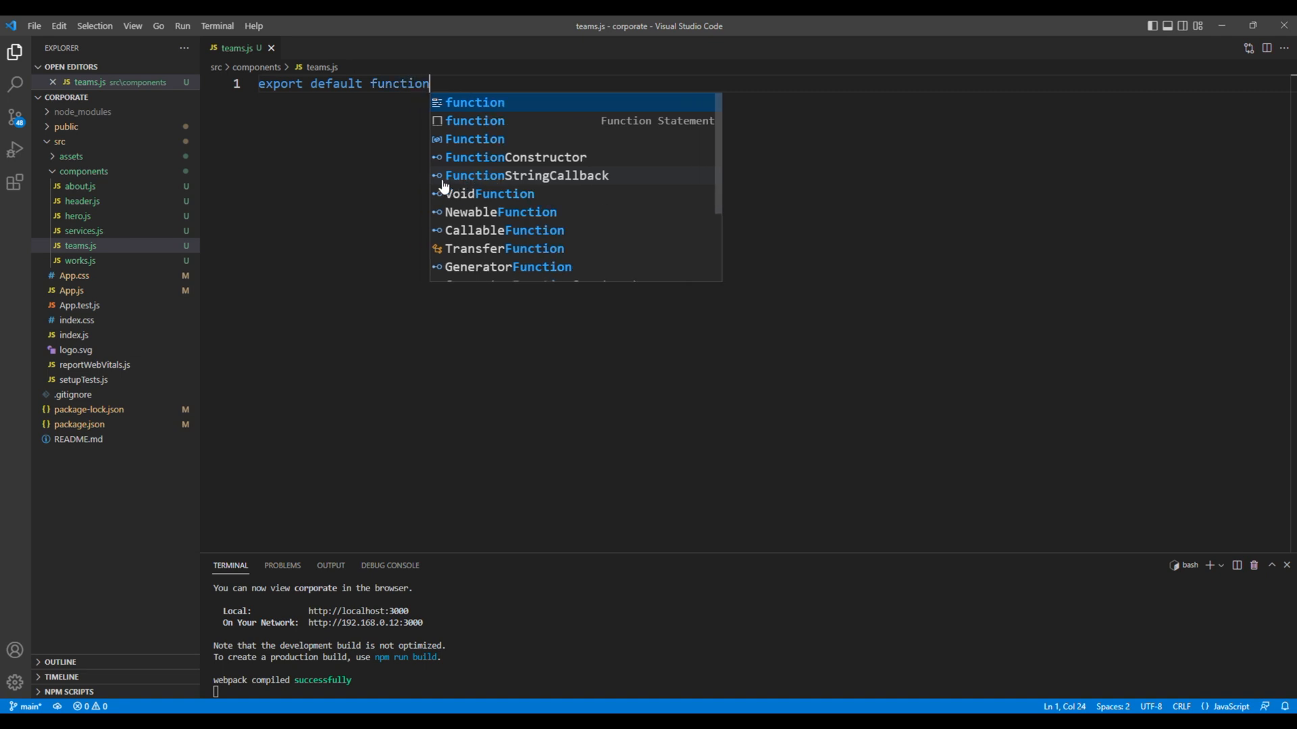
type("AppT")
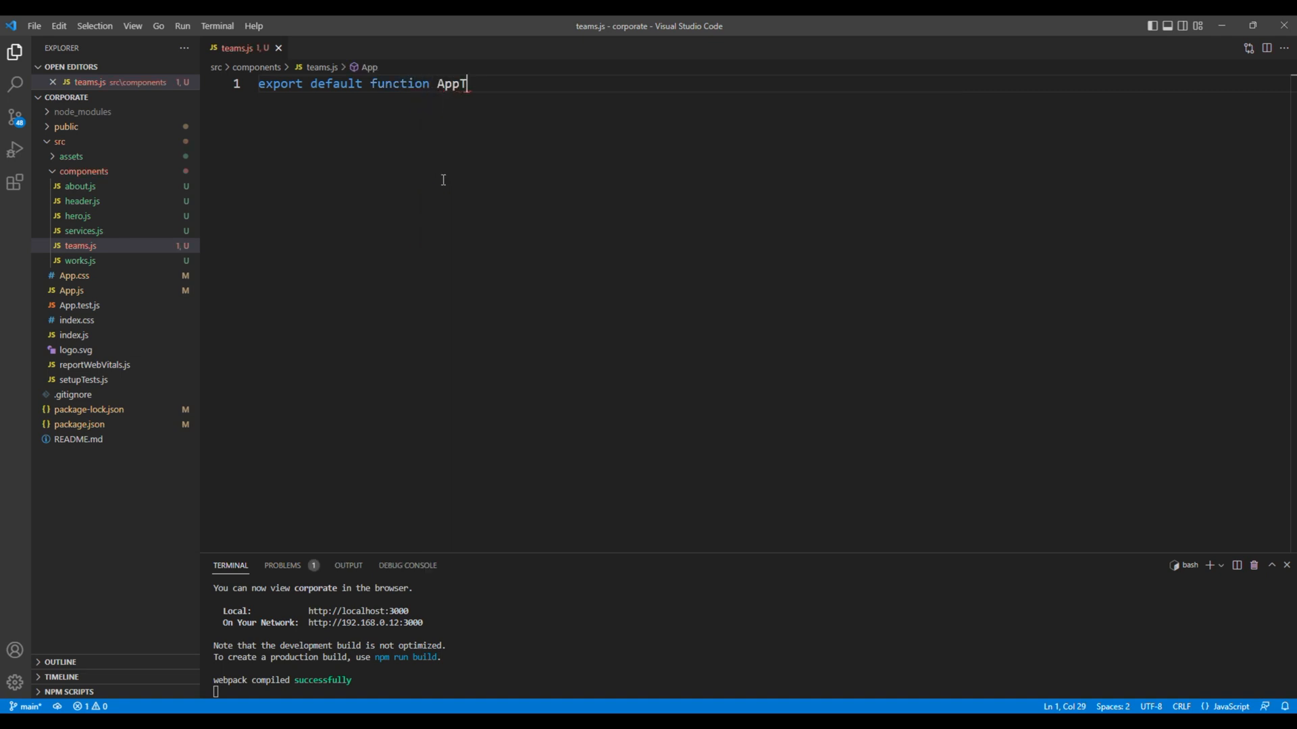
type("eams()")
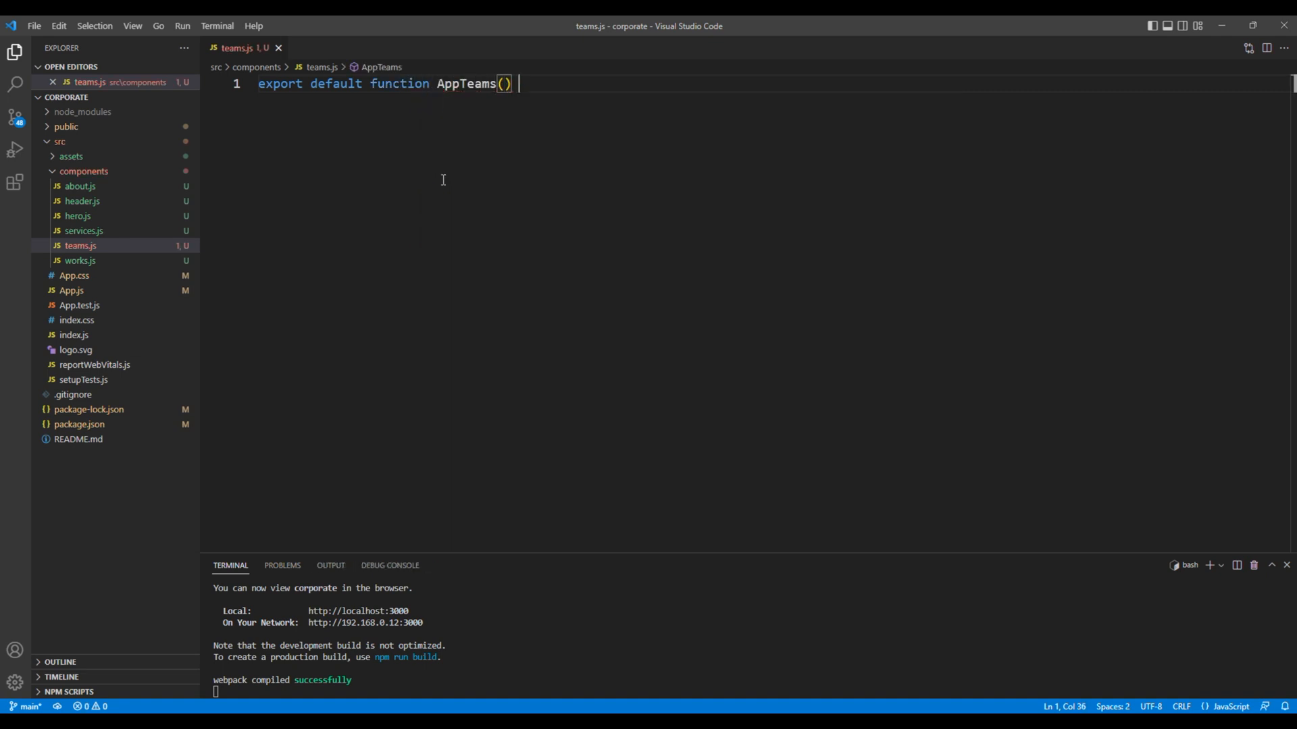
type("{")
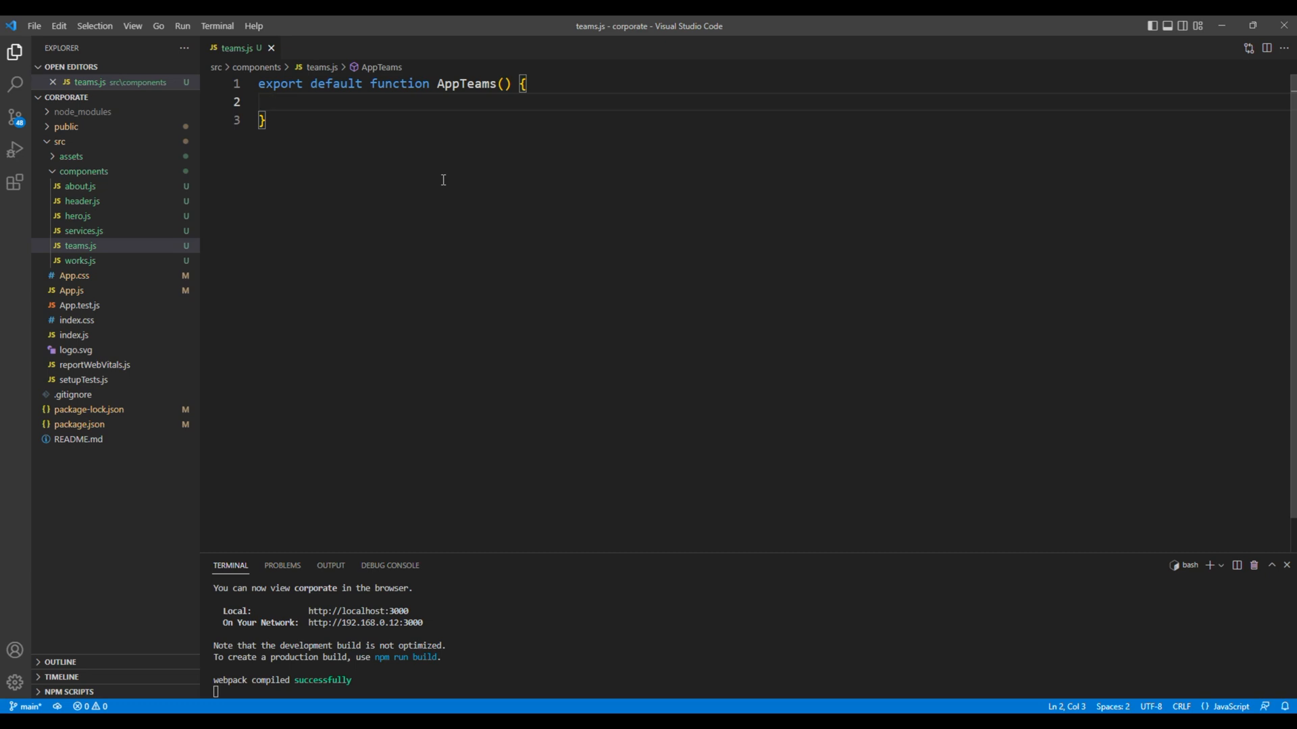
type("return ()")
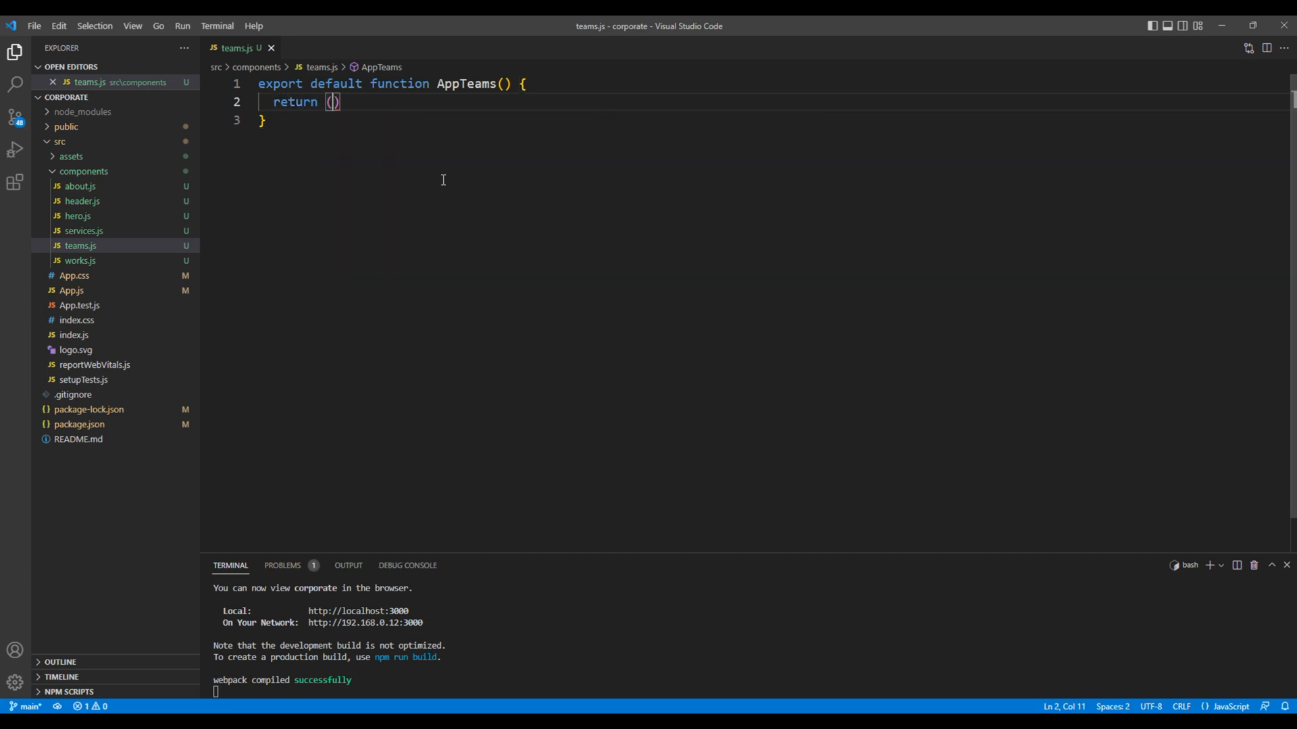
type("<div>")
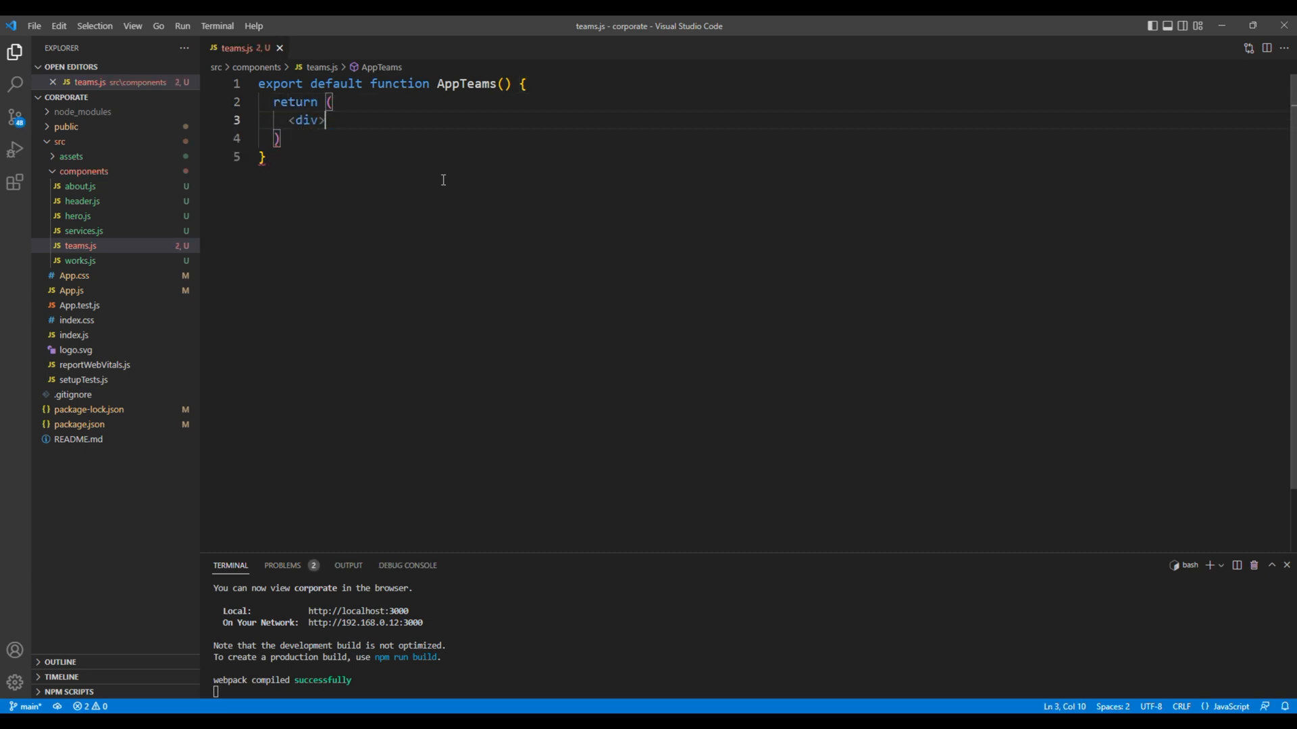
type("Teams</div>")
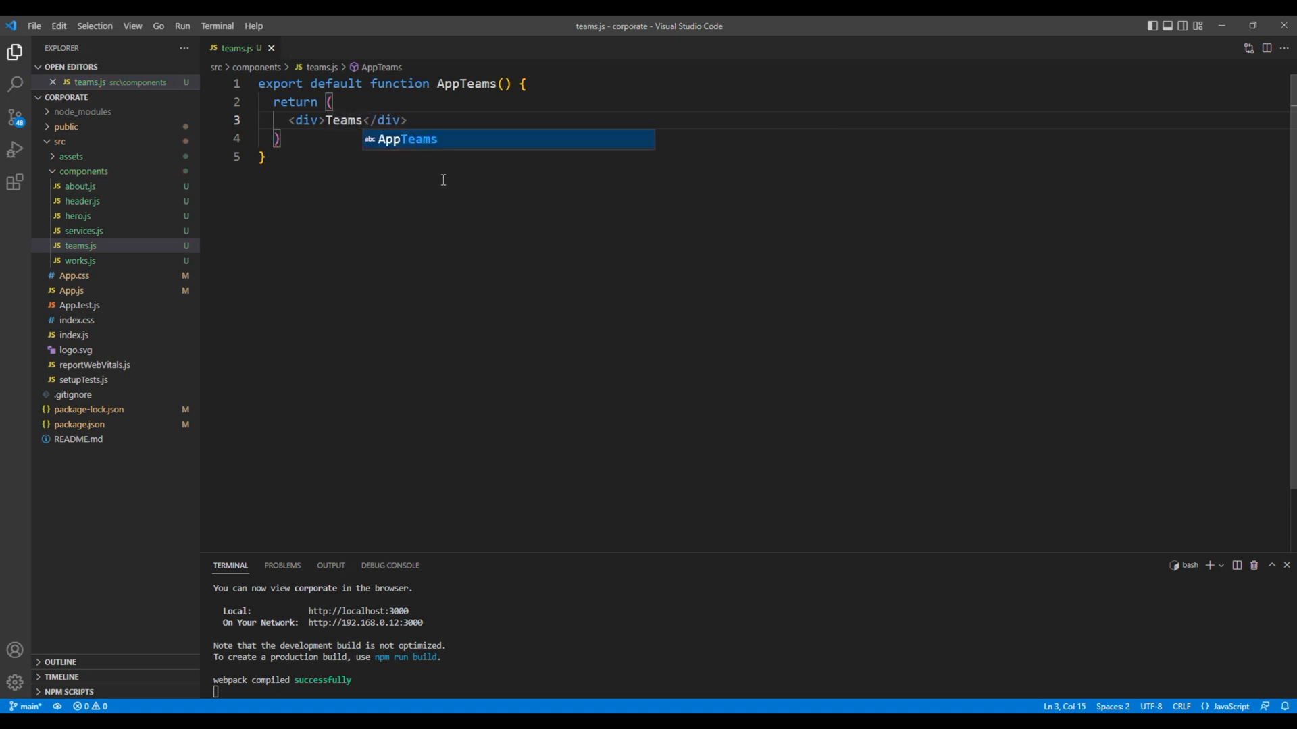
key("Escape")
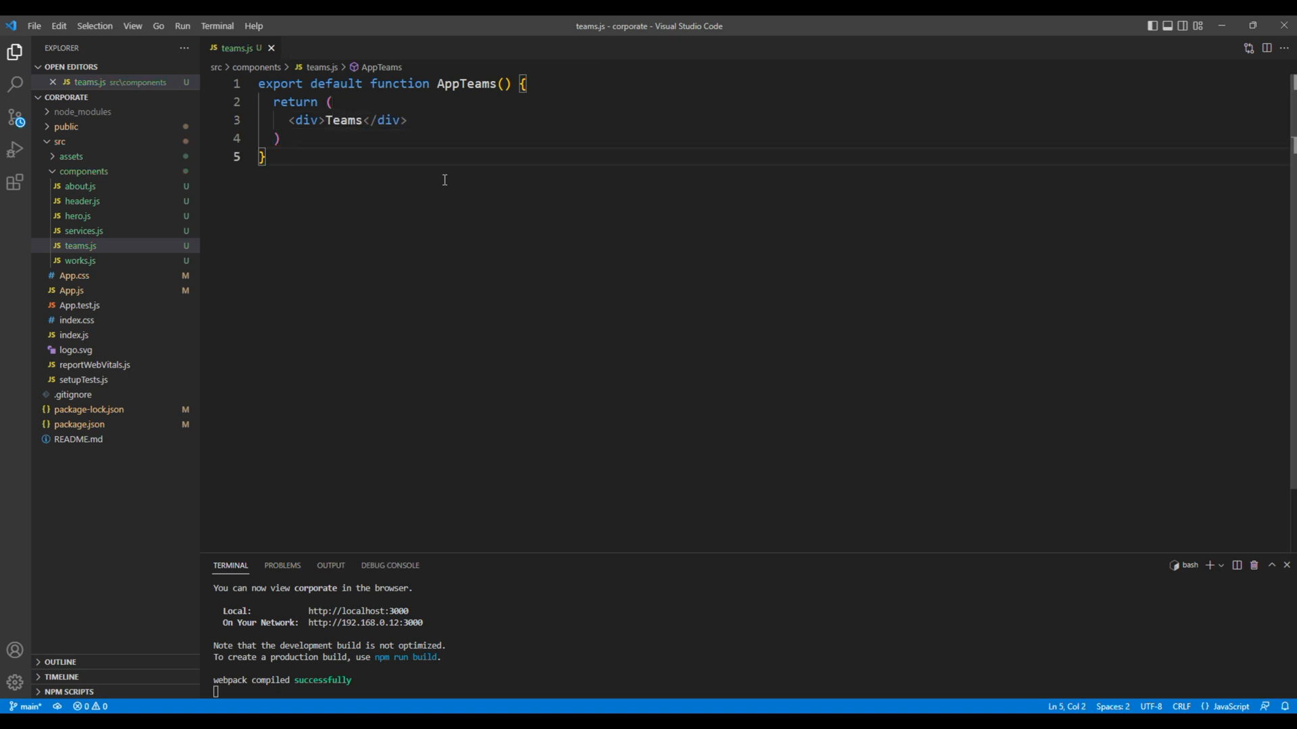
mouse_move(341, 234)
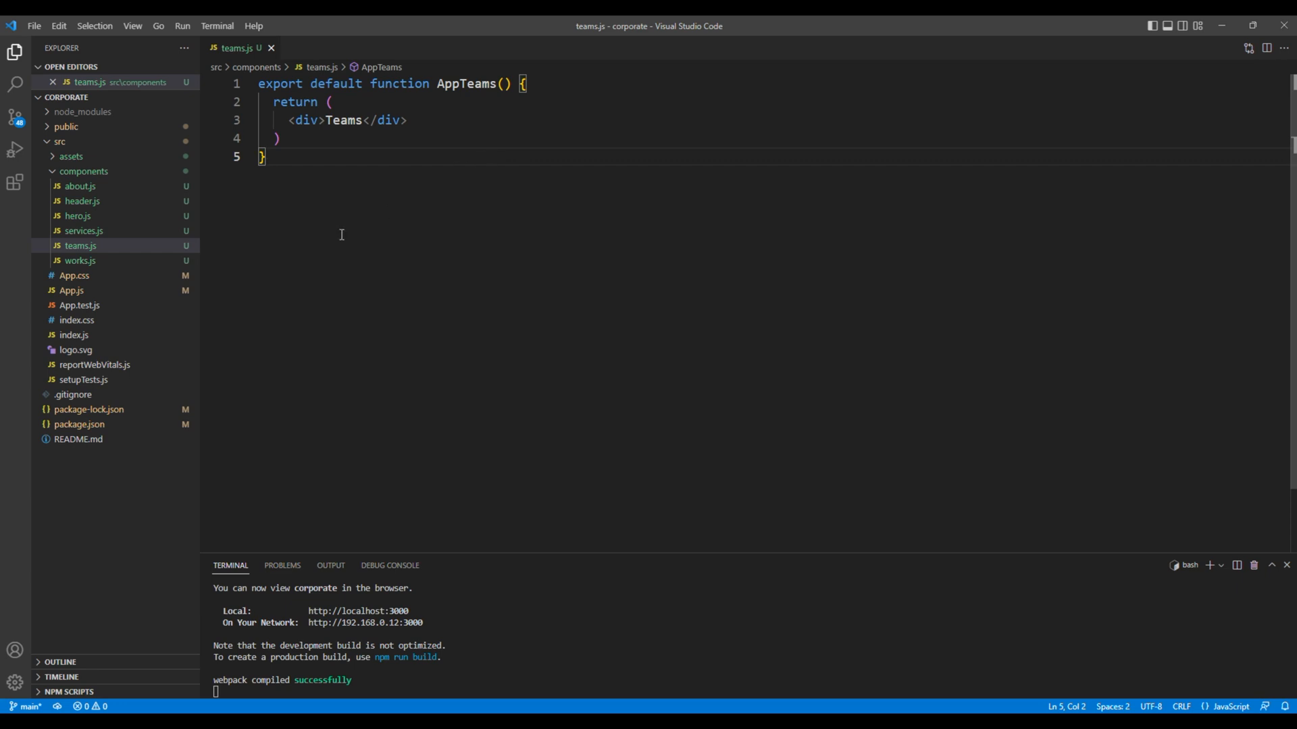
Step: In App.js, import AppTeams from './components/teams' and render <AppTeams /> after <AppWorks />
left_click(71, 305)
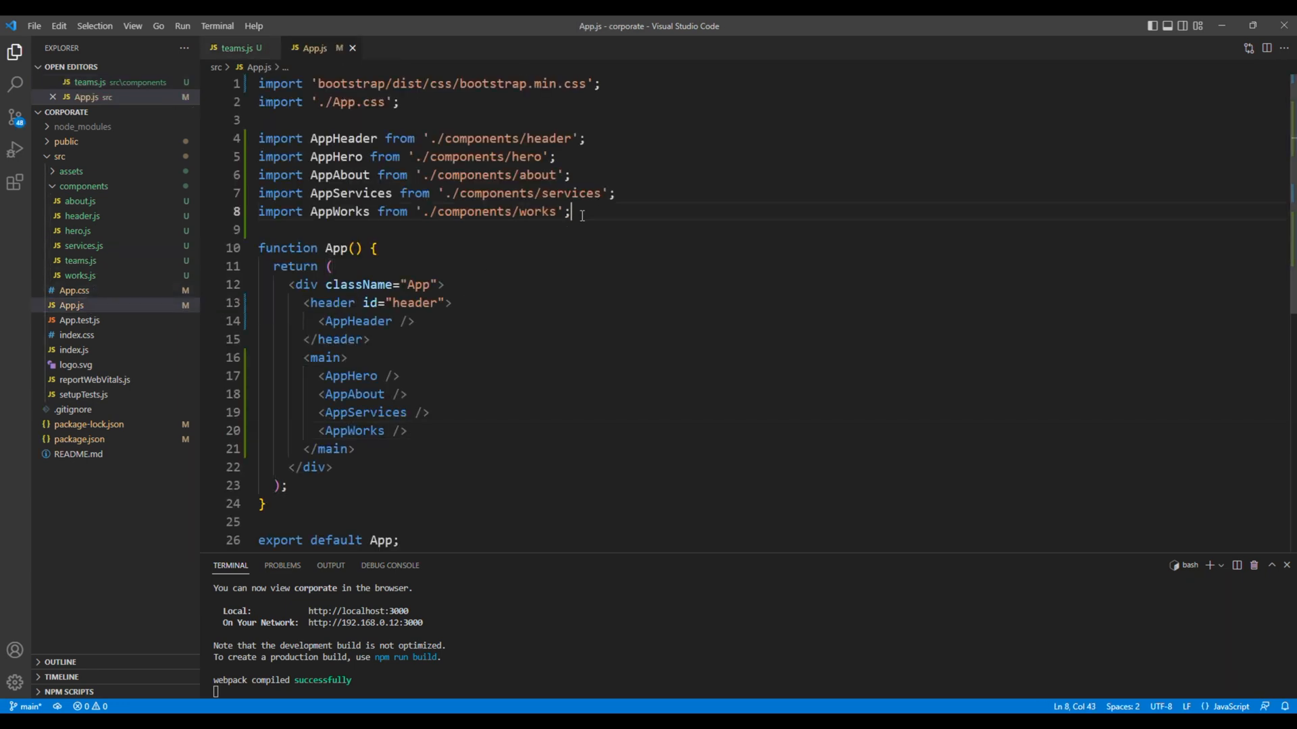
type("mport AppTeams")
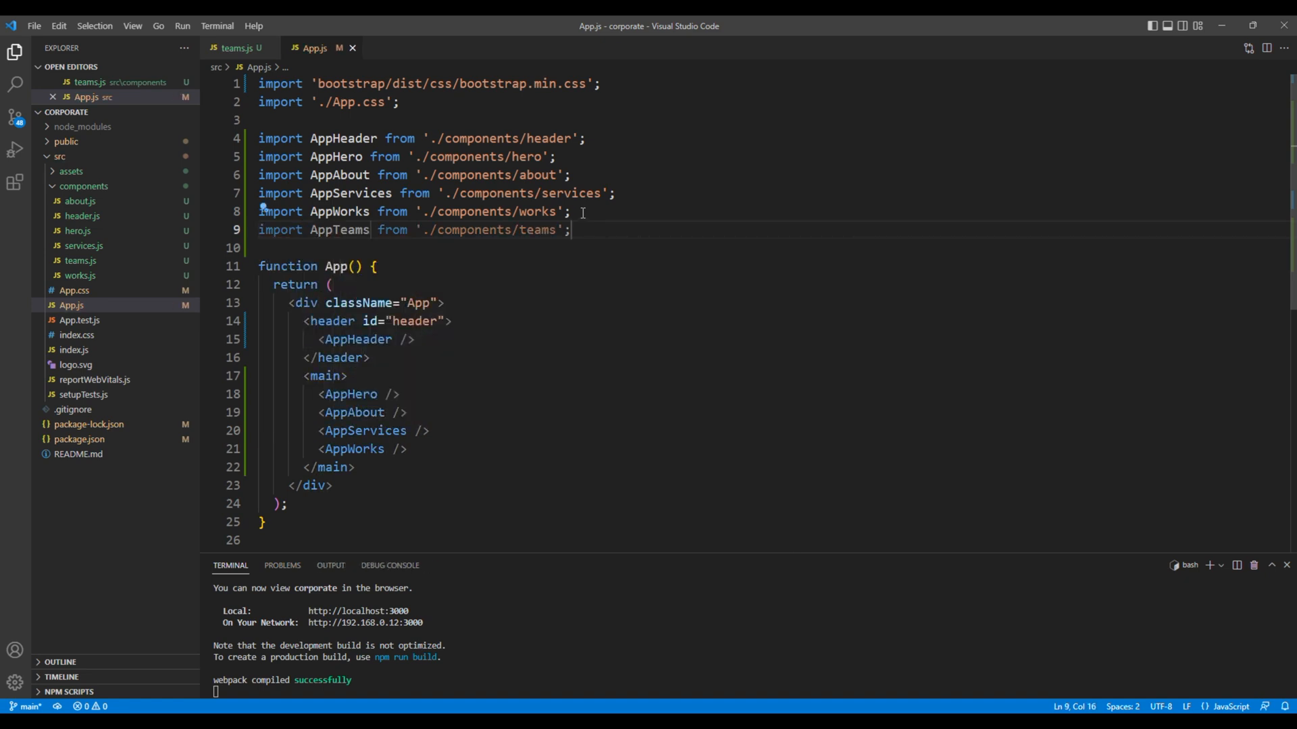
double_click(338, 230)
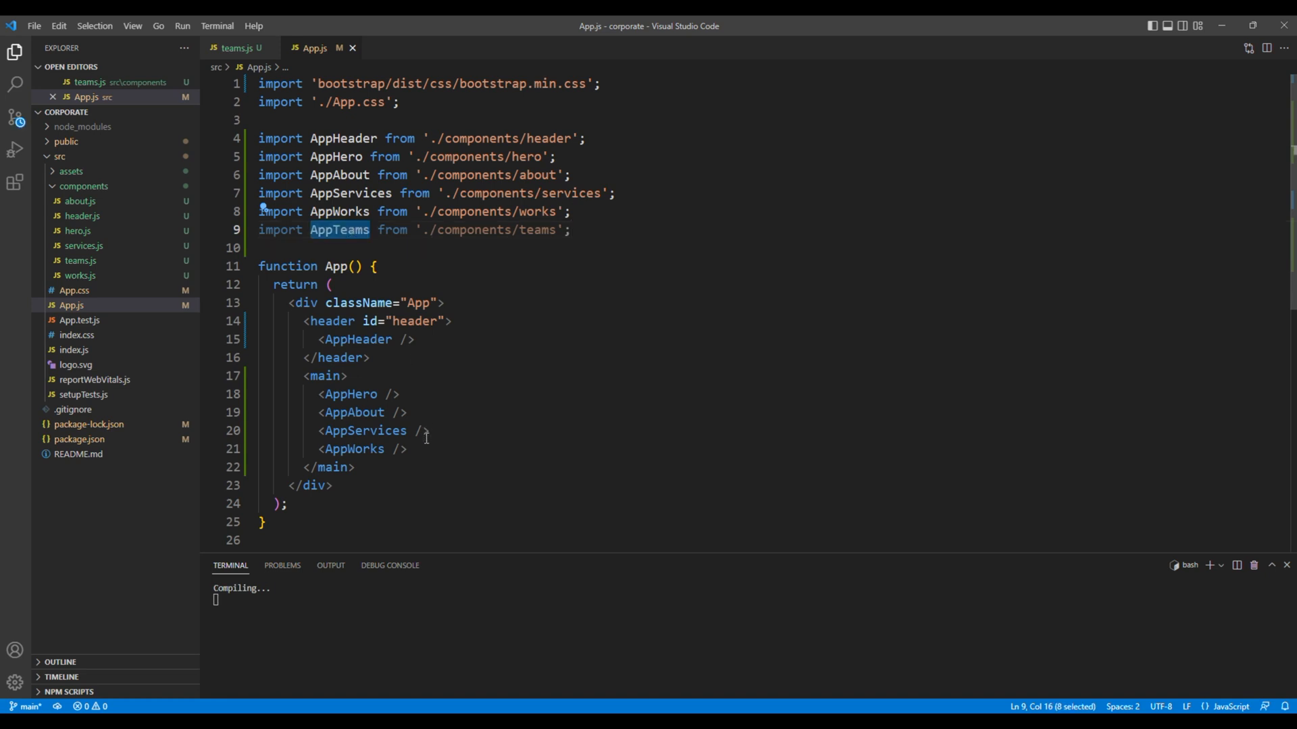
type("<")
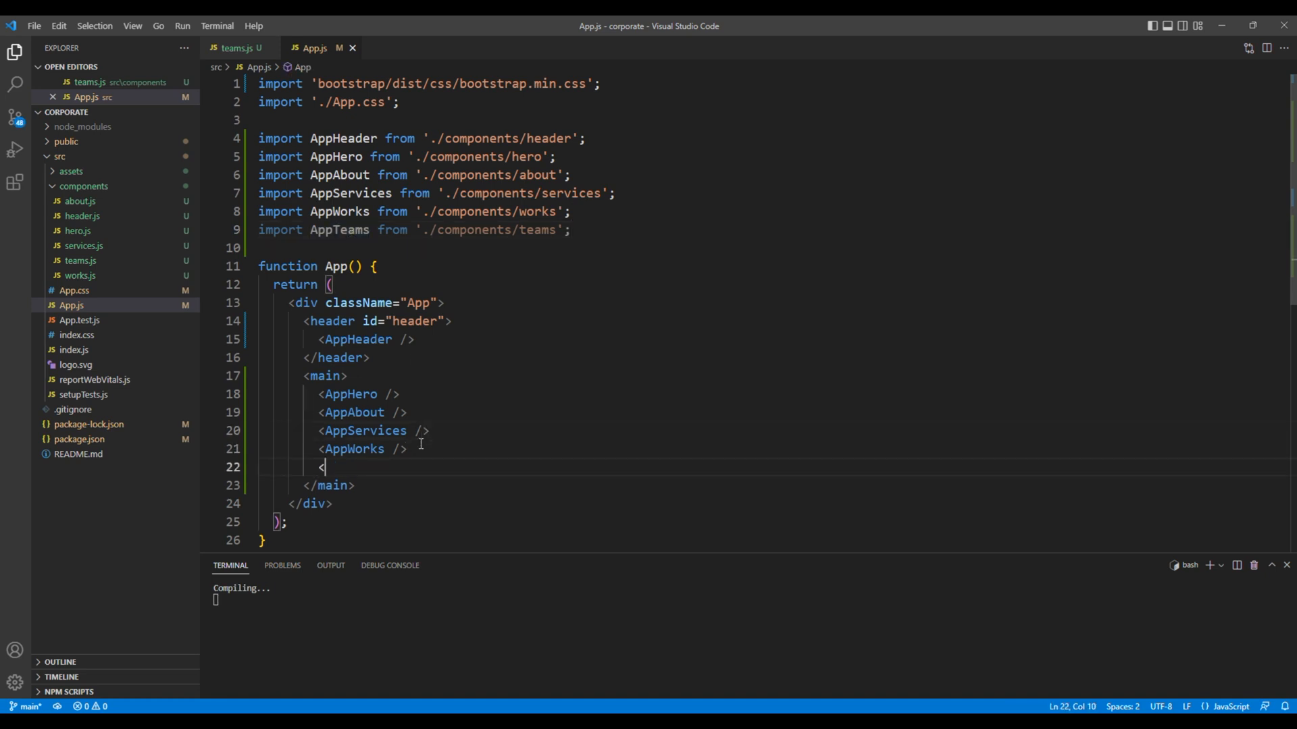
type("<AppTeams />")
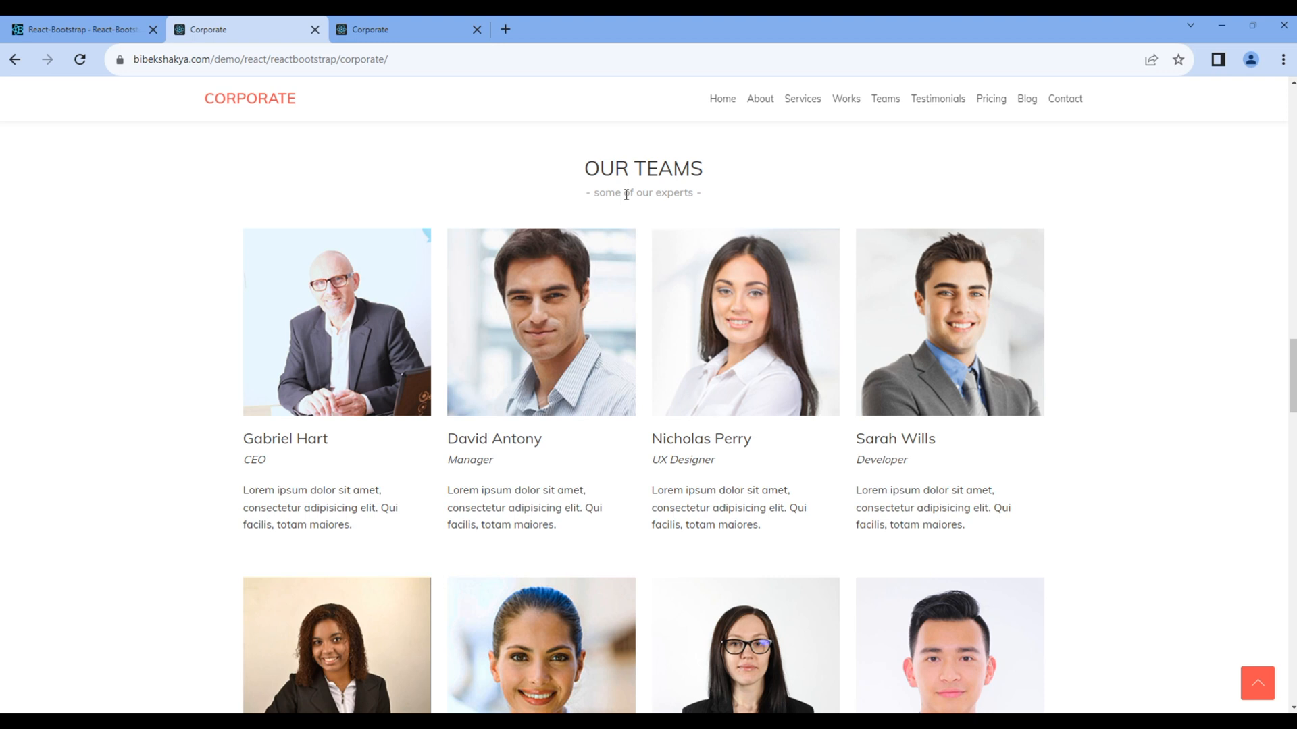
mouse_move(540, 322)
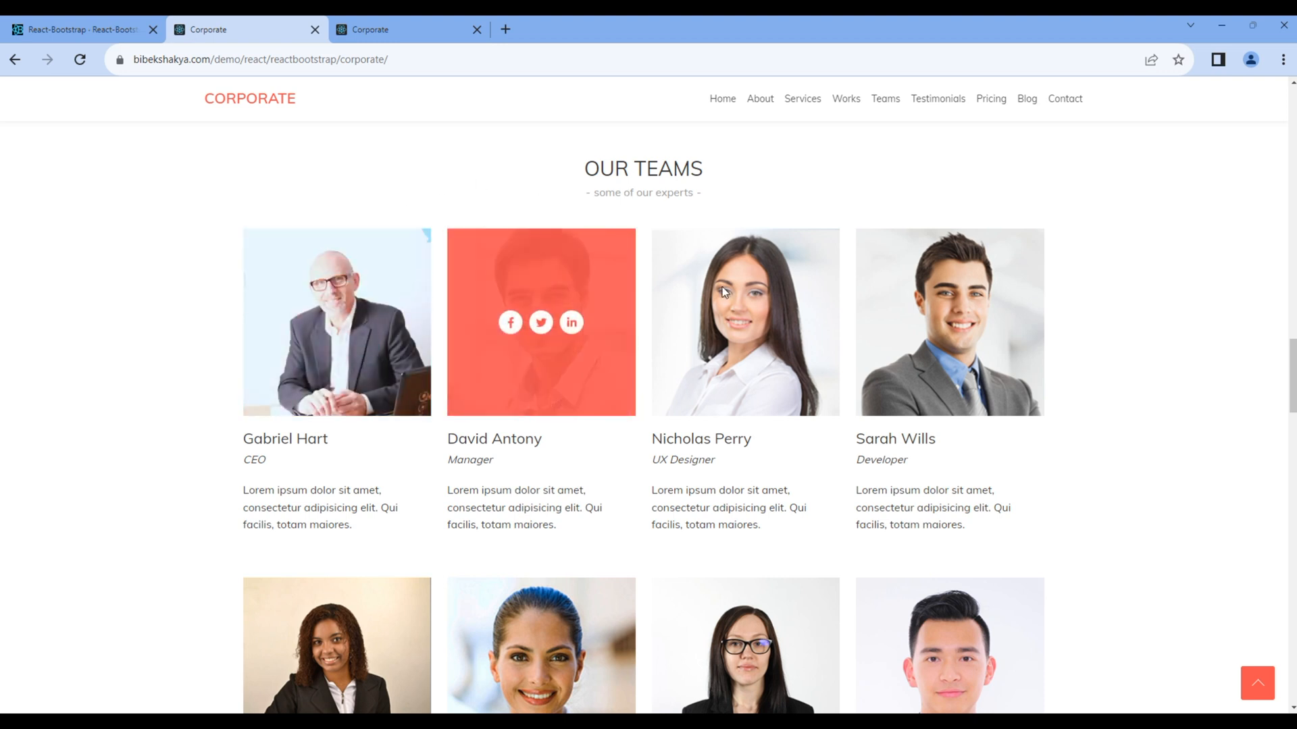
mouse_move(1090, 345)
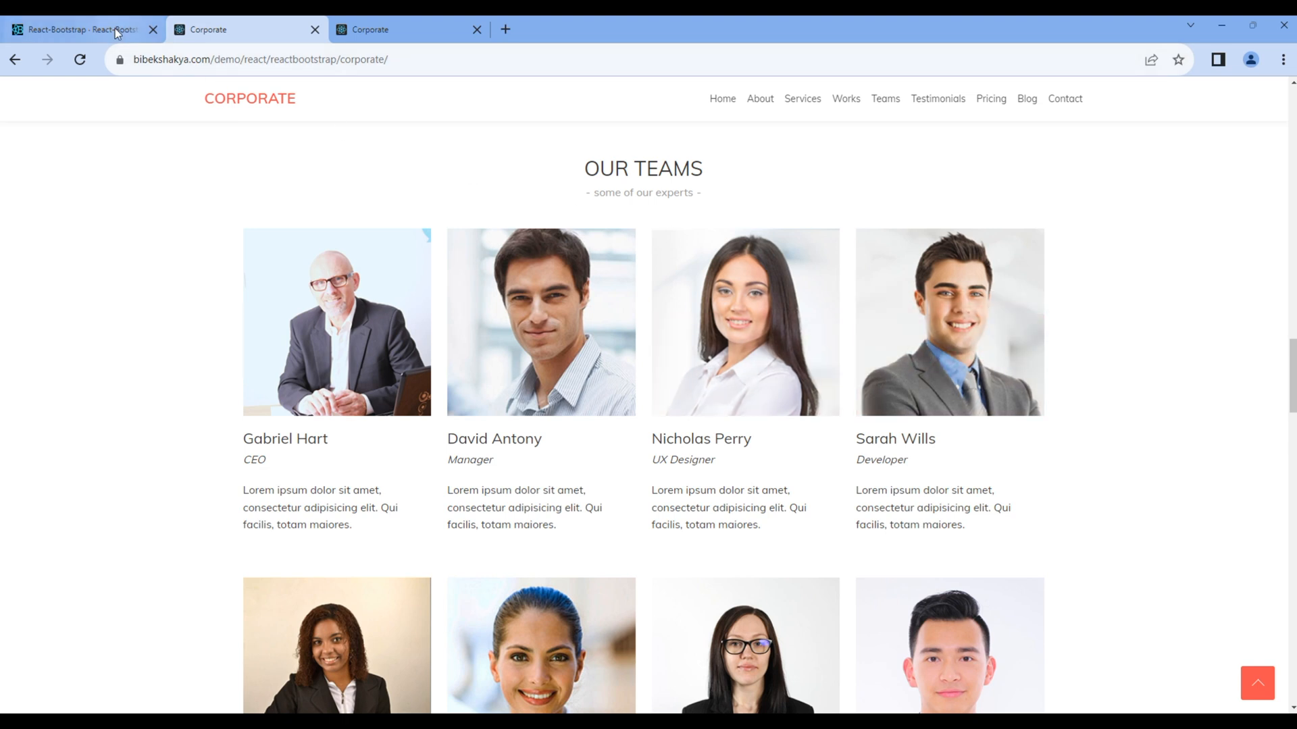
Step: Navigate React-Bootstrap docs to Layout > Grid and jump to the Fluid Container section
left_click(74, 29)
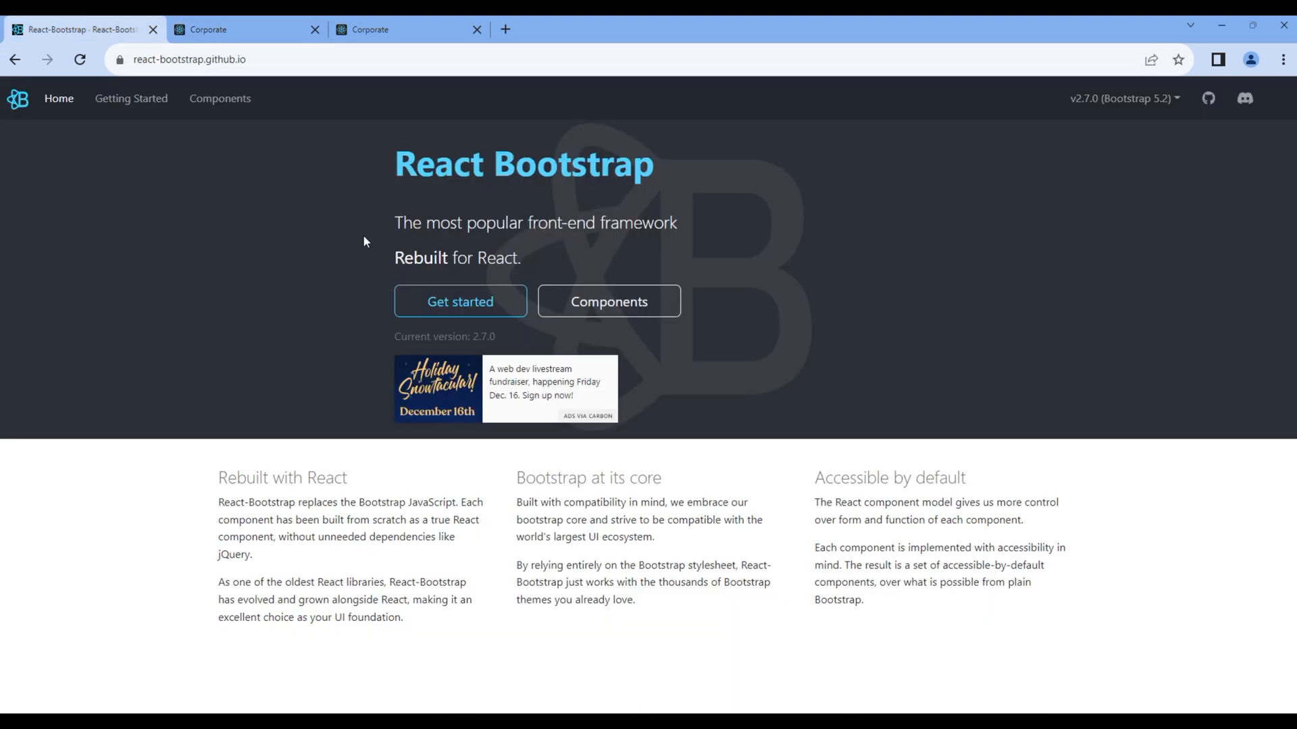
left_click(220, 98)
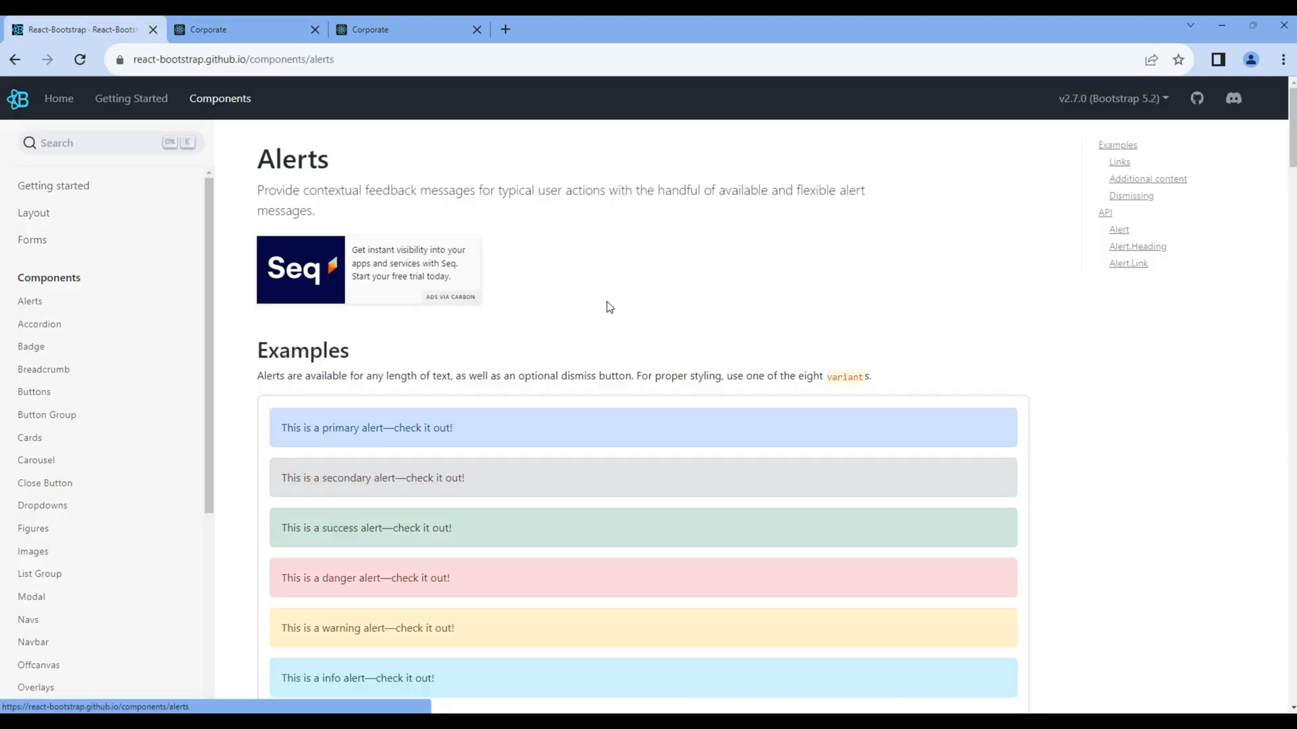
left_click(33, 212)
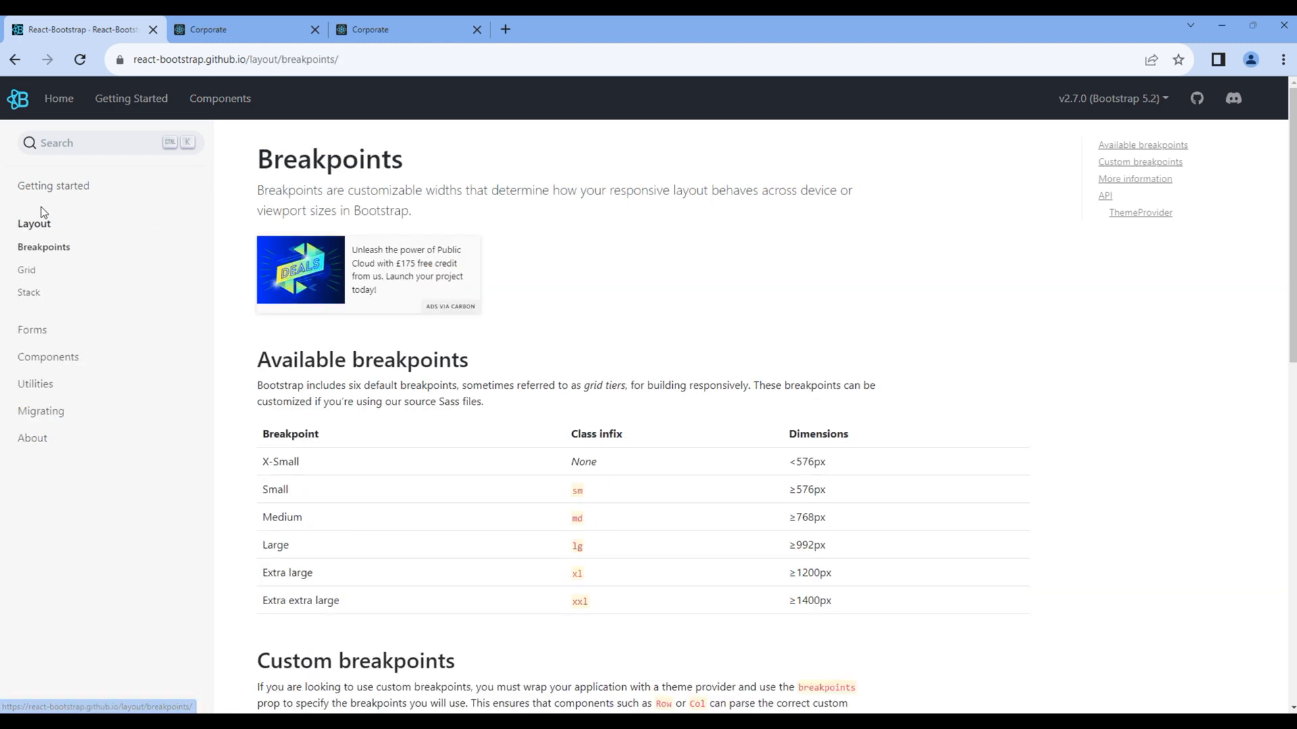
left_click(26, 270)
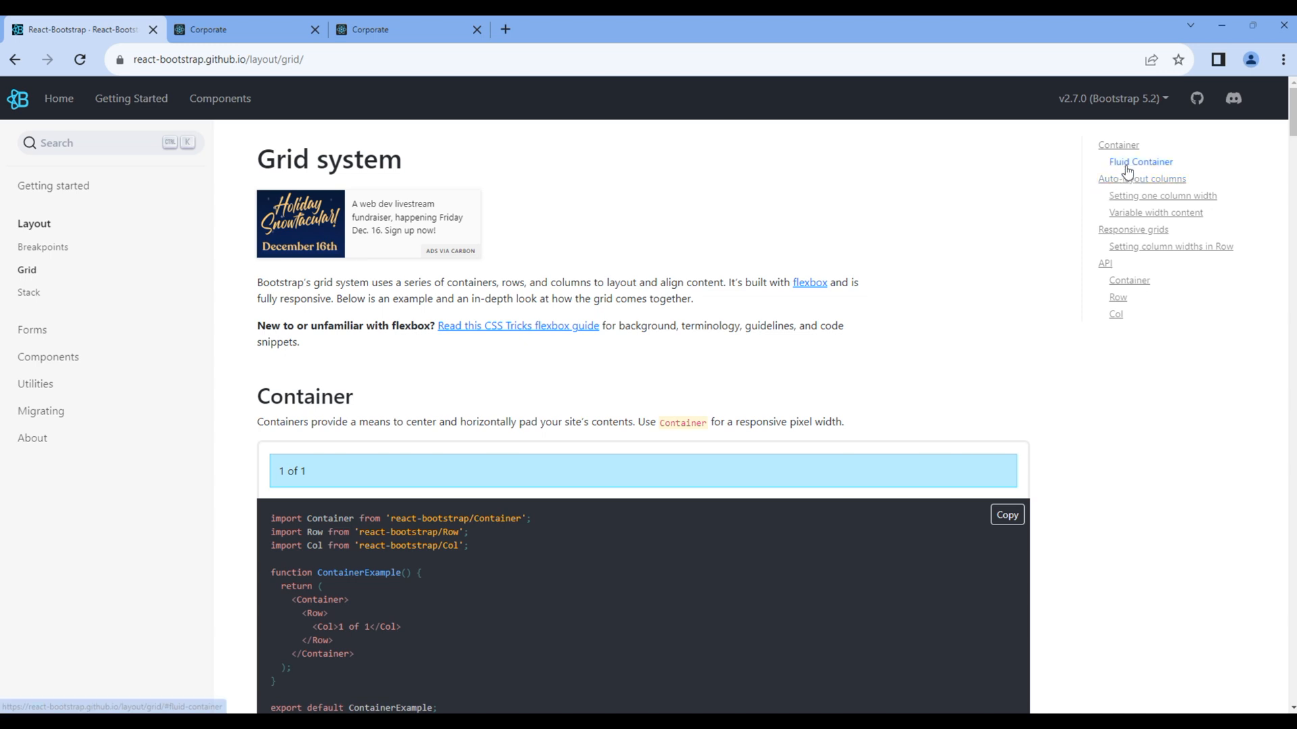
left_click(1140, 160)
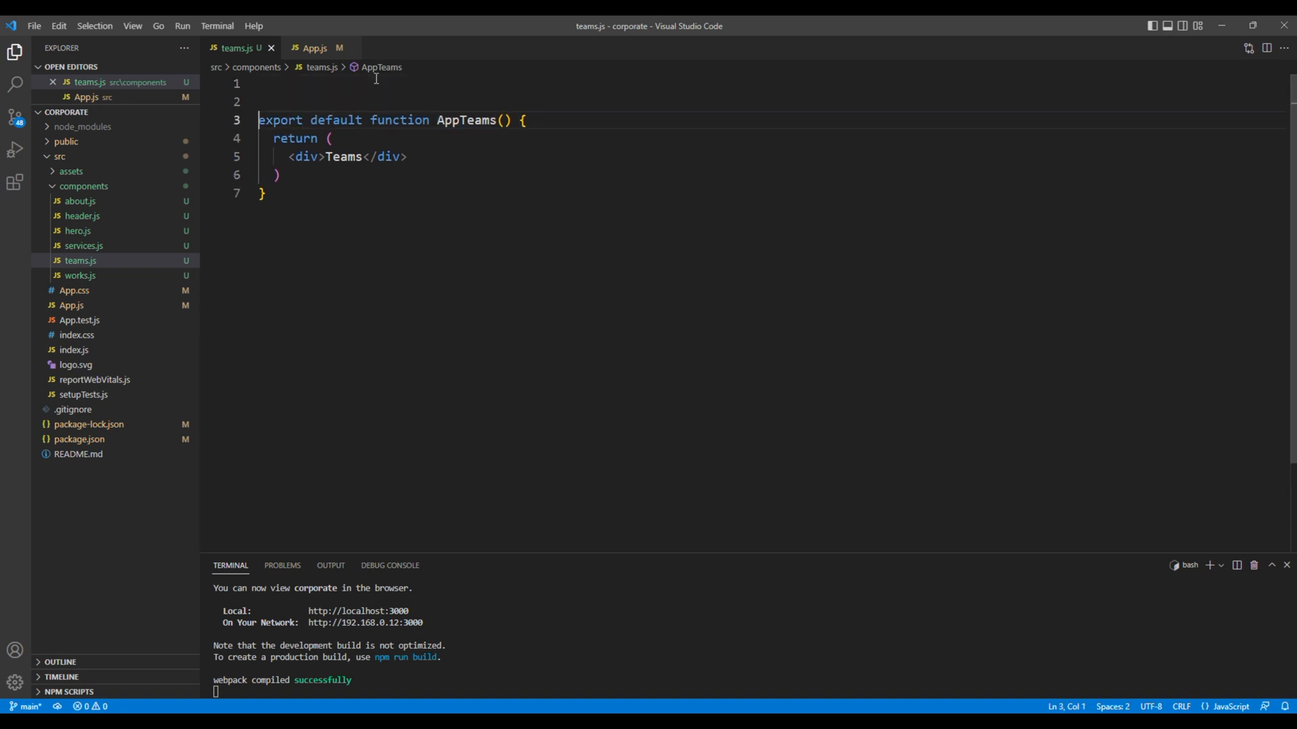
Step: Import Container, Row and Col from react-bootstrap and start clearing the placeholder div
type("import Container from 'react-bootstrap/Container';")
type("import Col from 'react-bootstrap/Col';")
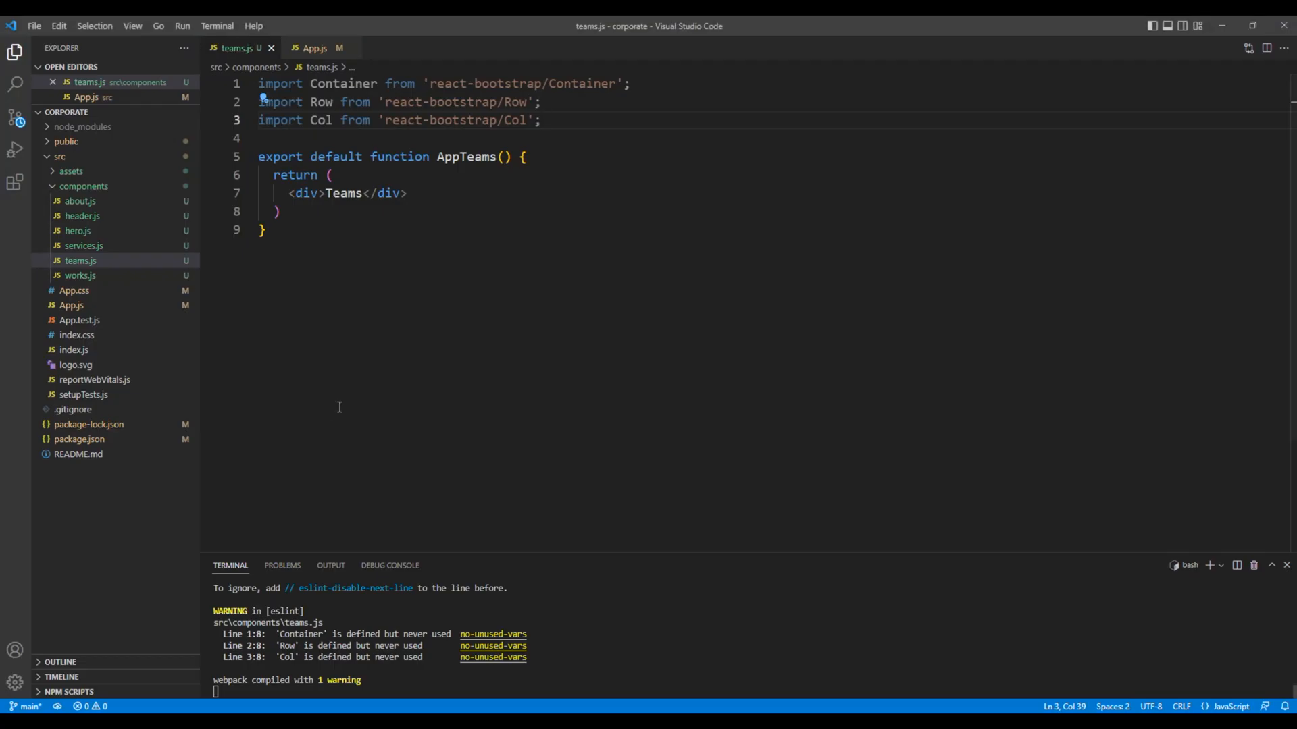
left_click(405, 193)
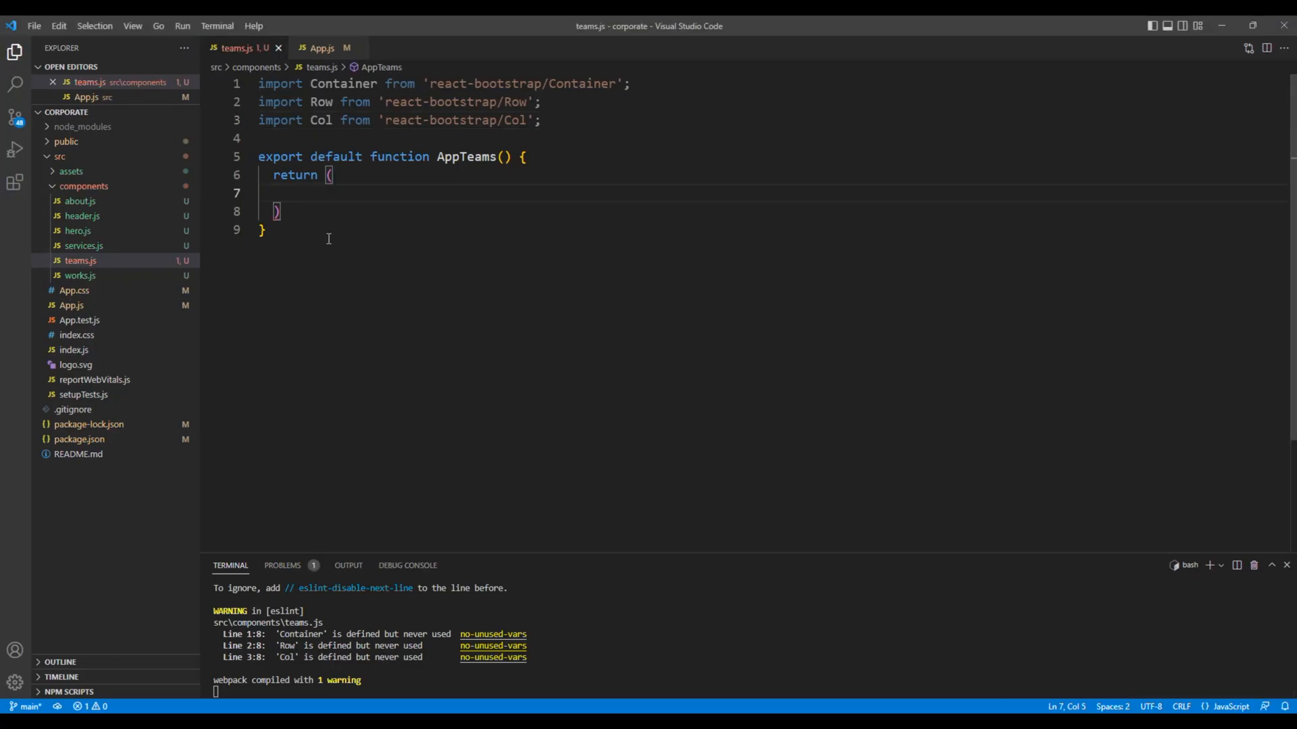
Step: Add <section id="teams" className='block teams-block'> and paste the fluid Container/Row/Col snippet inside
type("<sectio")
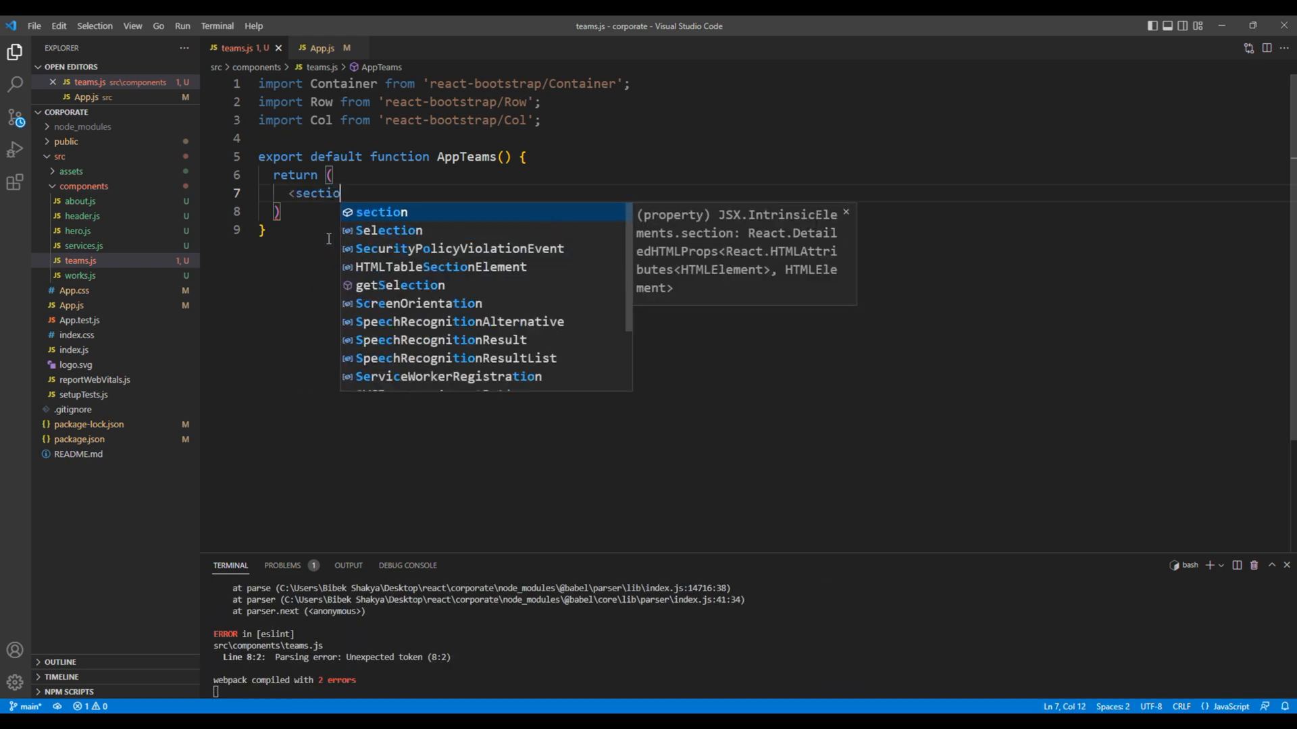
key("Tab")
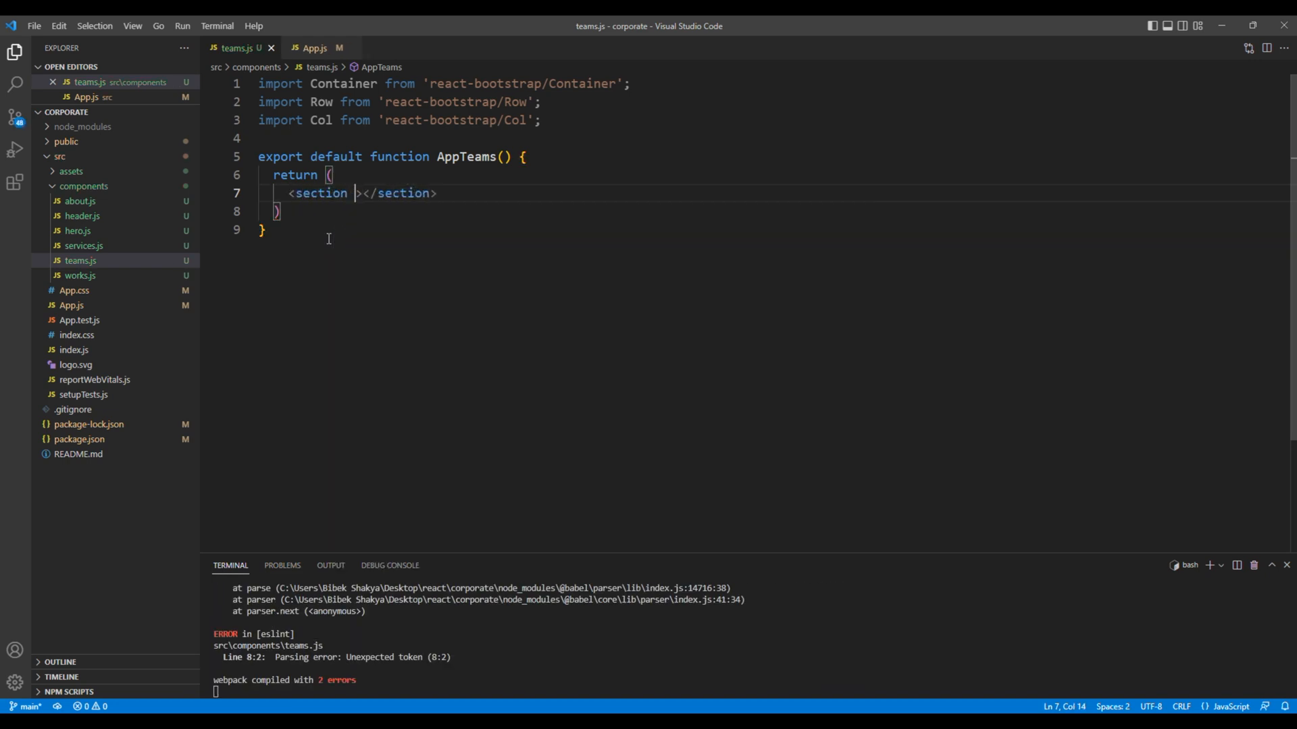
type("id=\"\"")
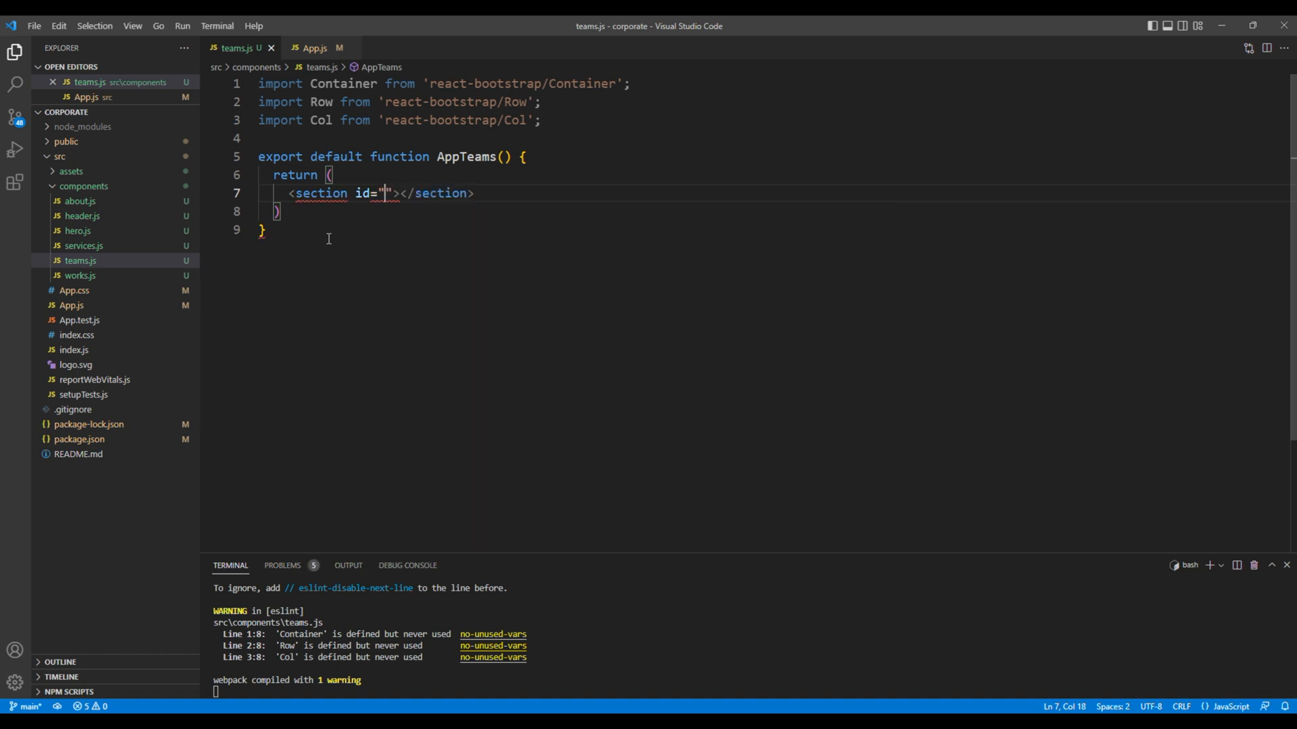
type("teams")
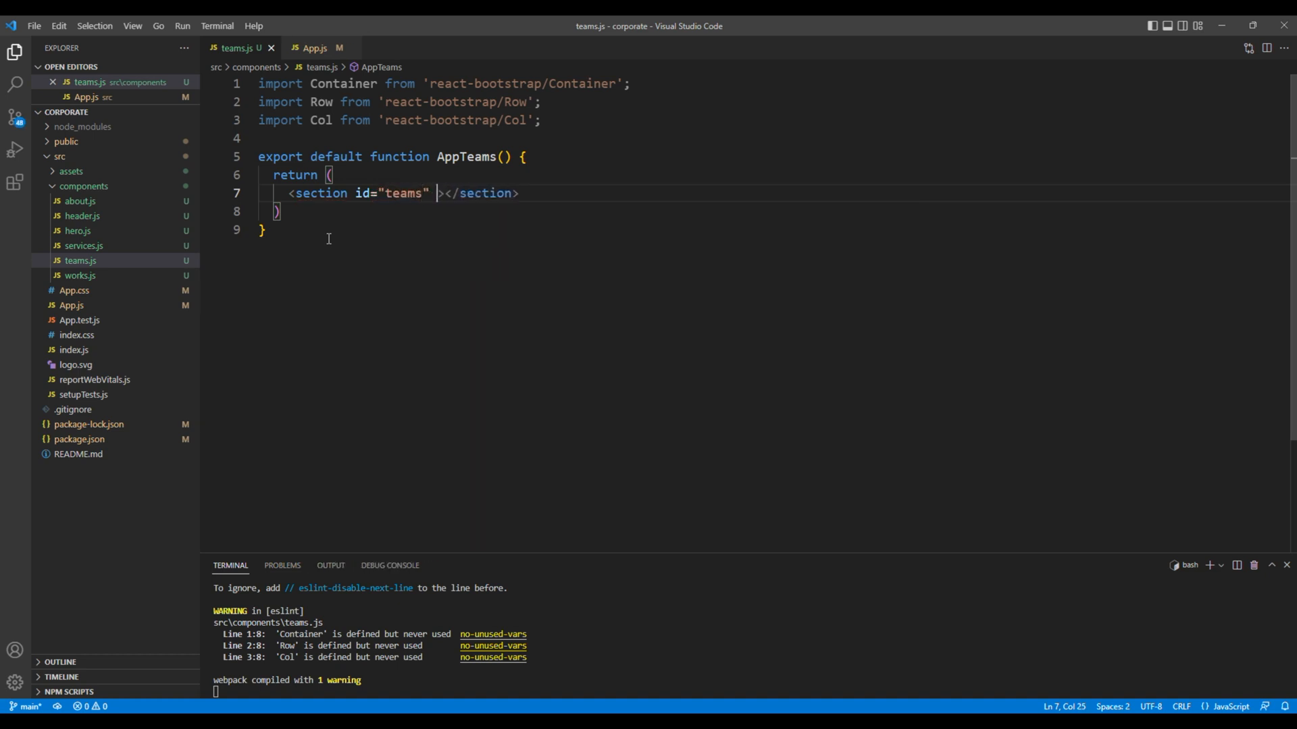
type("className='blo'")
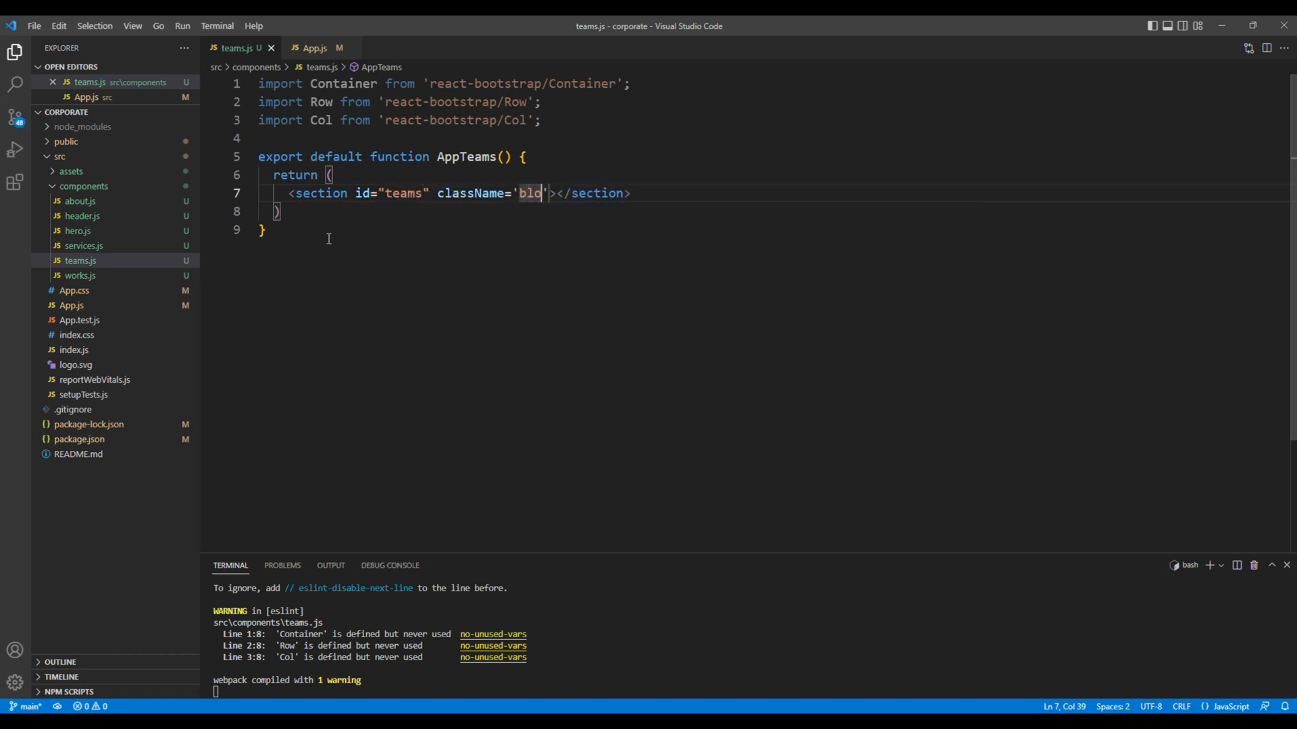
type("ck teams")
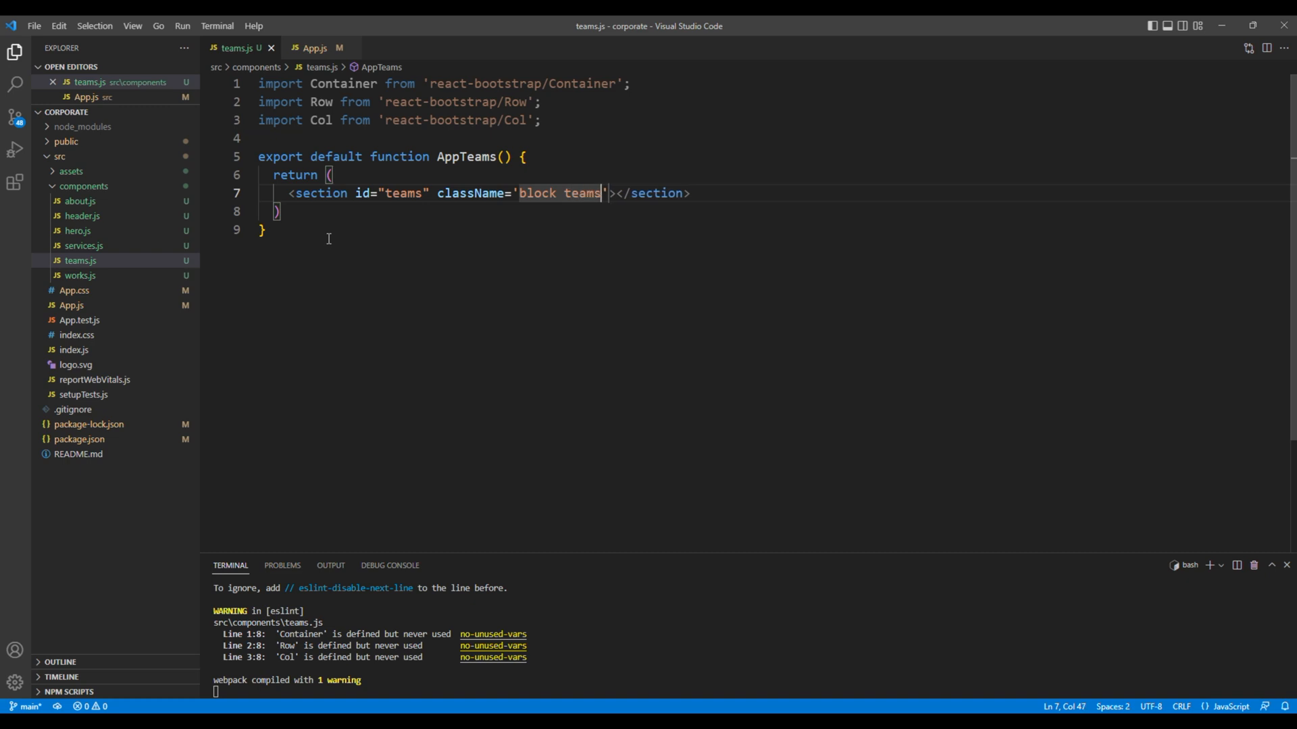
type("-block")
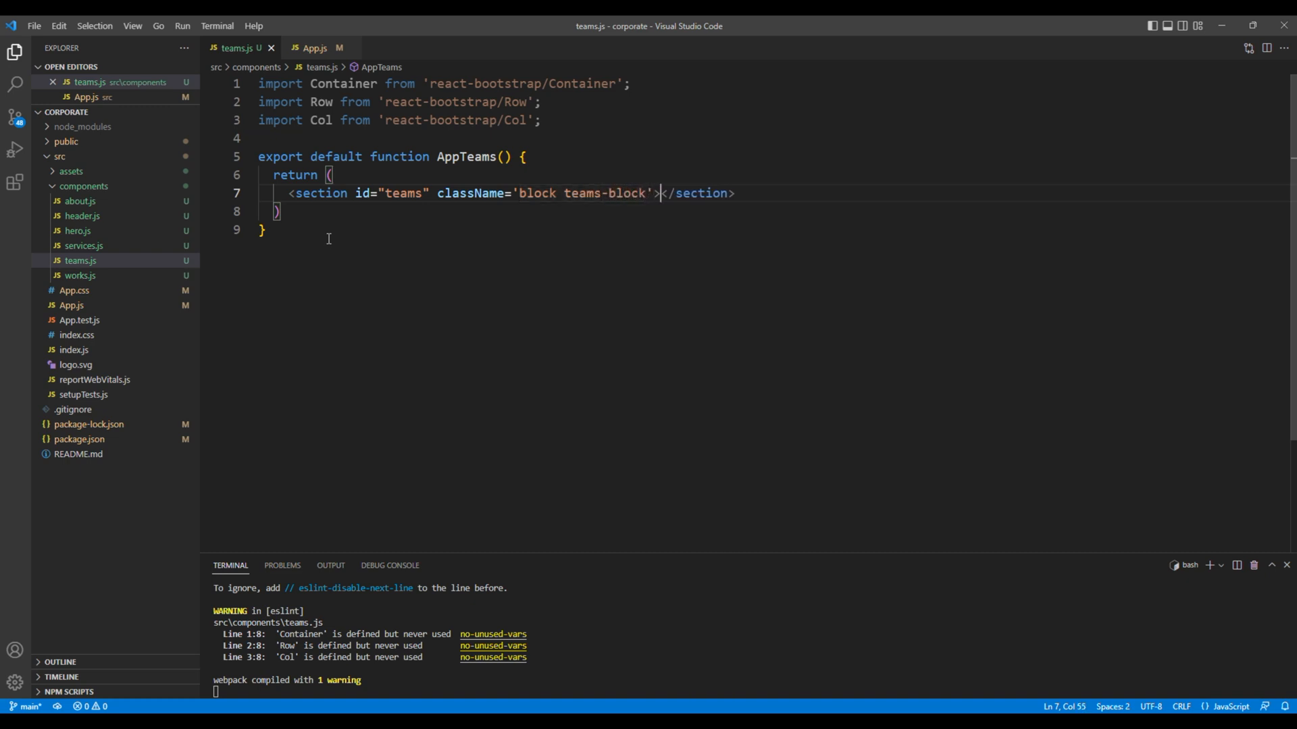
key("Enter")
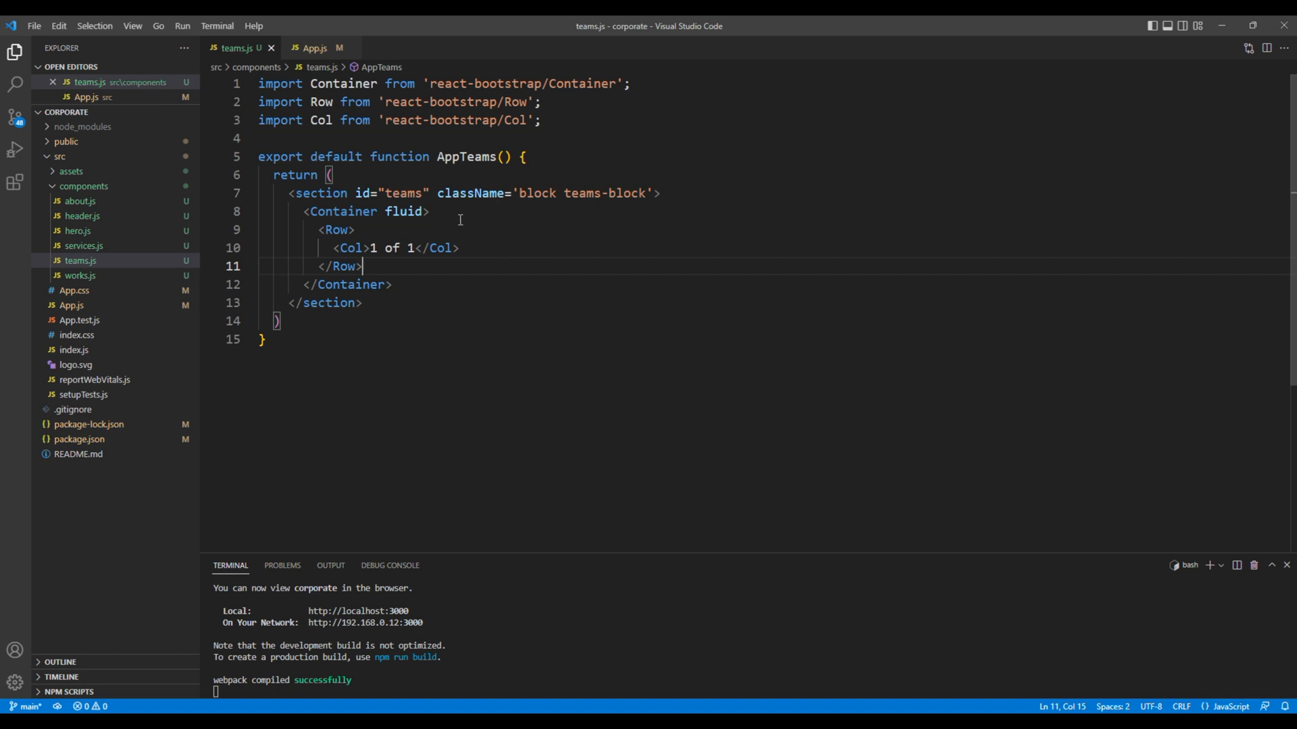
Step: Add a title-holder div containing an h2 'Our teams' heading
key("Enter")
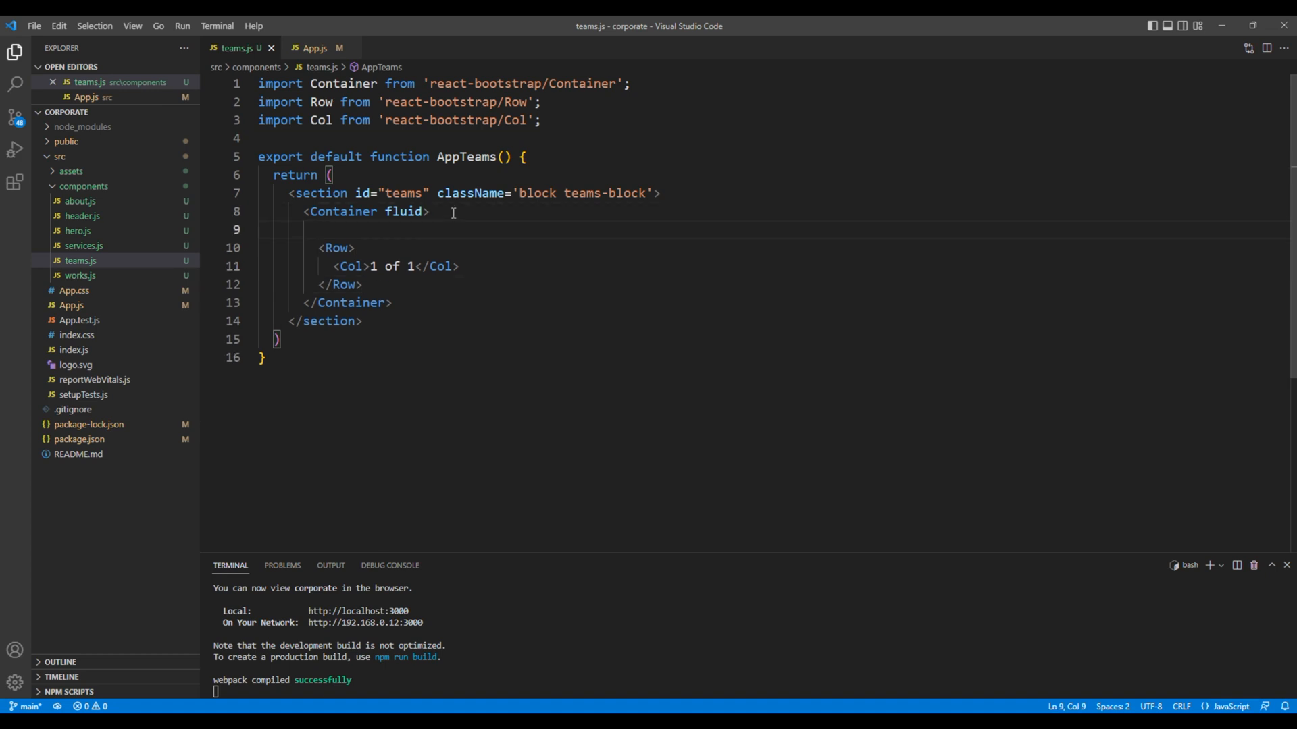
type("<div></div>")
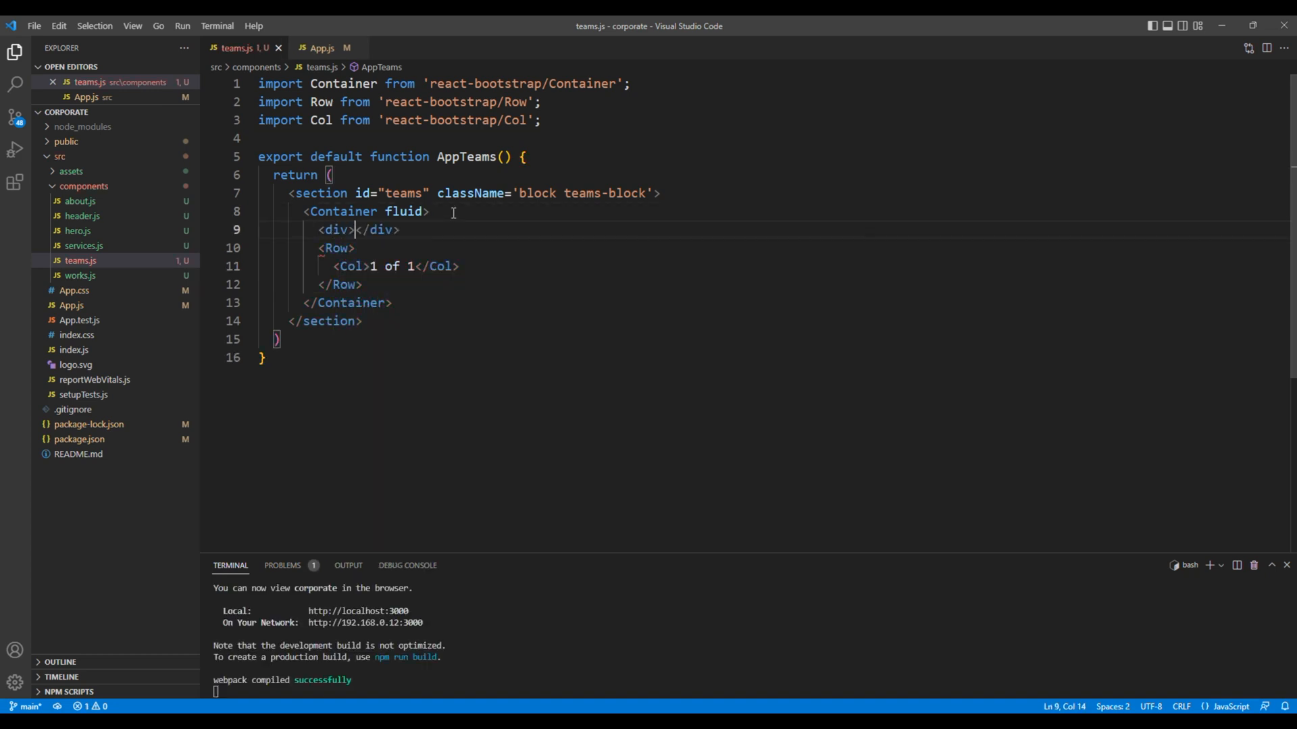
type("className=''")
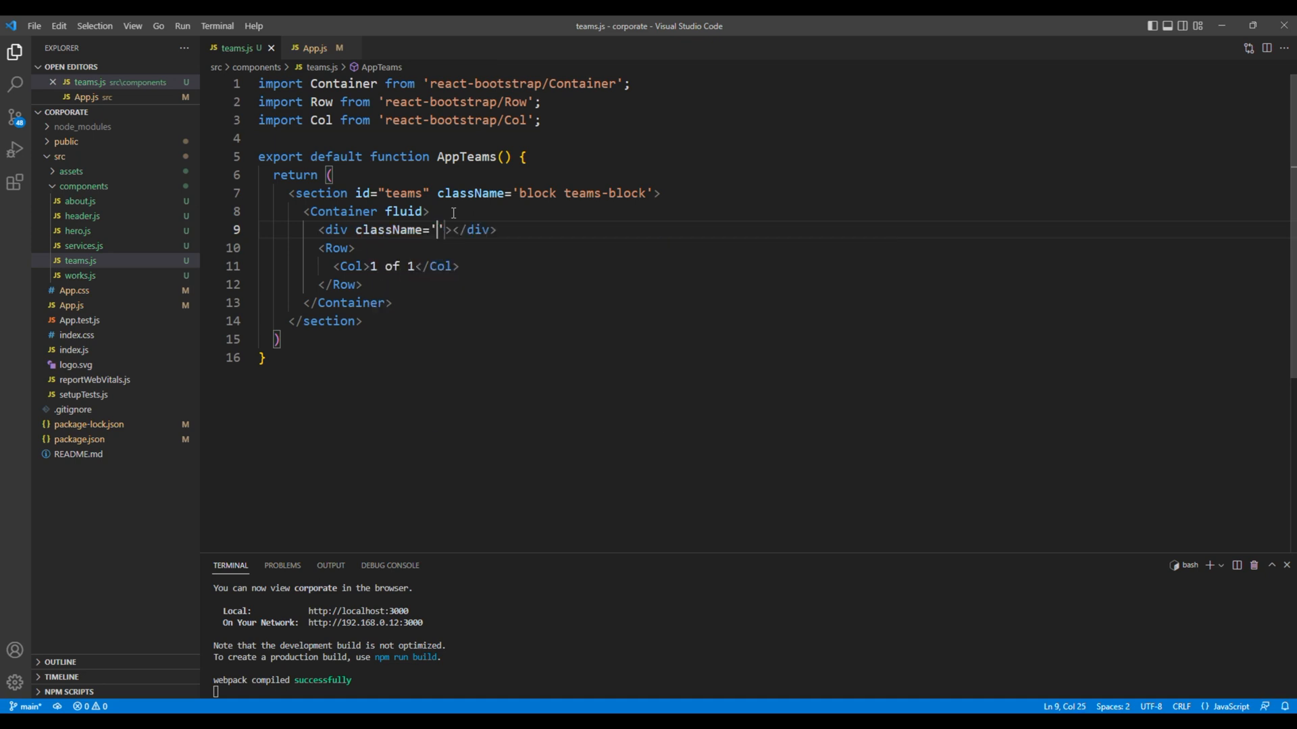
type("title")
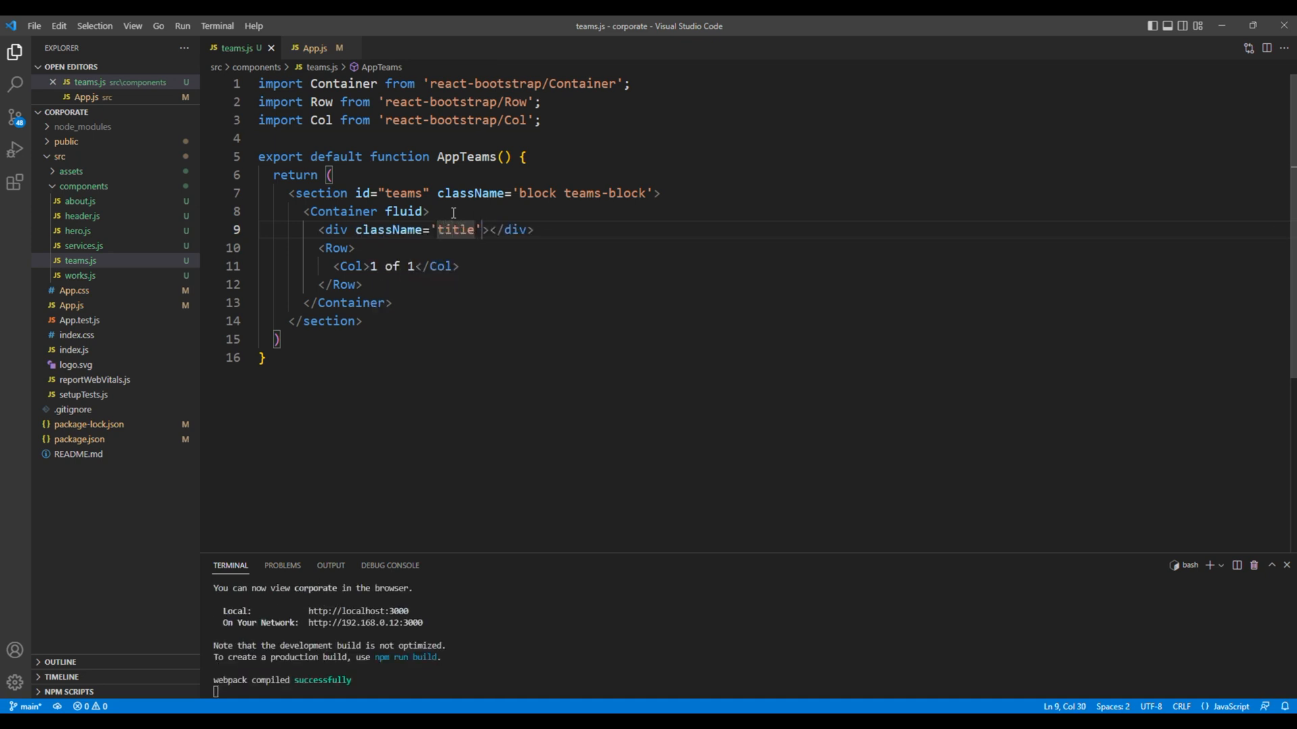
type("-holder")
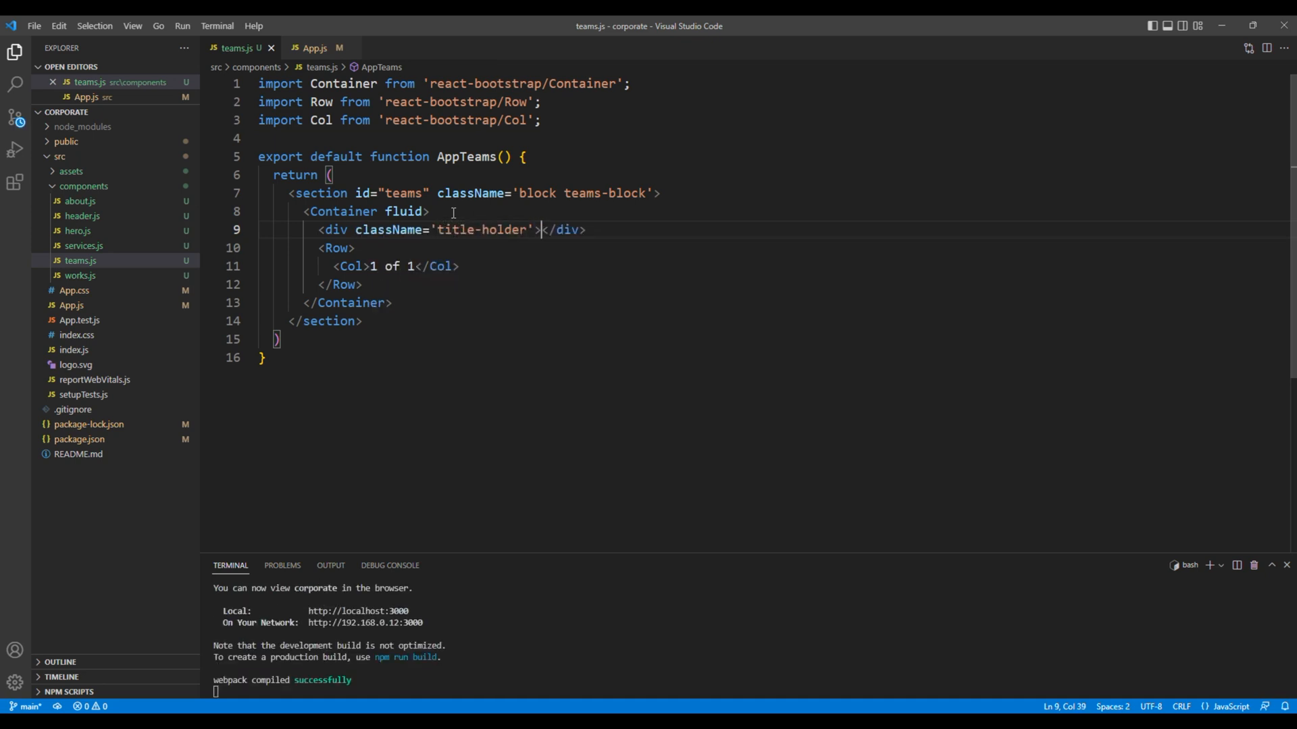
key("Enter")
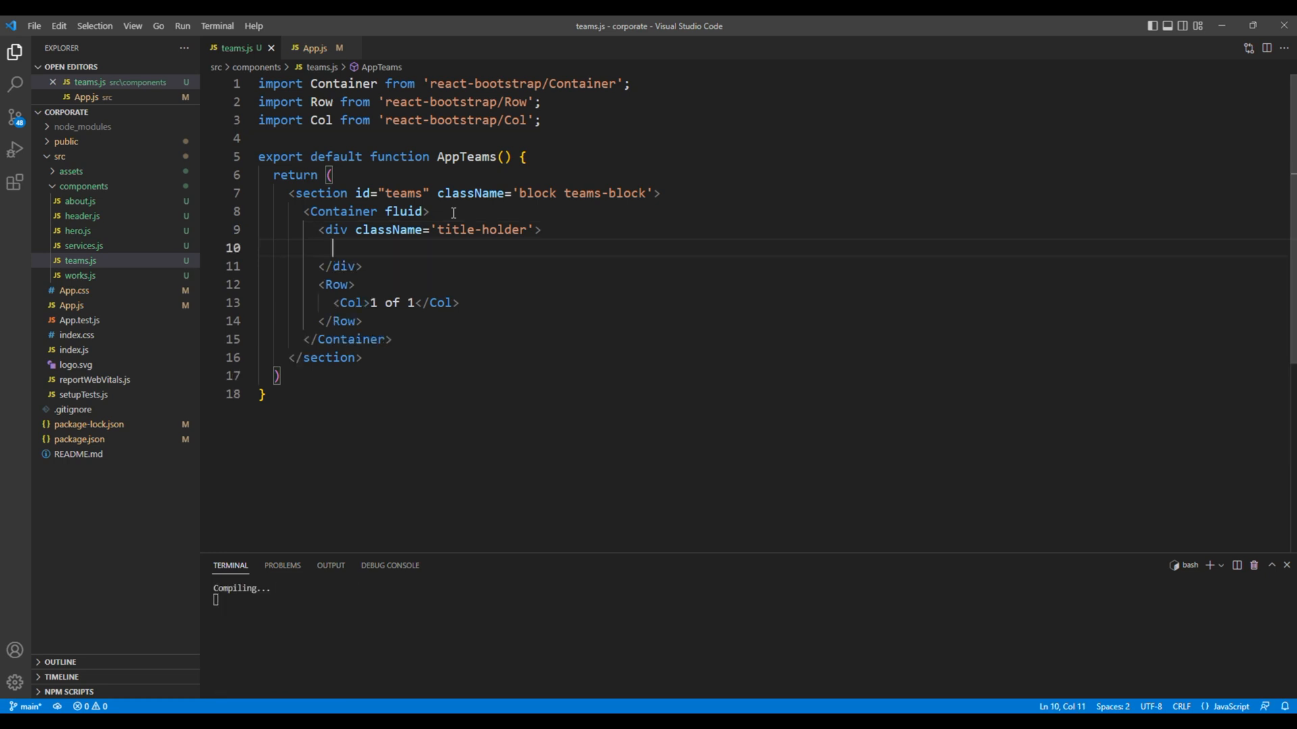
type("<h2></h2>")
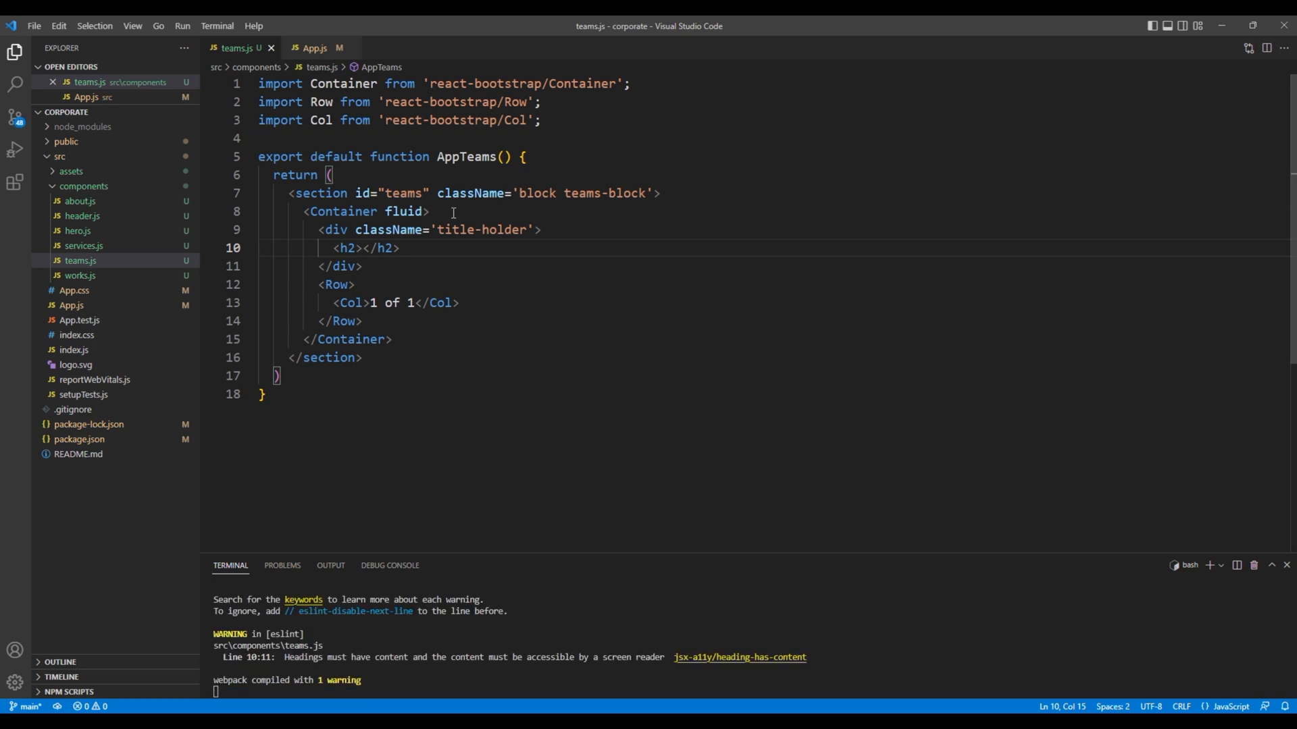
type("Our")
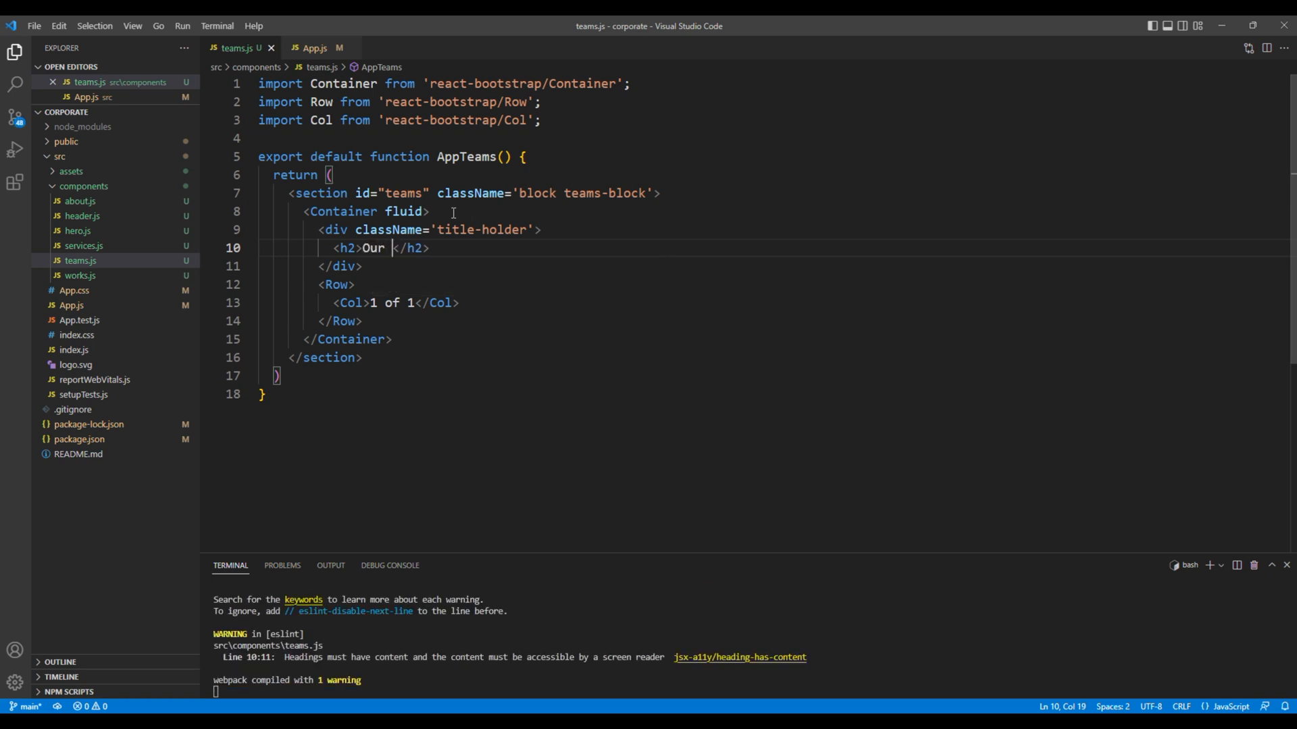
type("teams")
type("<div ></div>")
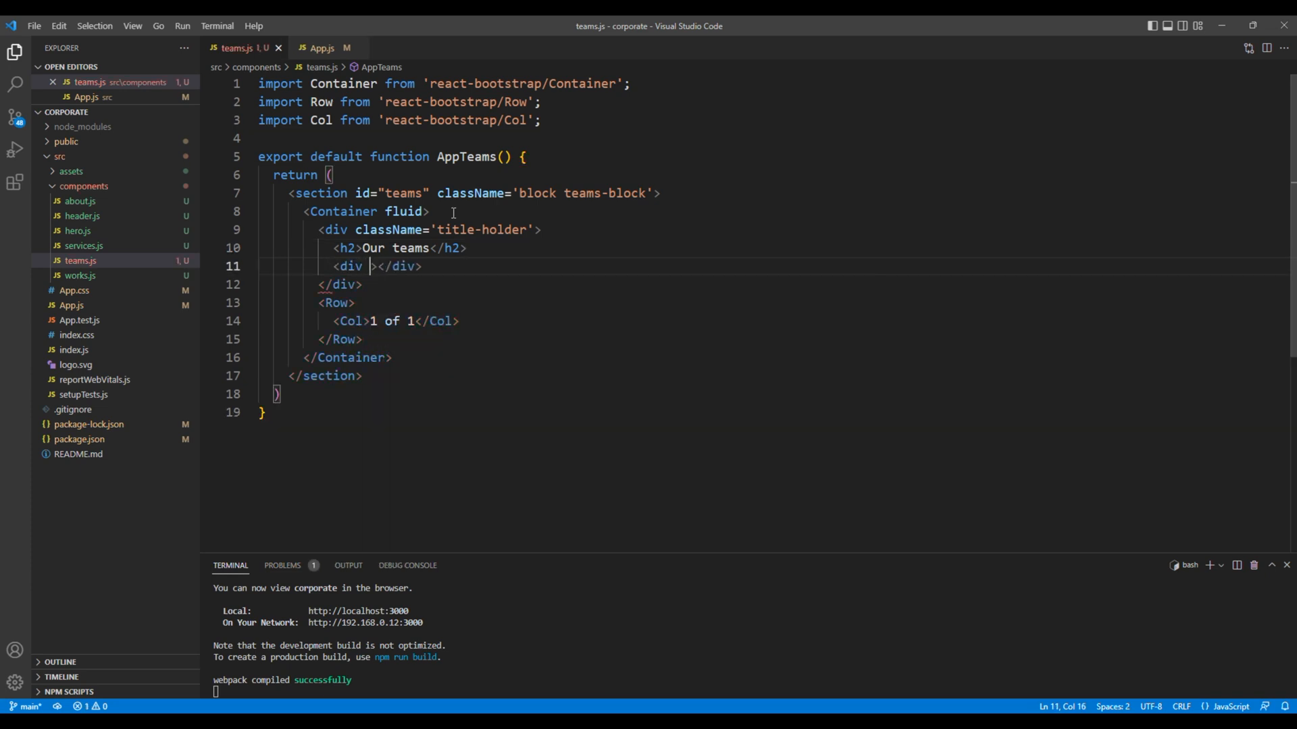
Step: Add a subtitle div reading 'some of our experts', checked against the design demo
type("className='subti")
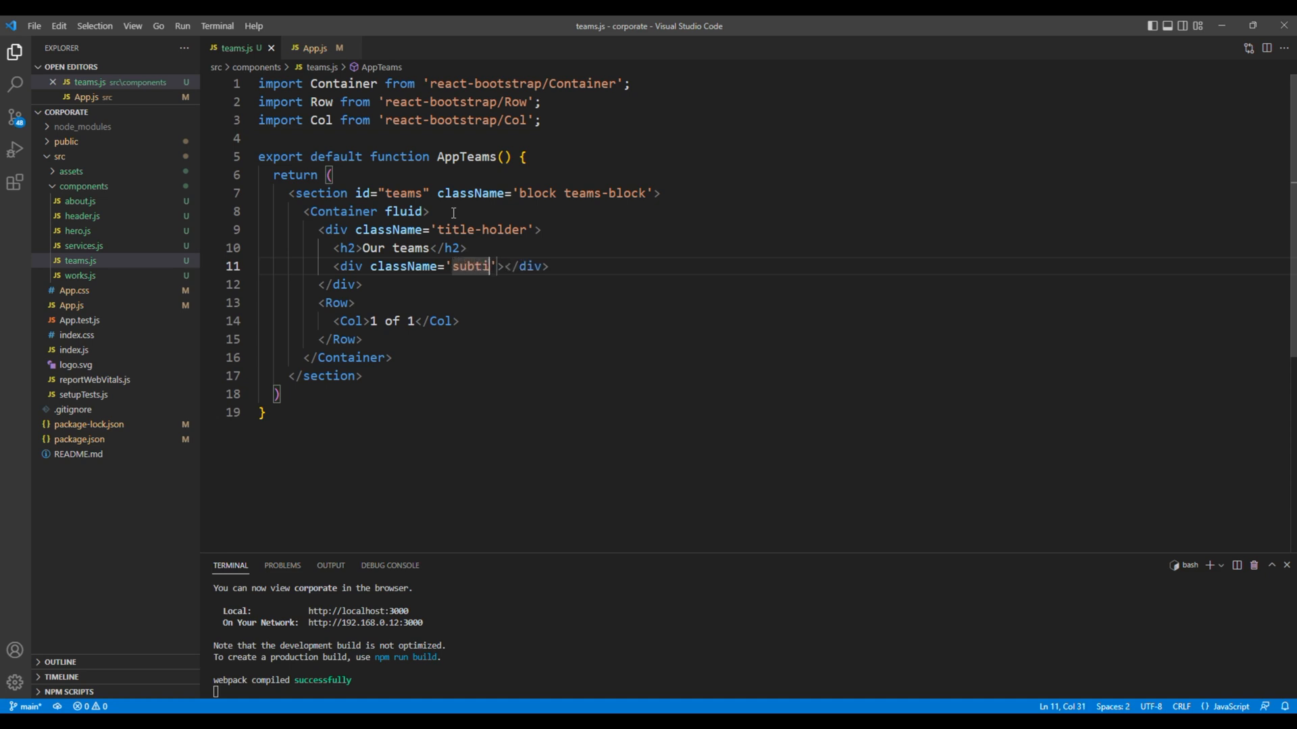
type("tle")
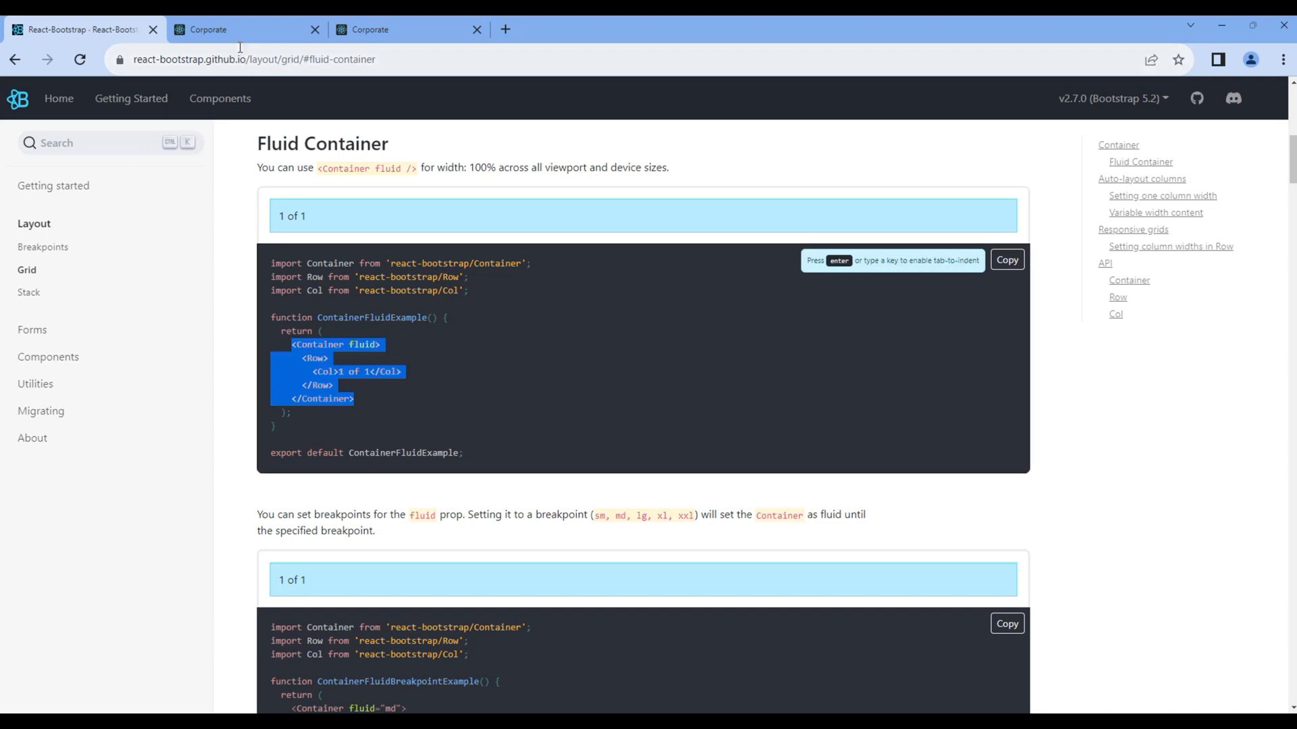
left_click(240, 29)
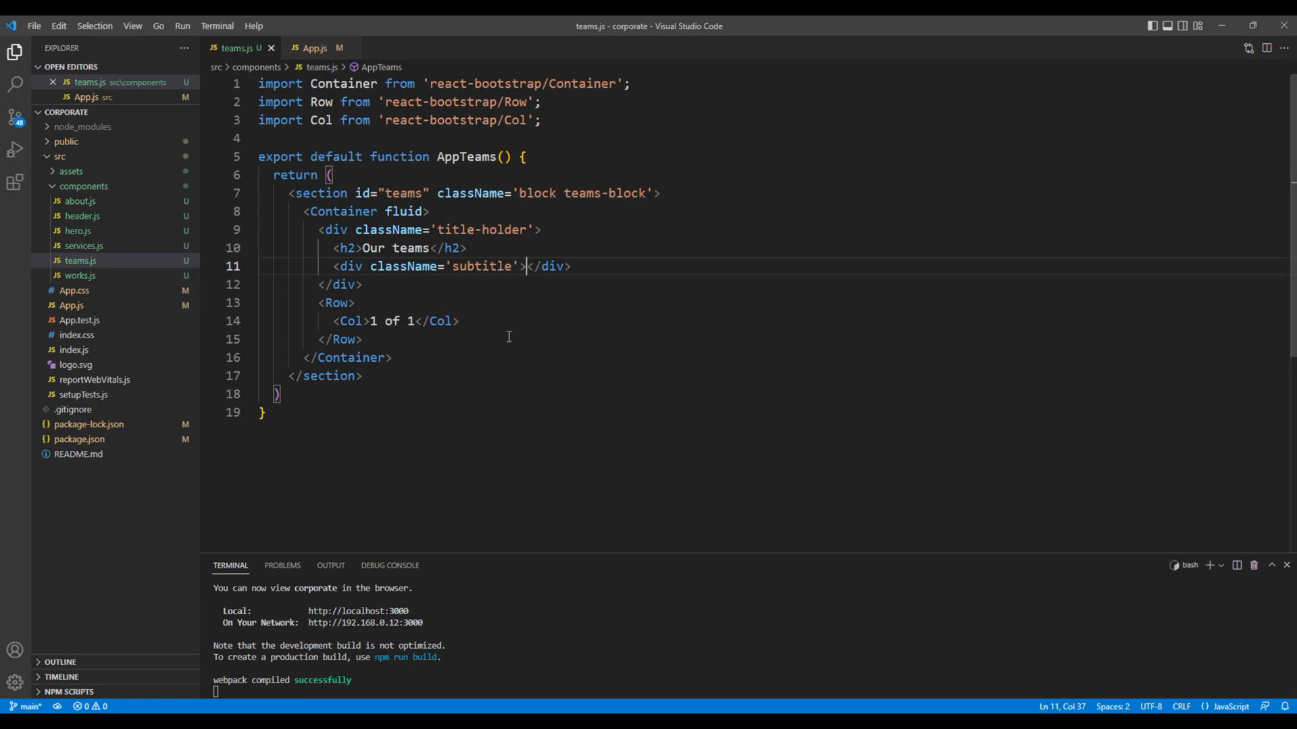
type("some of our experts")
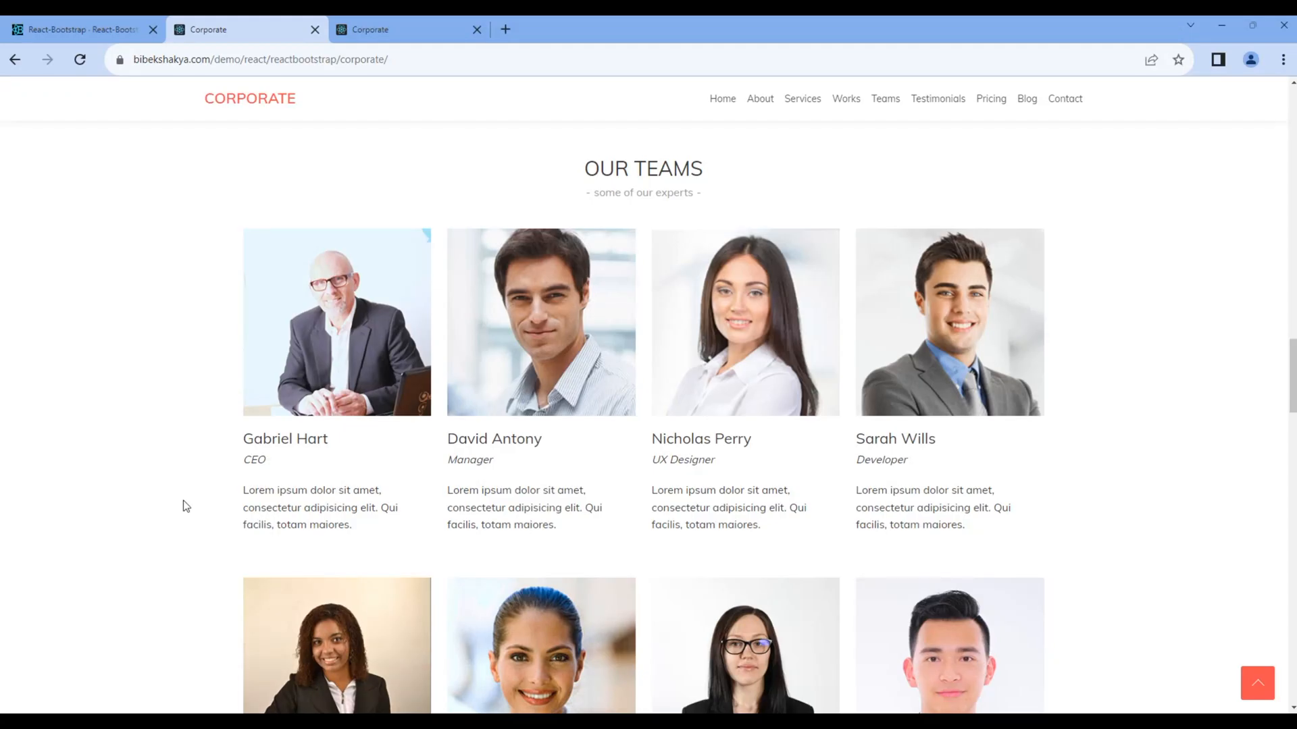
mouse_move(336, 321)
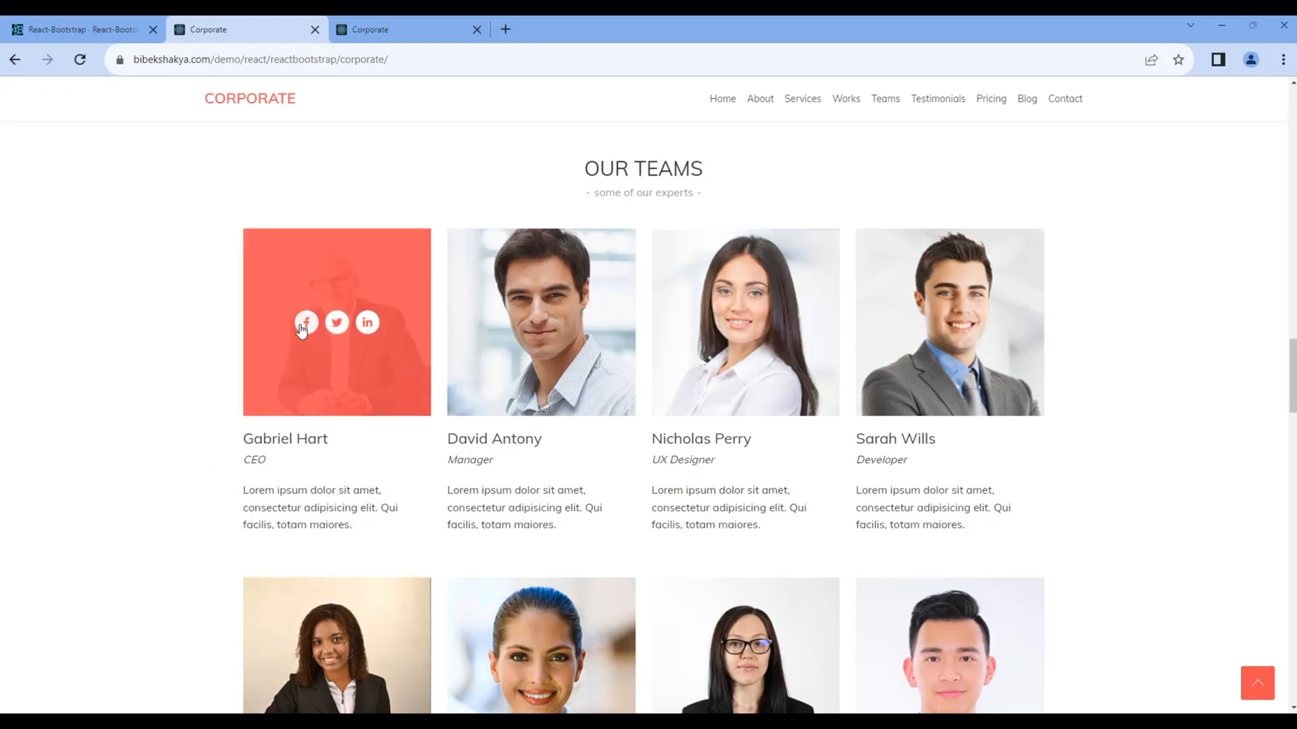
mouse_move(305, 323)
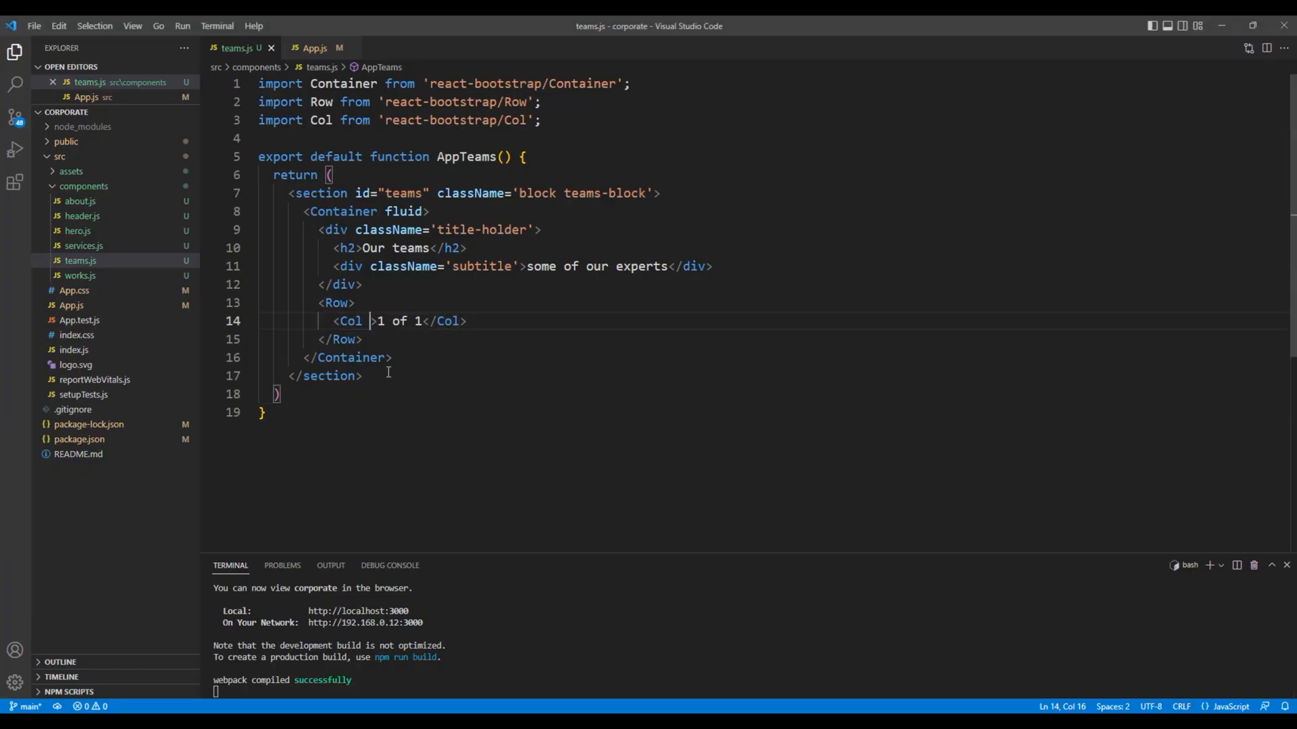
Step: Set the Col to sm={3} and add an 'image' div with placeholder text and an 'overlay' div
type("sm")
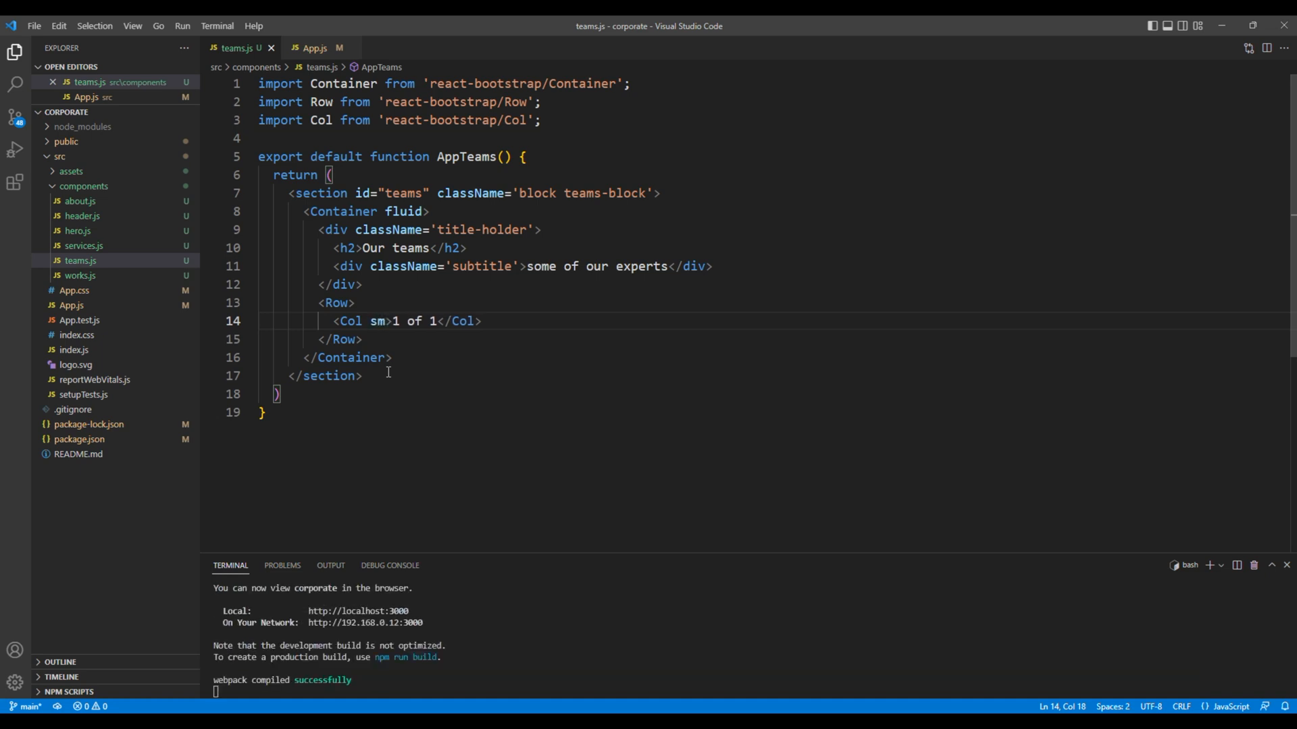
type("{3}>")
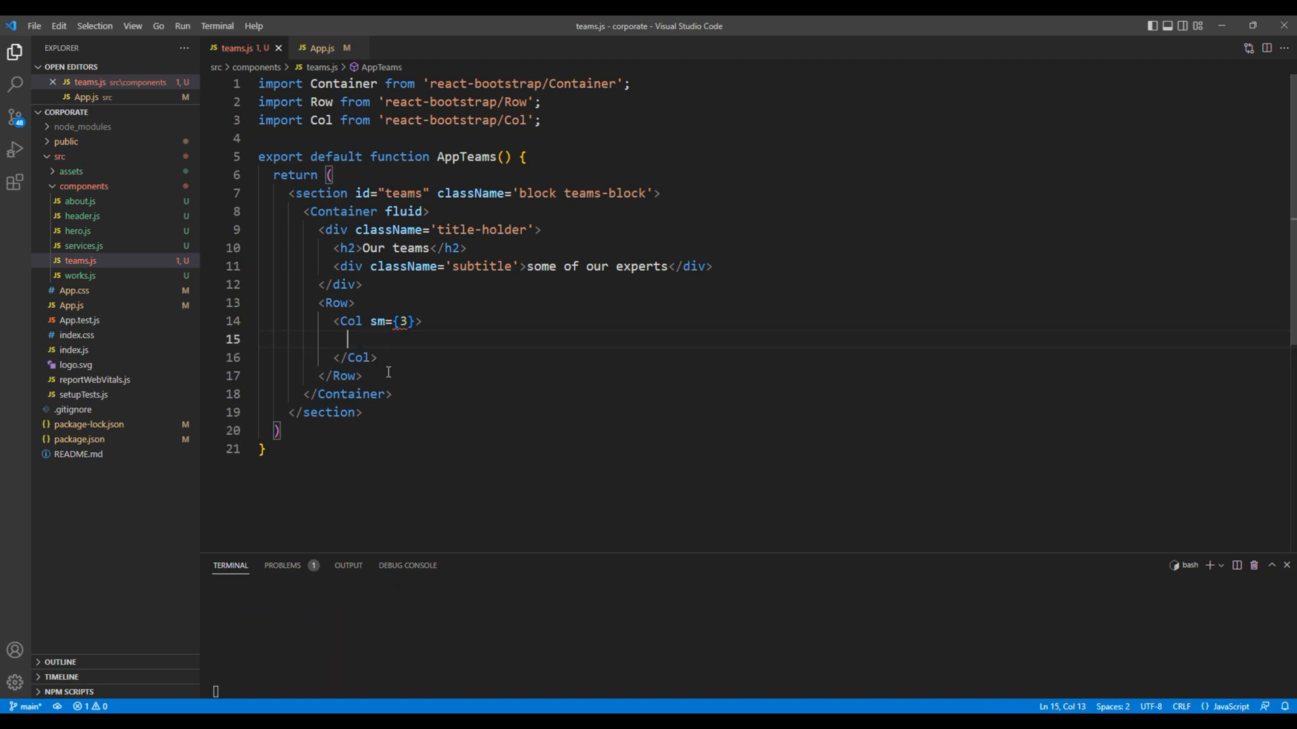
type("<div></div>")
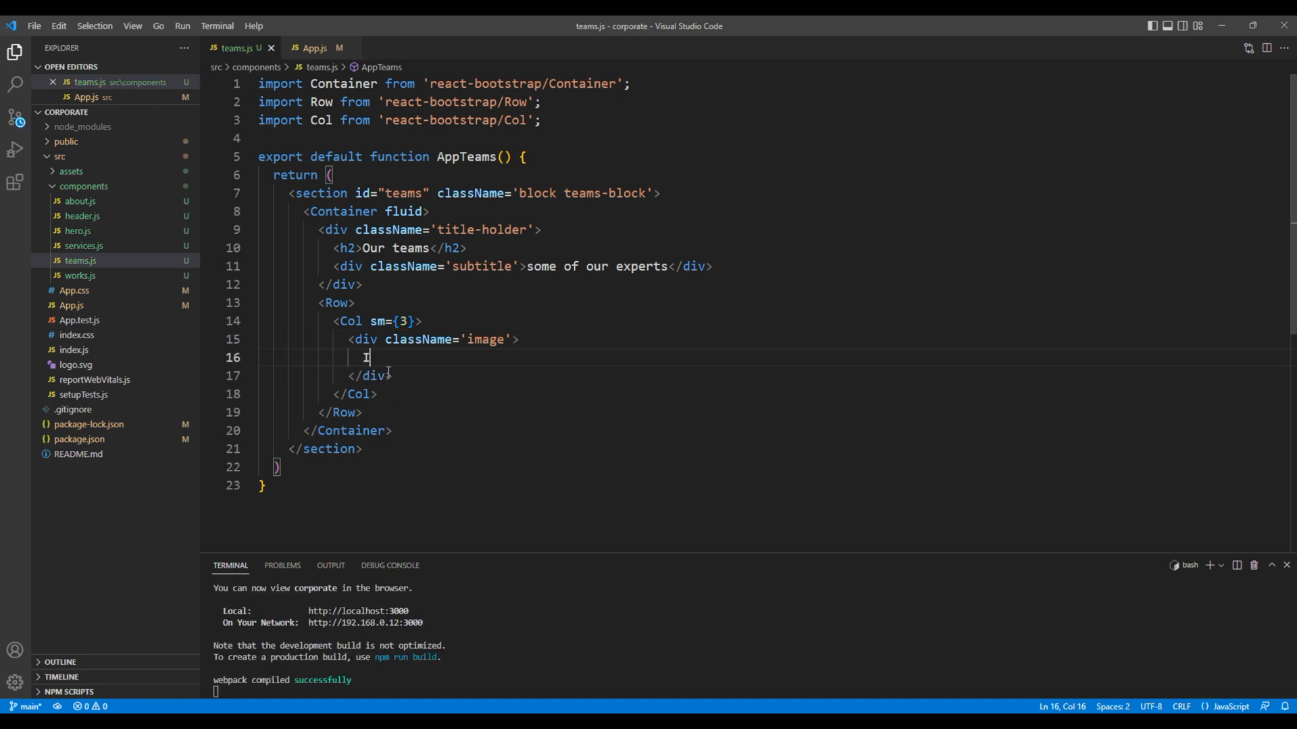
type("mage")
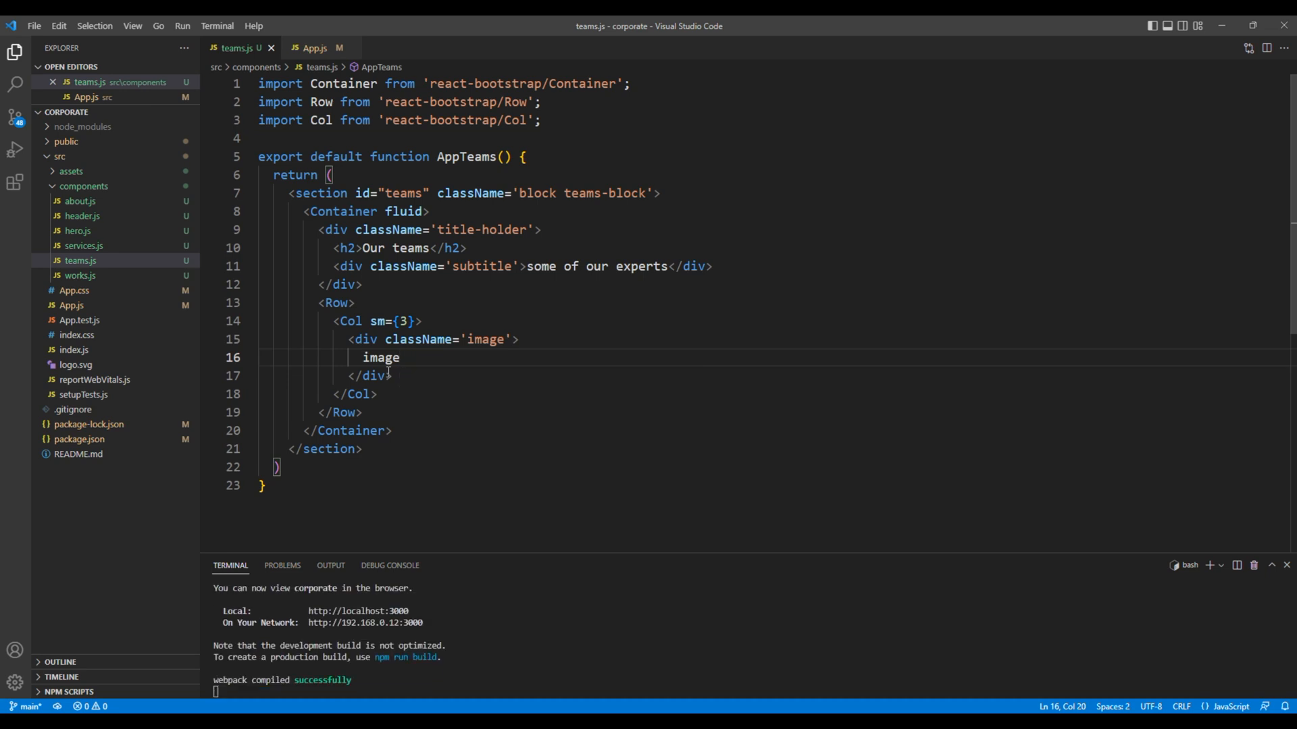
type("<div className='overlay'></div>")
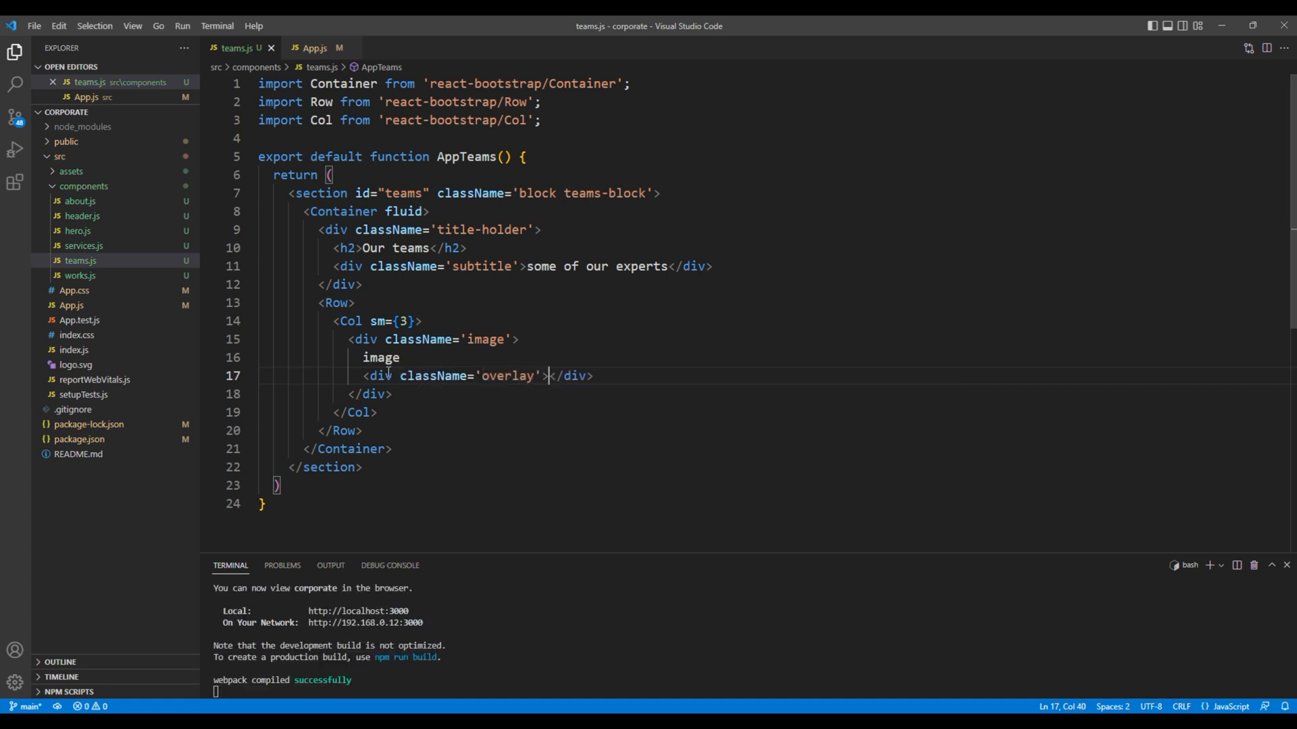
Step: Inside the overlay, add a socials div with a ul holding an <a href="#">FB icon</a> item
type("<div className=''></div>")
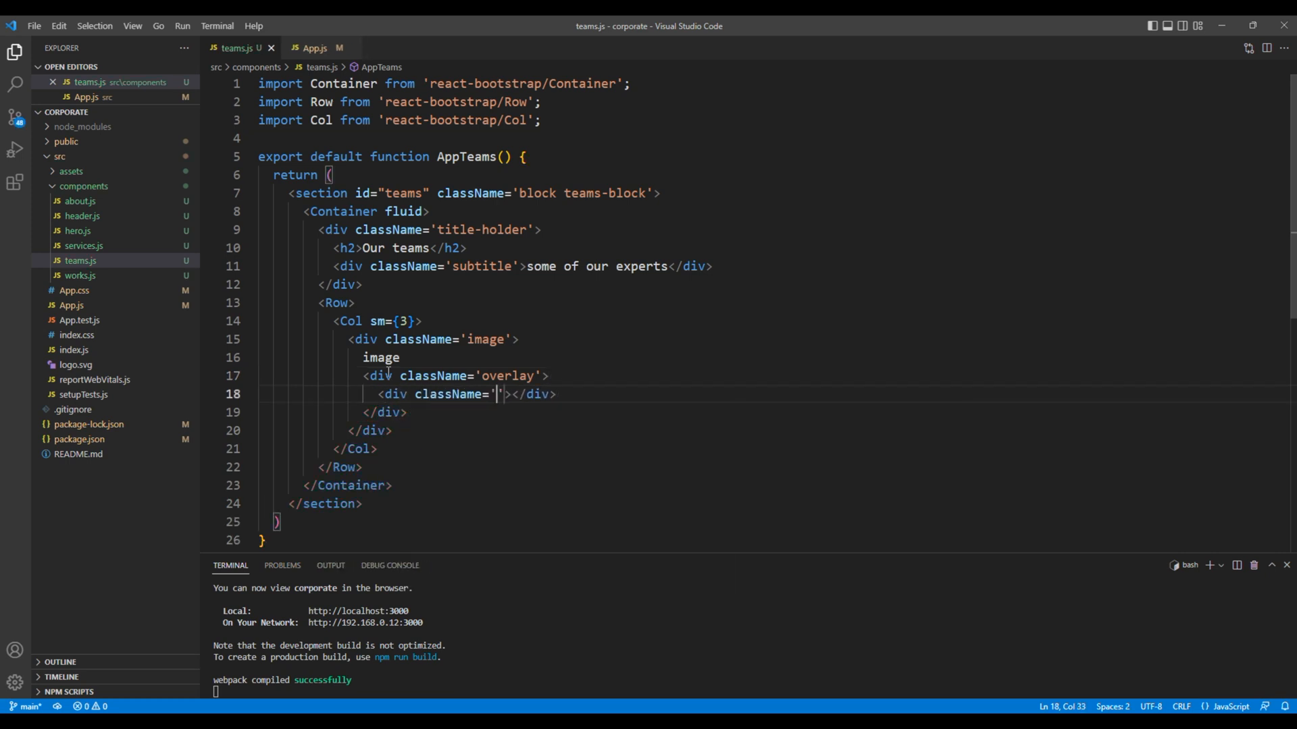
type("socials")
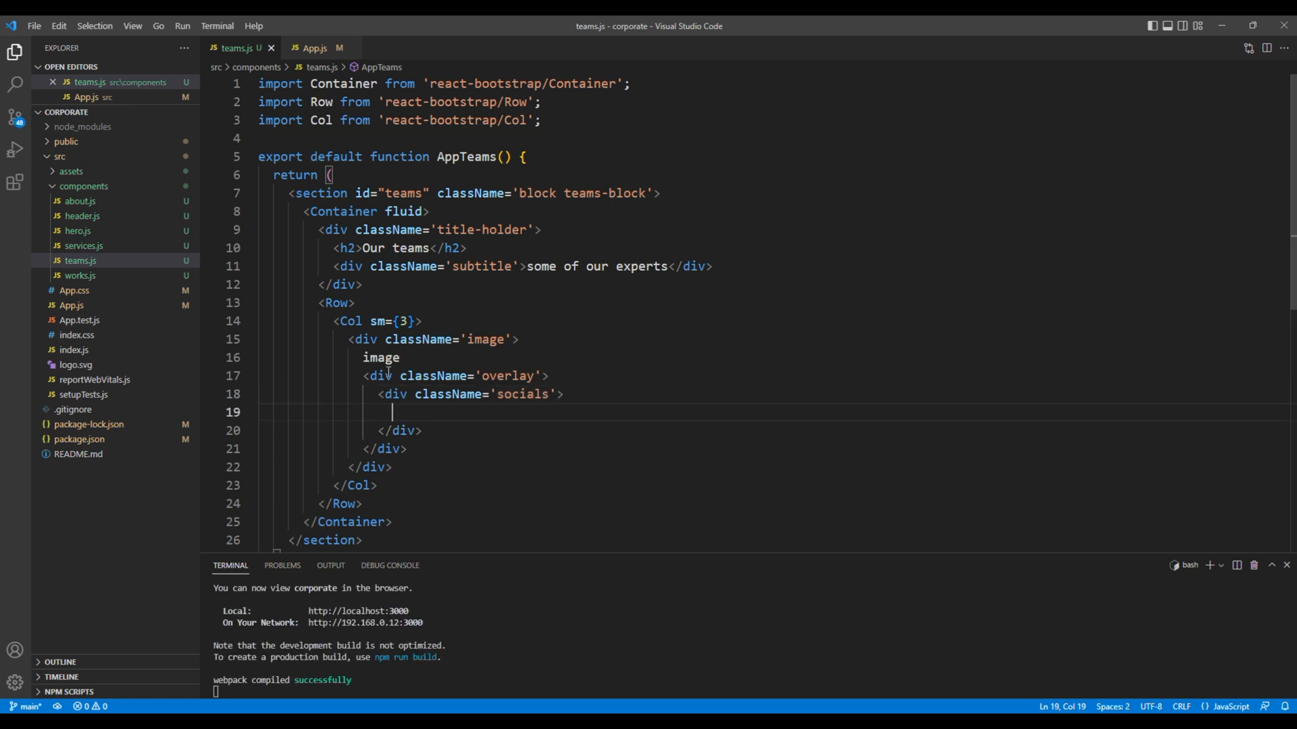
type("<ul>")
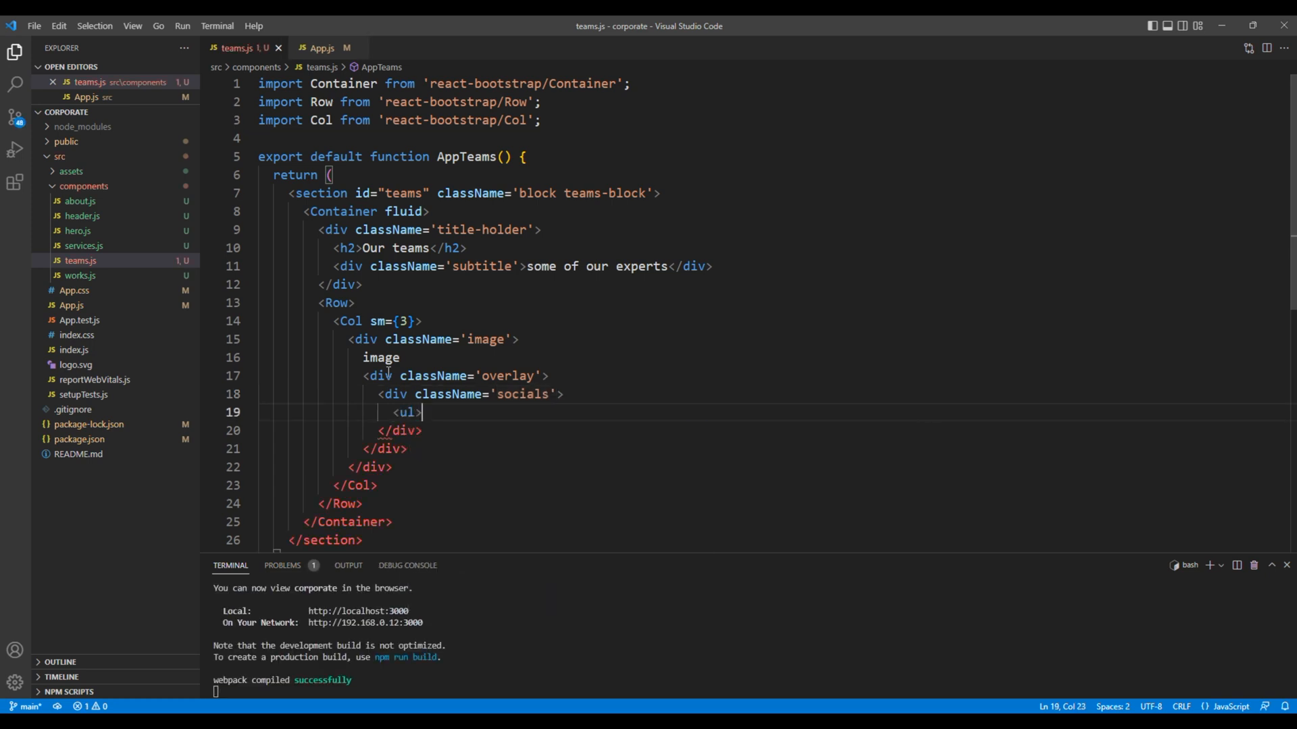
type("<li></li>")
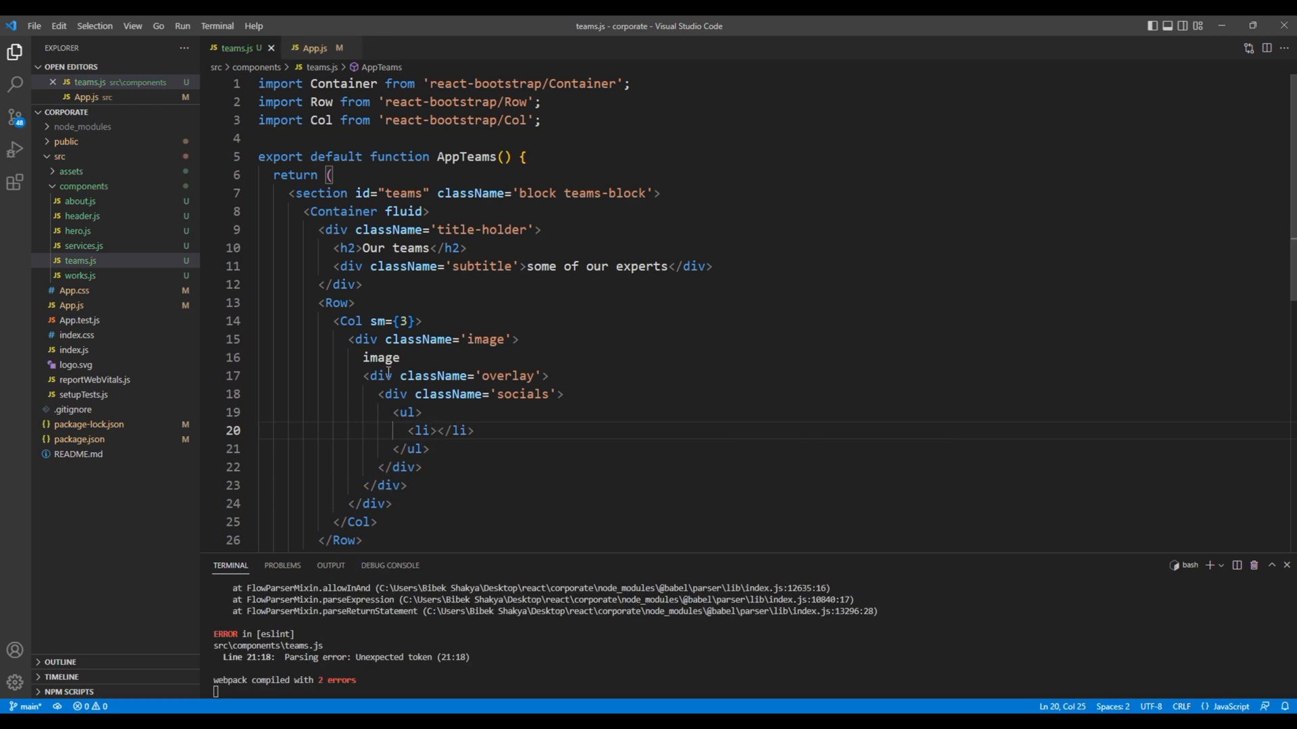
type("<a></a>")
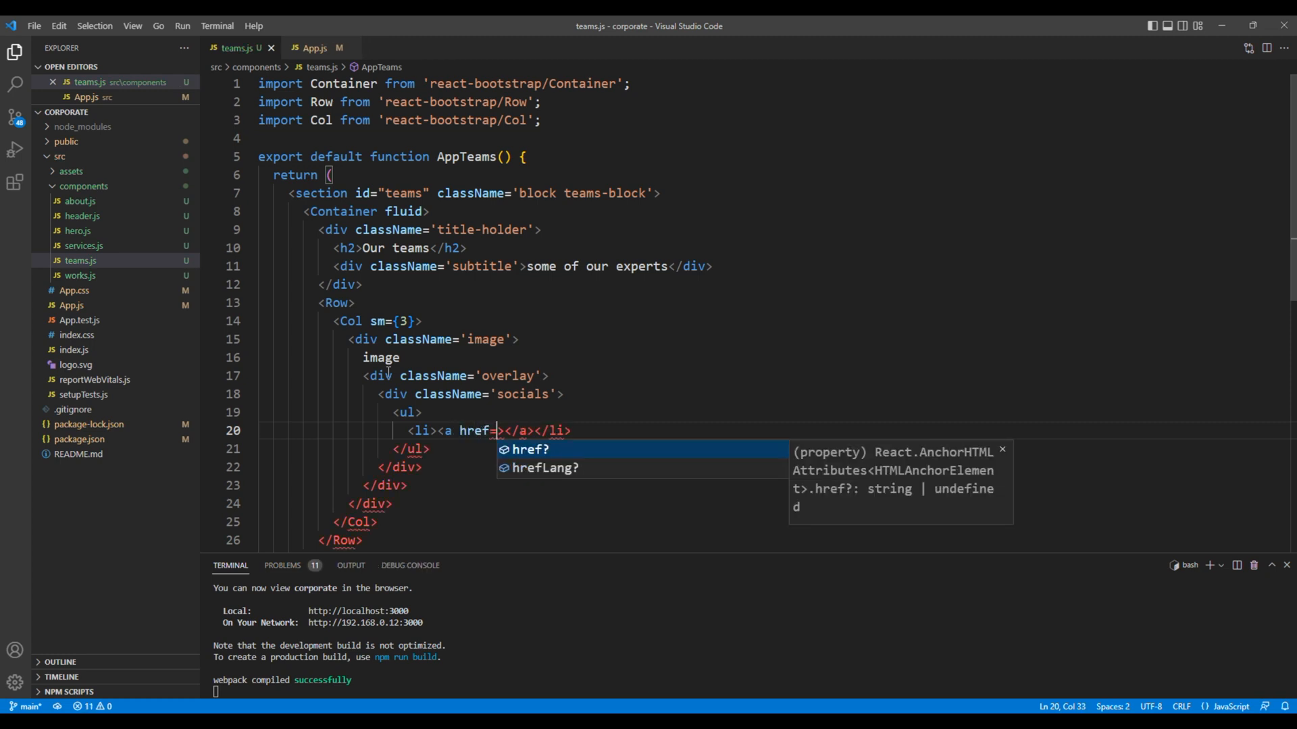
type("\"#\"")
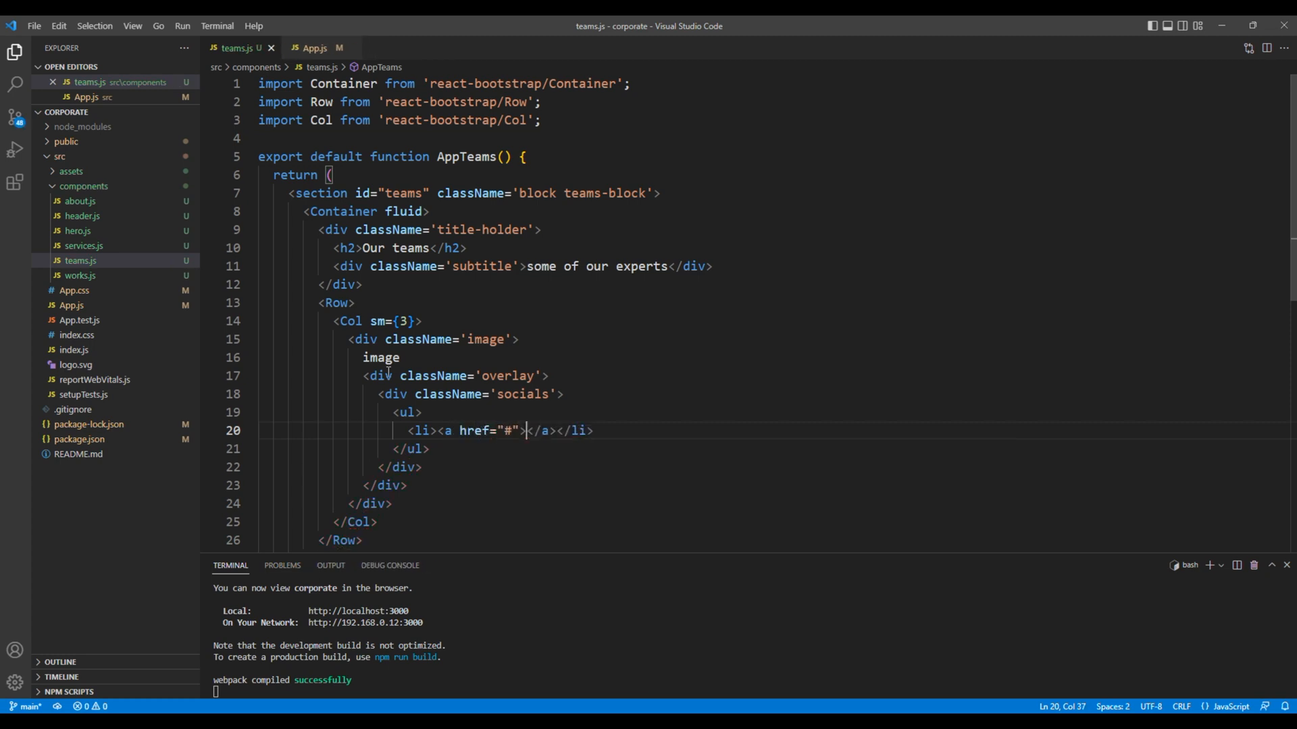
type("F")
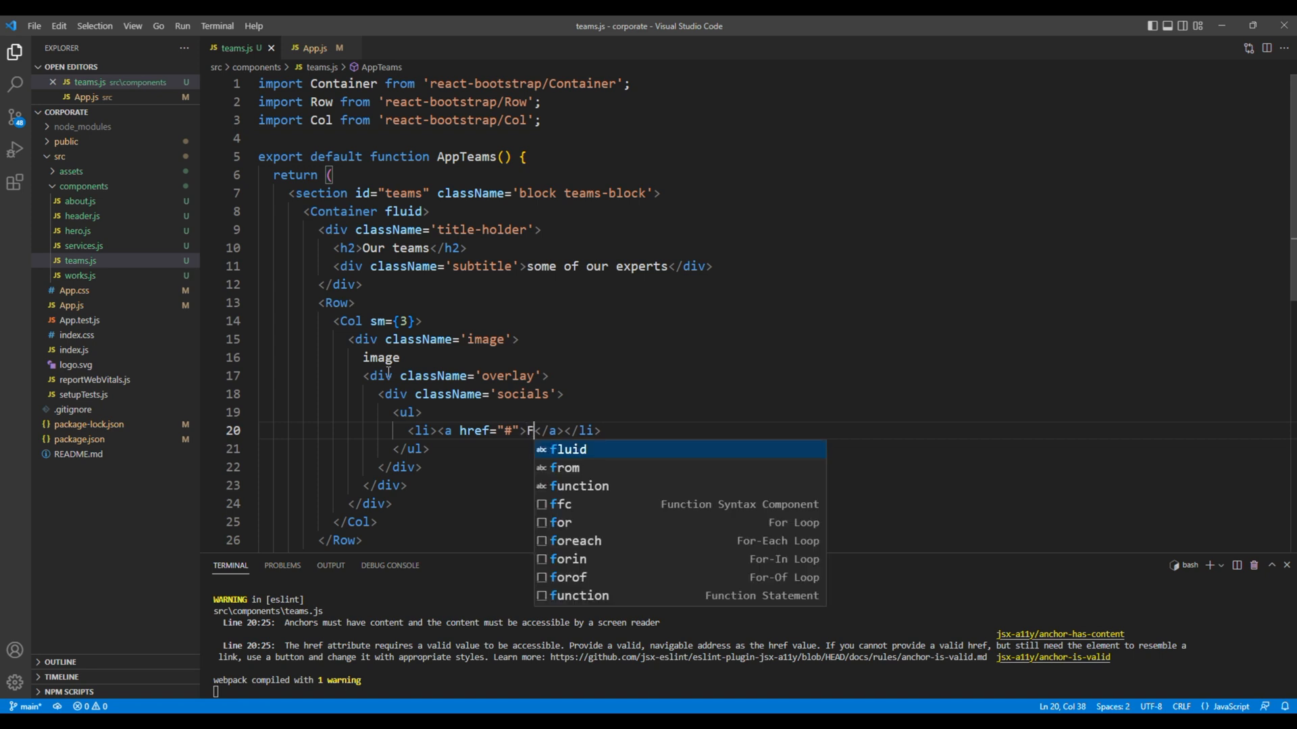
type("B icon")
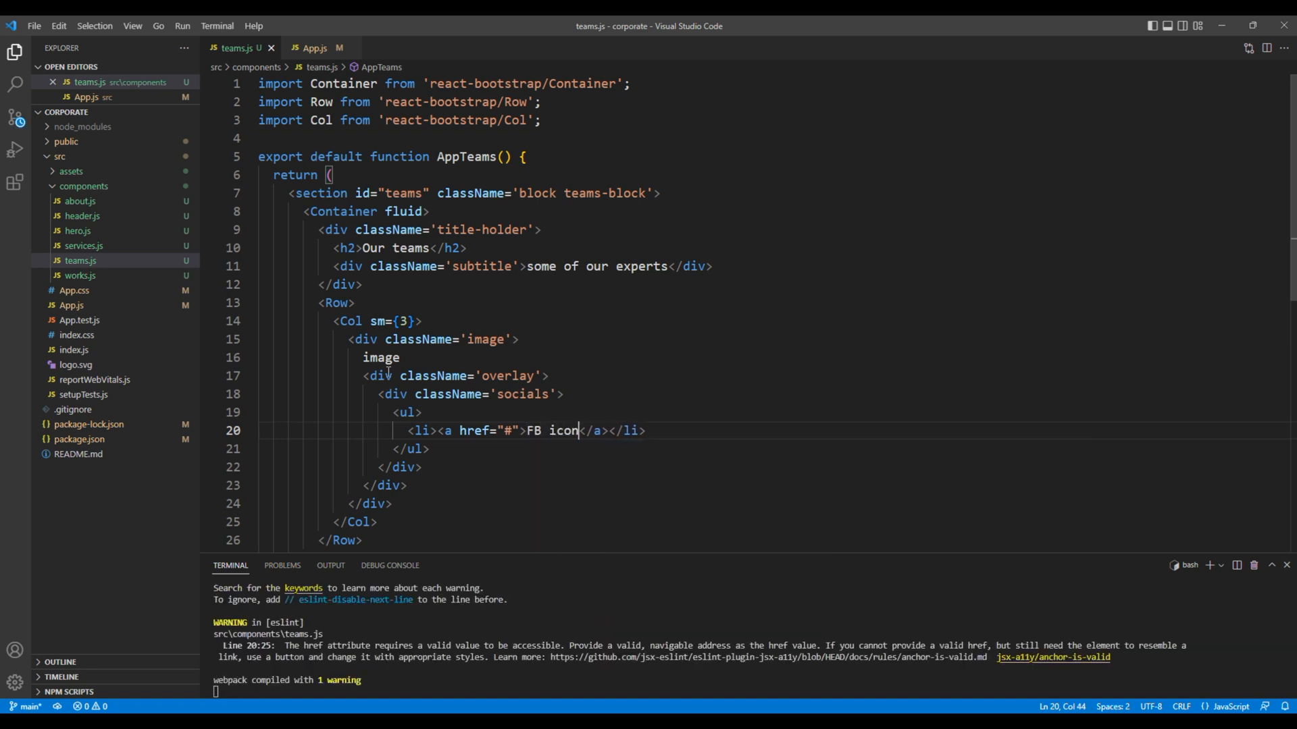
mouse_move(615, 428)
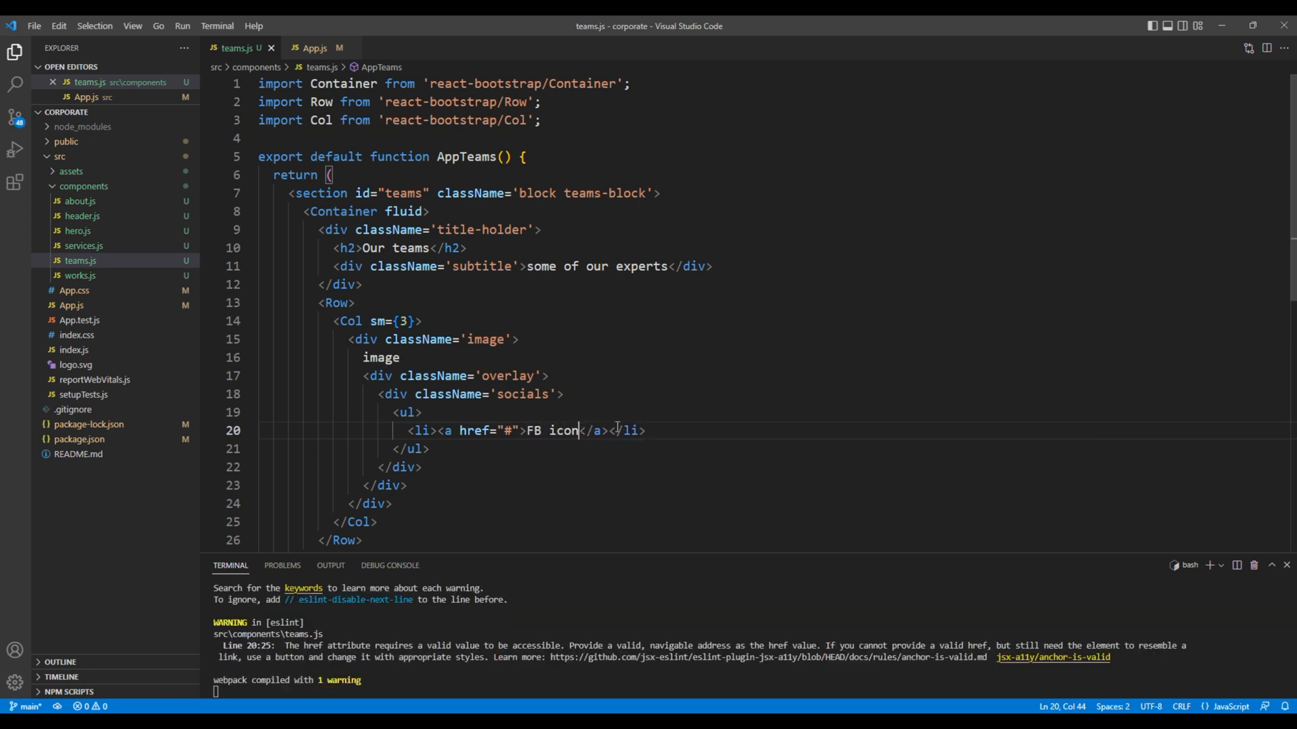
Step: Duplicate the list item twice and rename the links to Twitter icon and Linkedin icon
triple_click(526, 429)
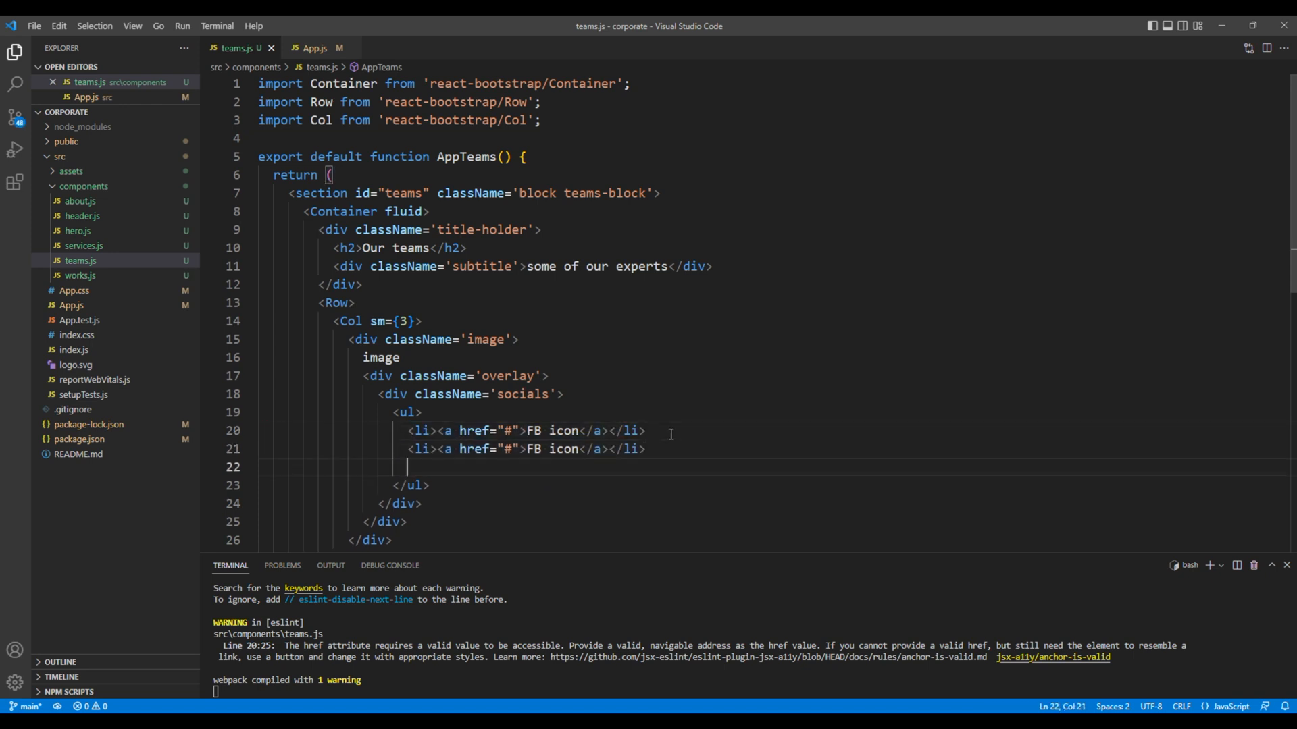
type("<li><a href=\"#\">FB icon</a></li>")
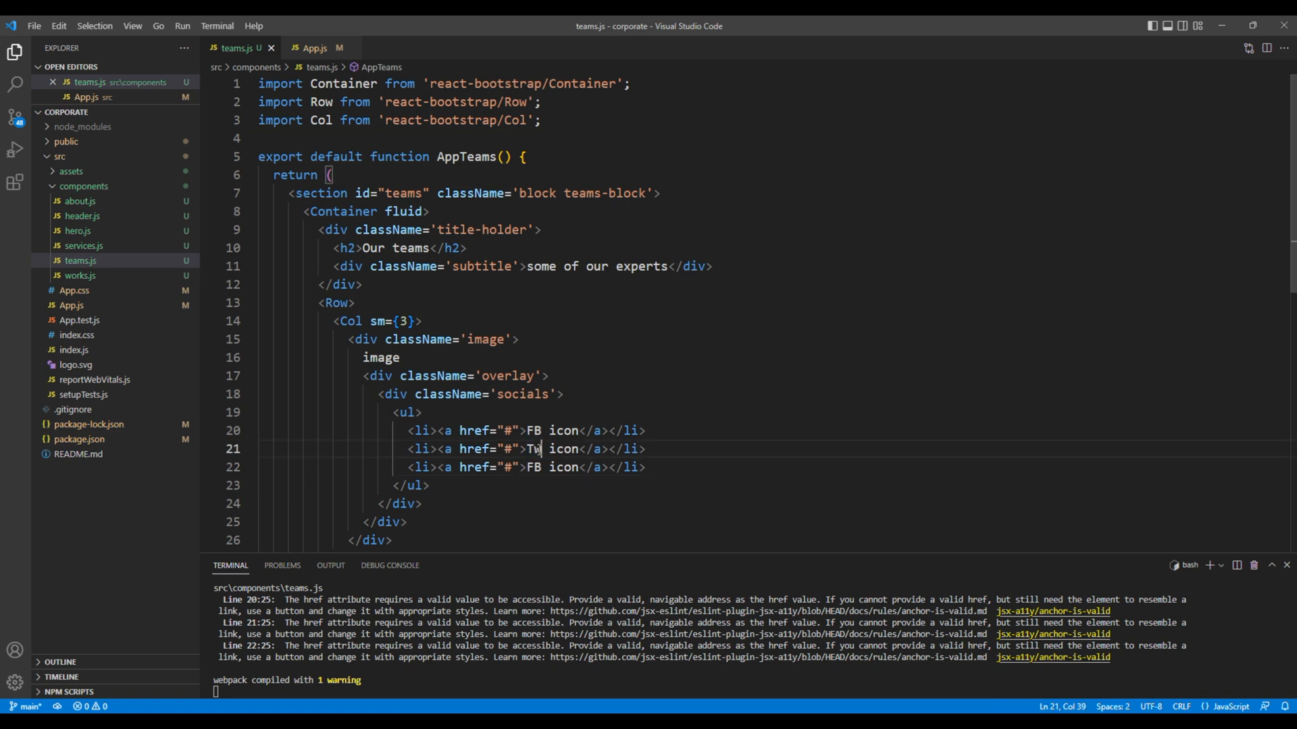
type("ti")
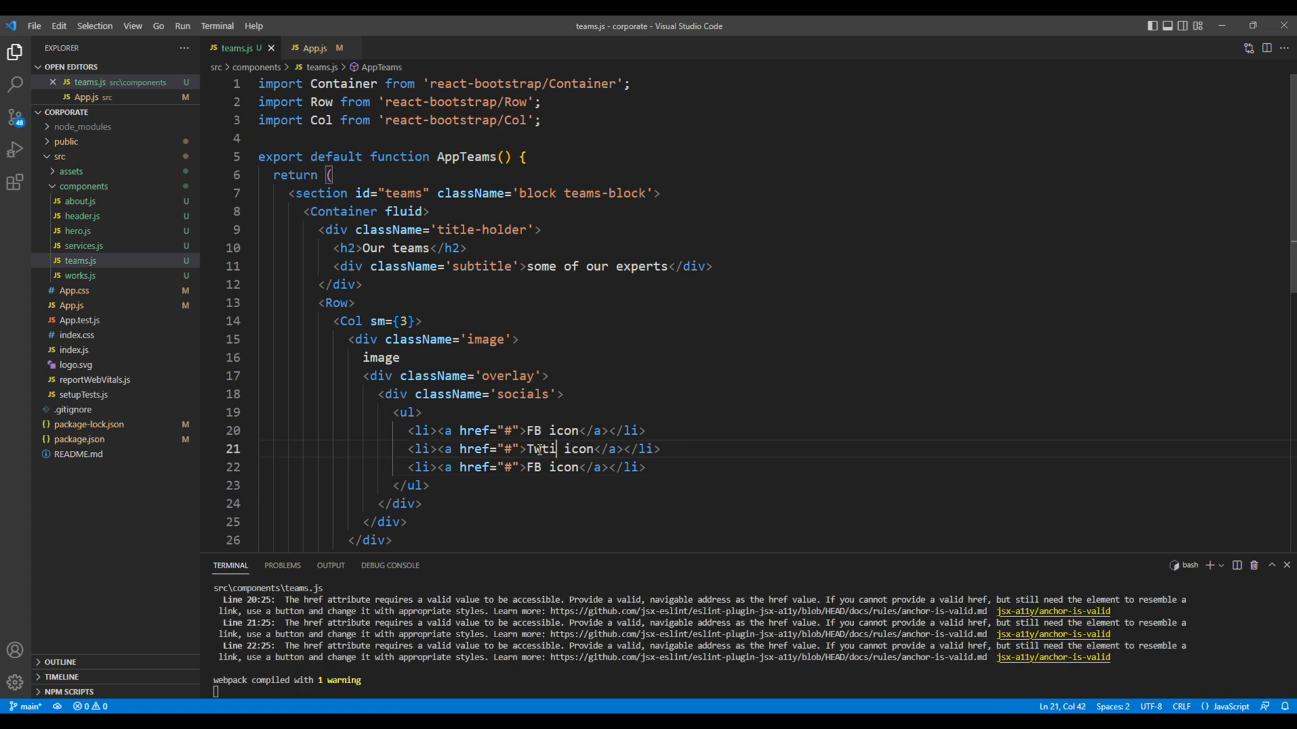
type("tter")
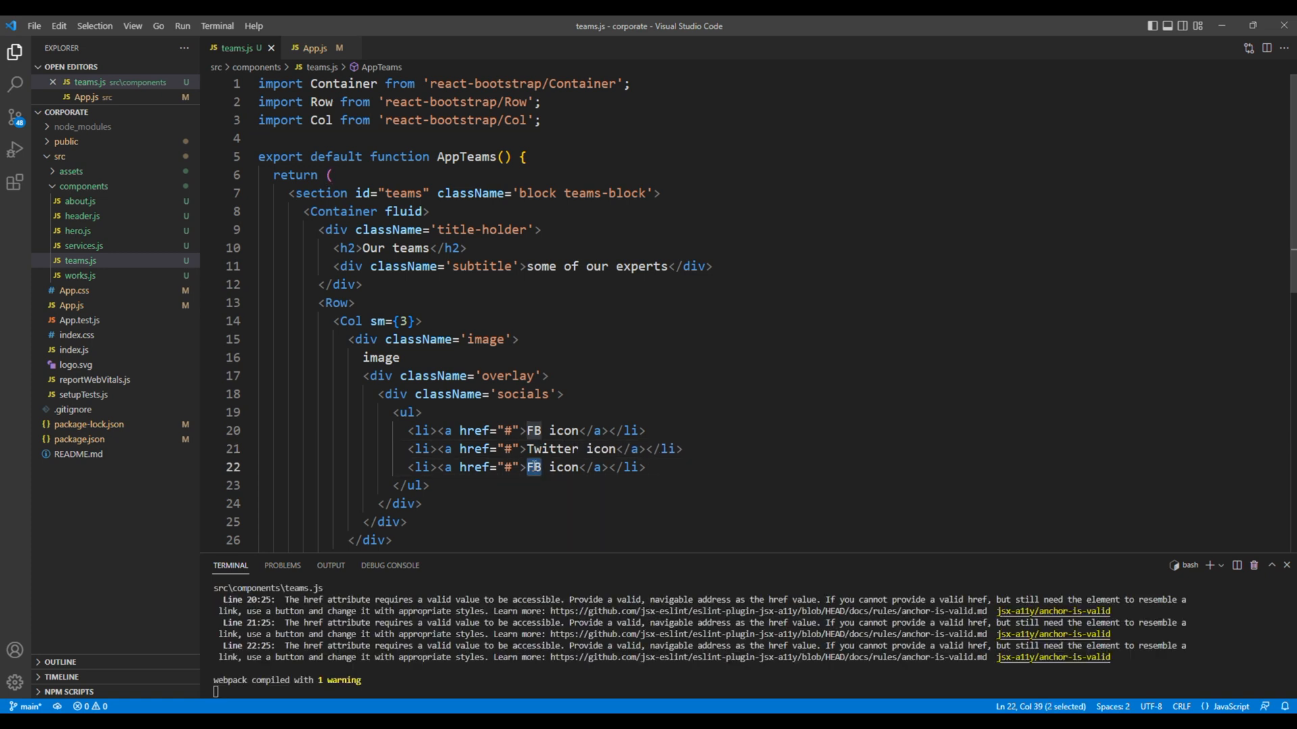
type("Link")
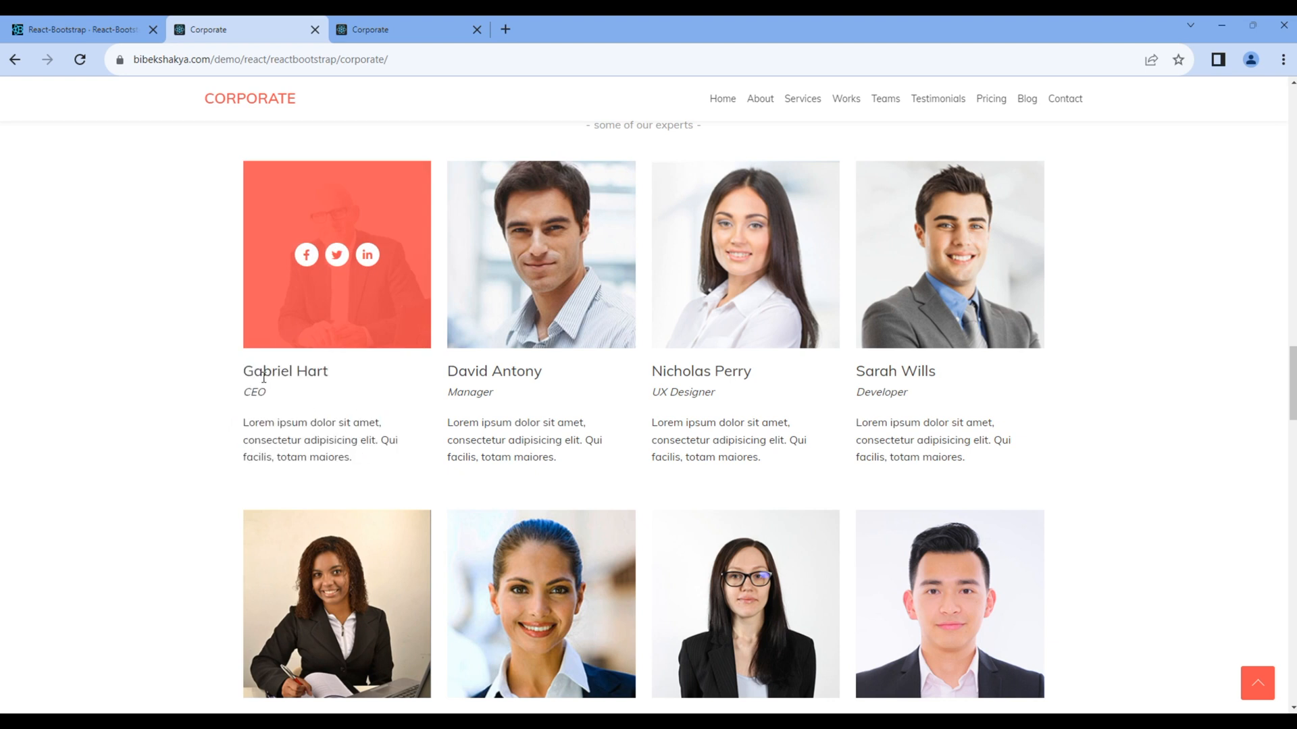
left_click_drag(243, 421, 351, 458)
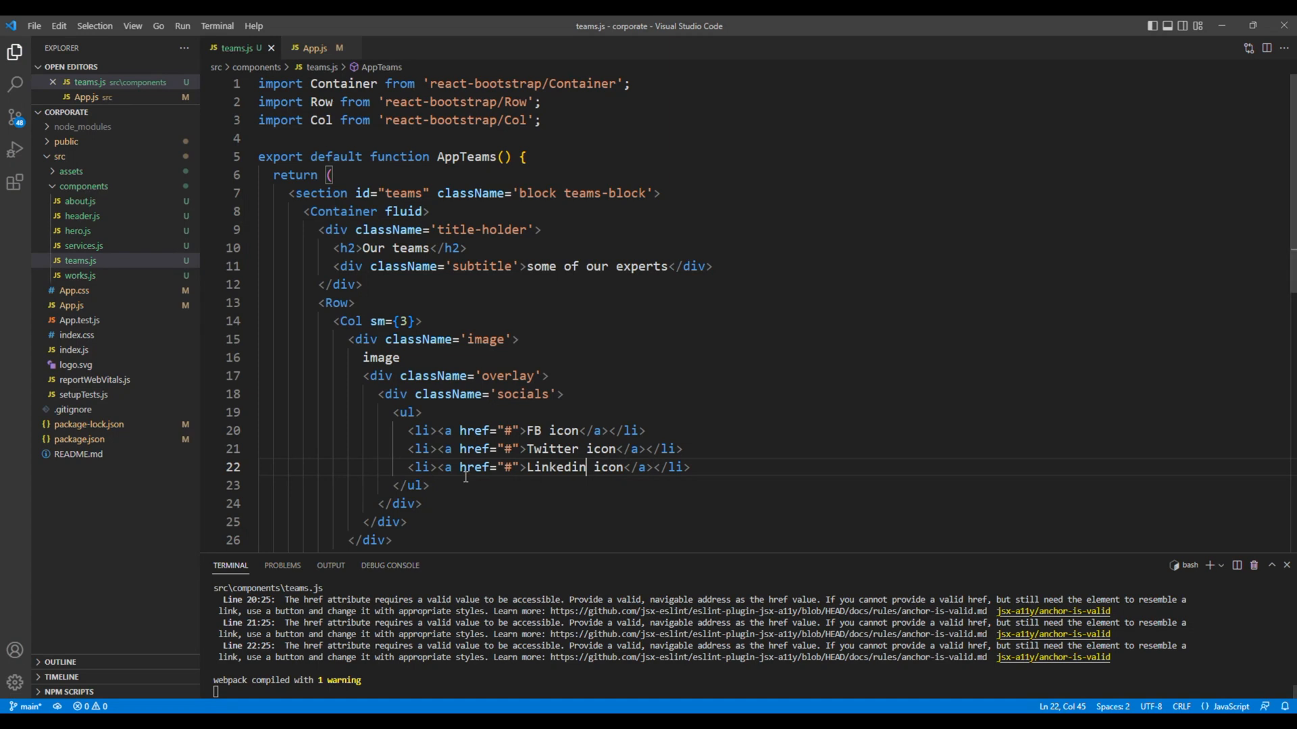
scroll("down", 3)
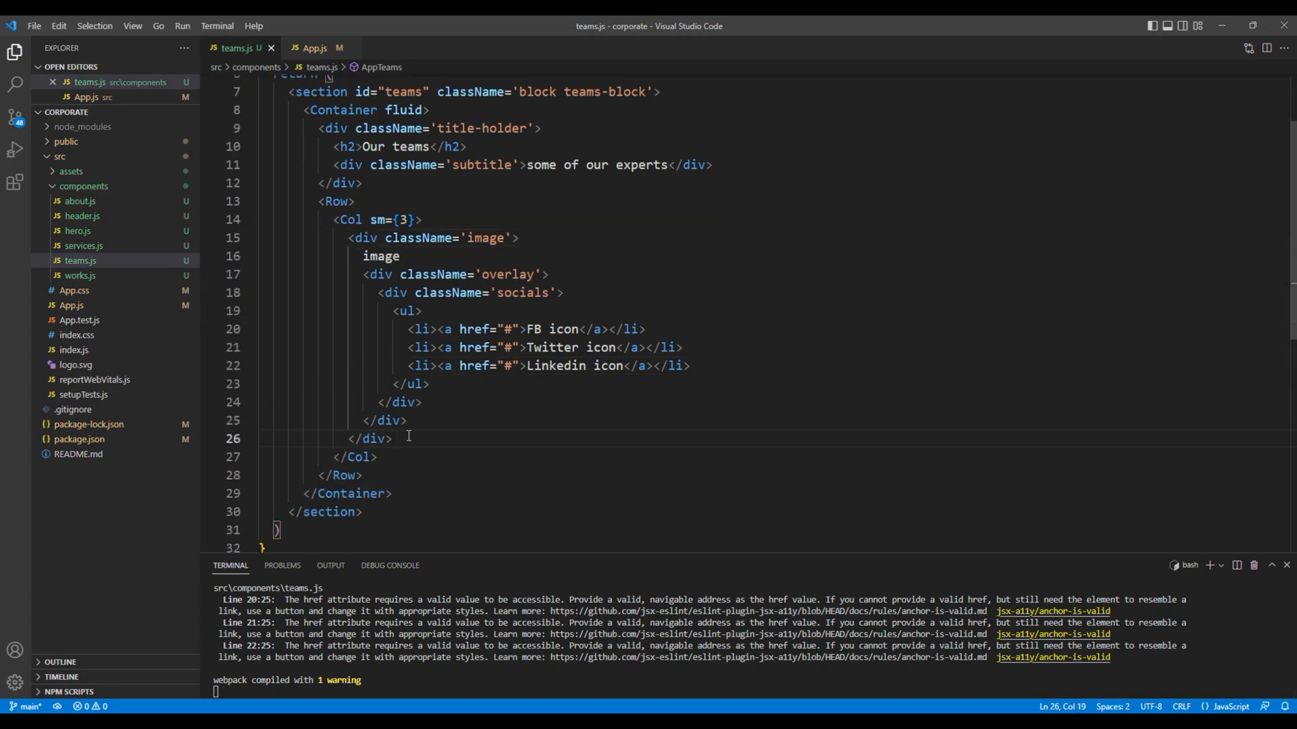
Step: Add a content div with an <h3>Name</h3> and a span with class and text 'designation'
type("<div ></div>")
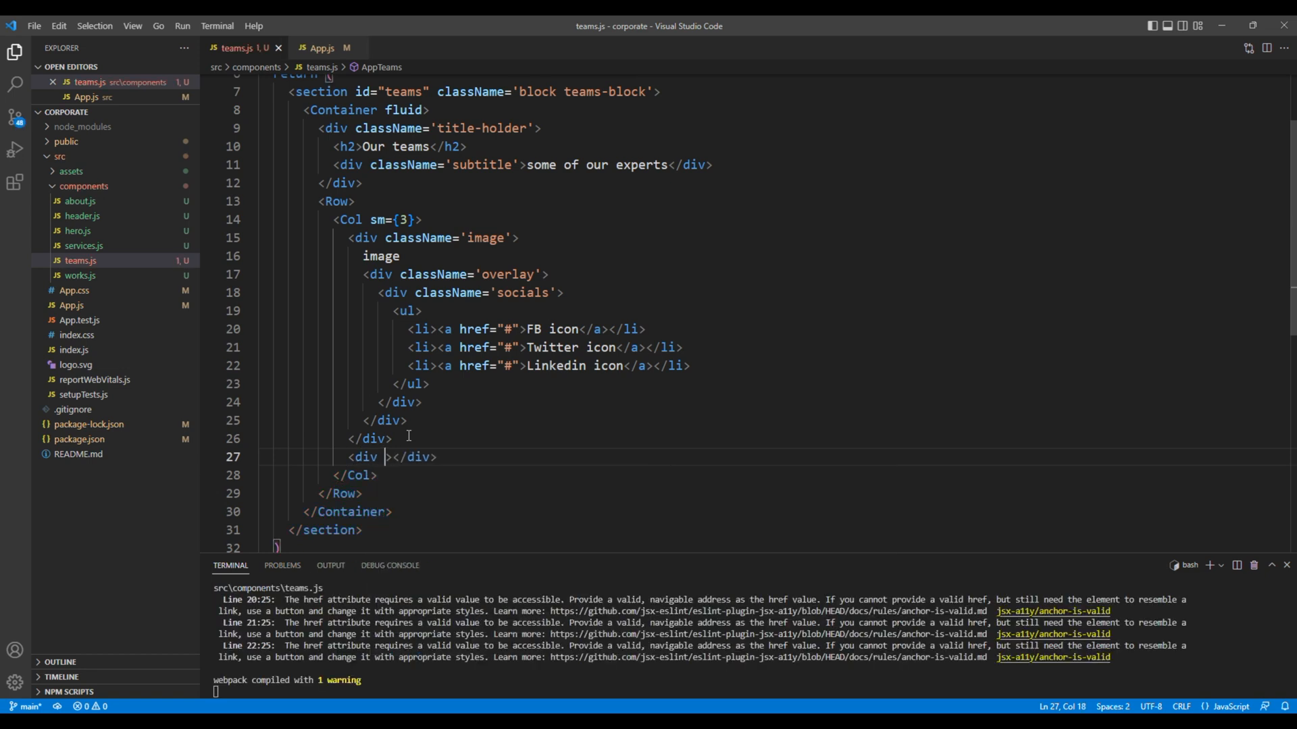
type("className=''")
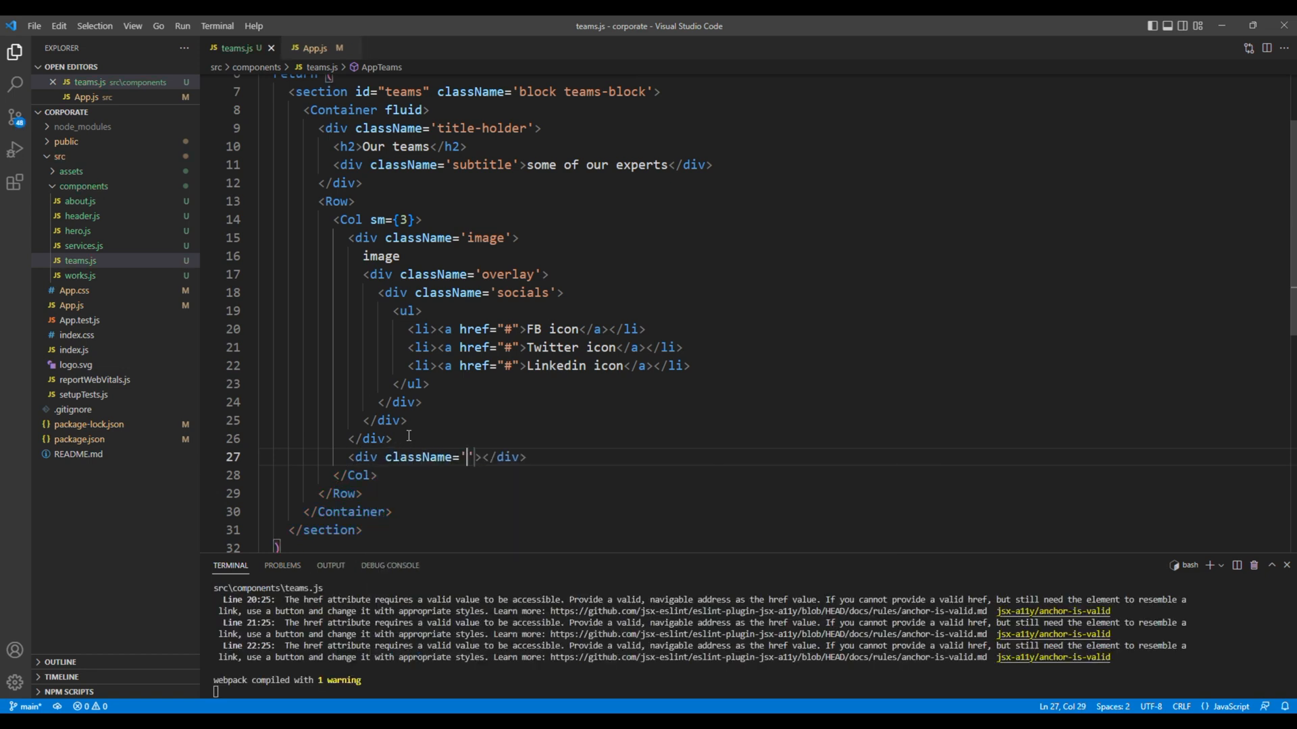
type("content")
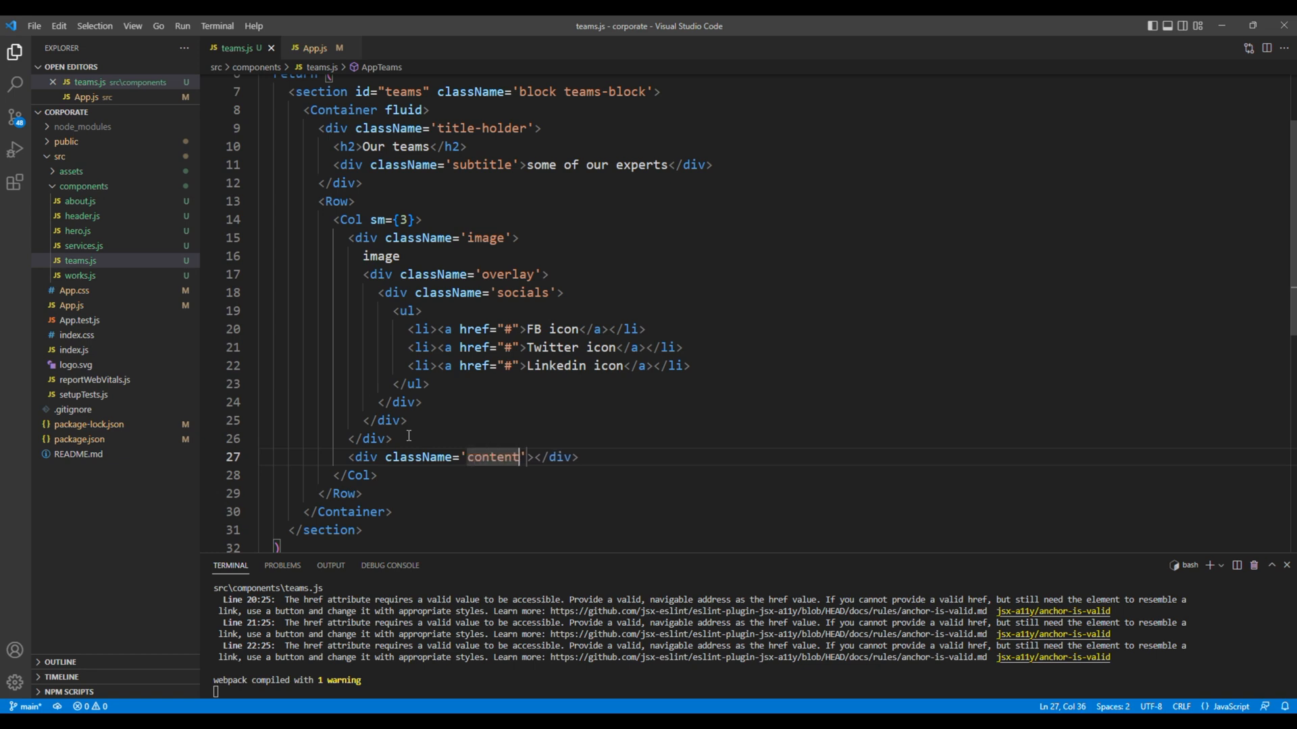
key("Enter")
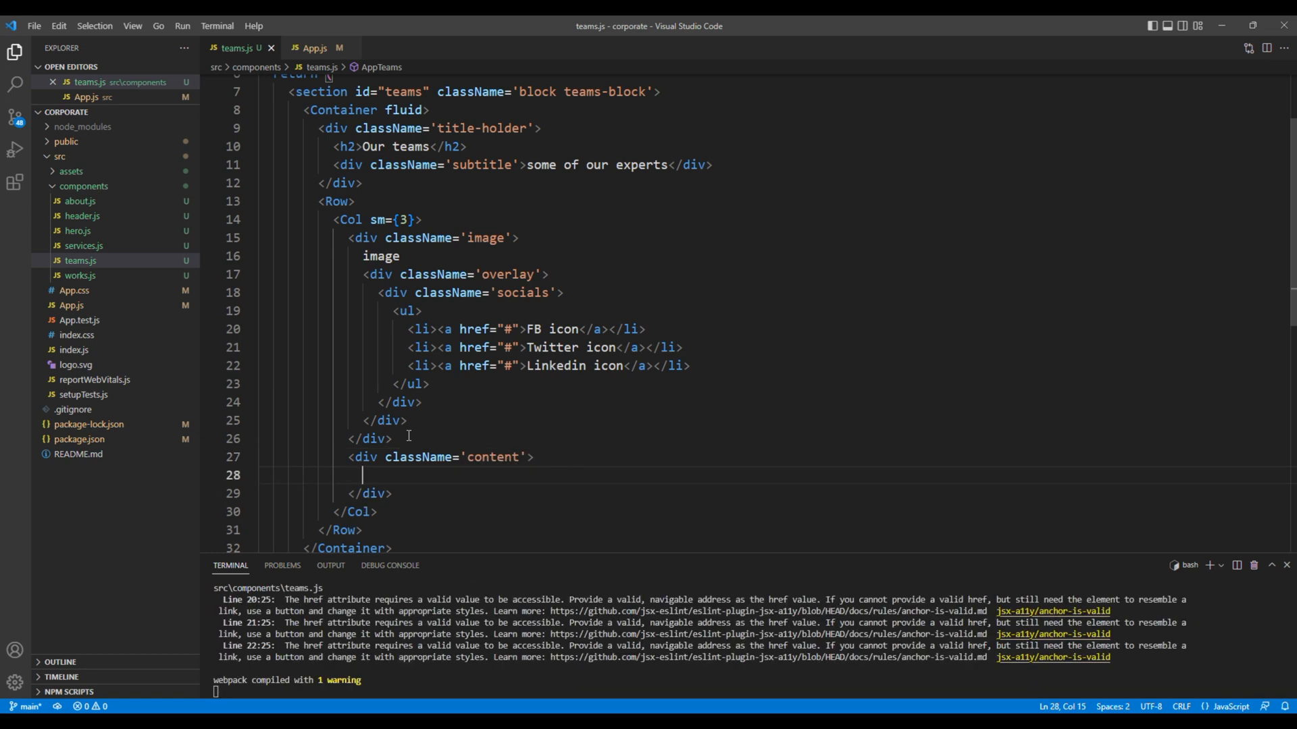
type("<h3>Name</h3>")
type("<span></span>")
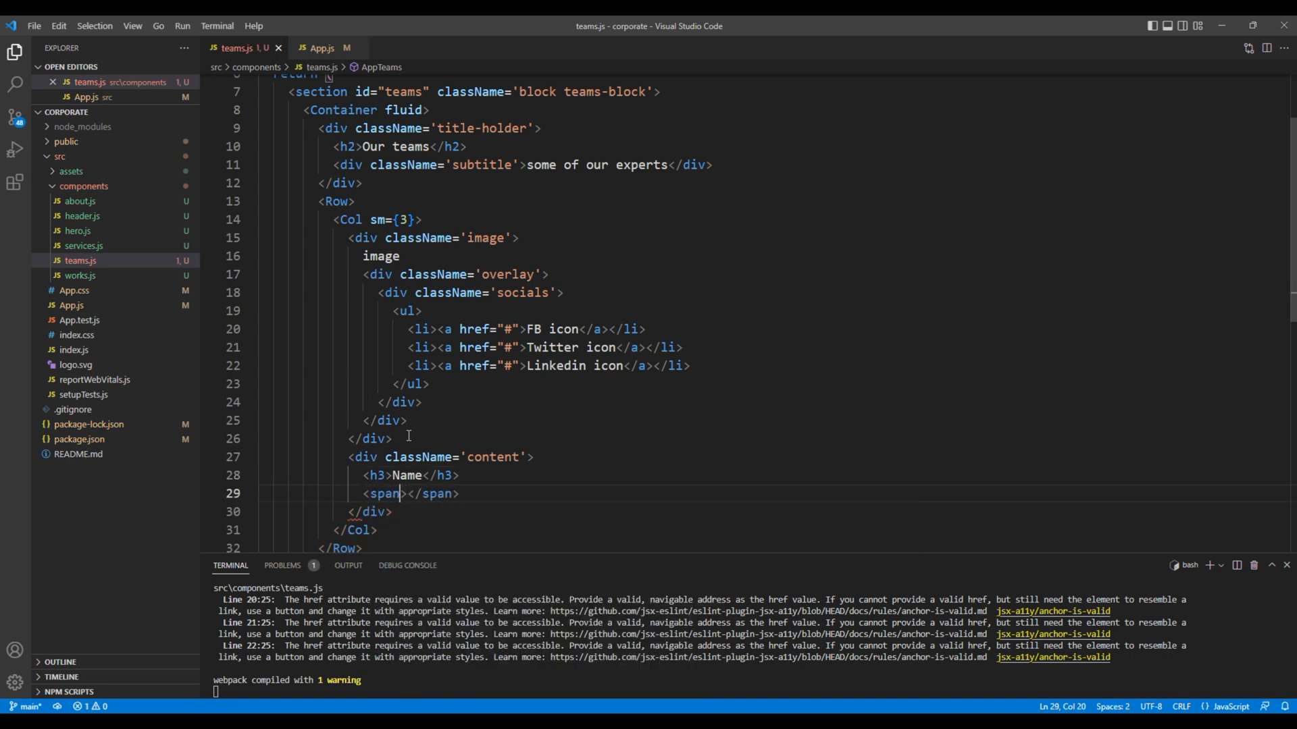
type("className='designation")
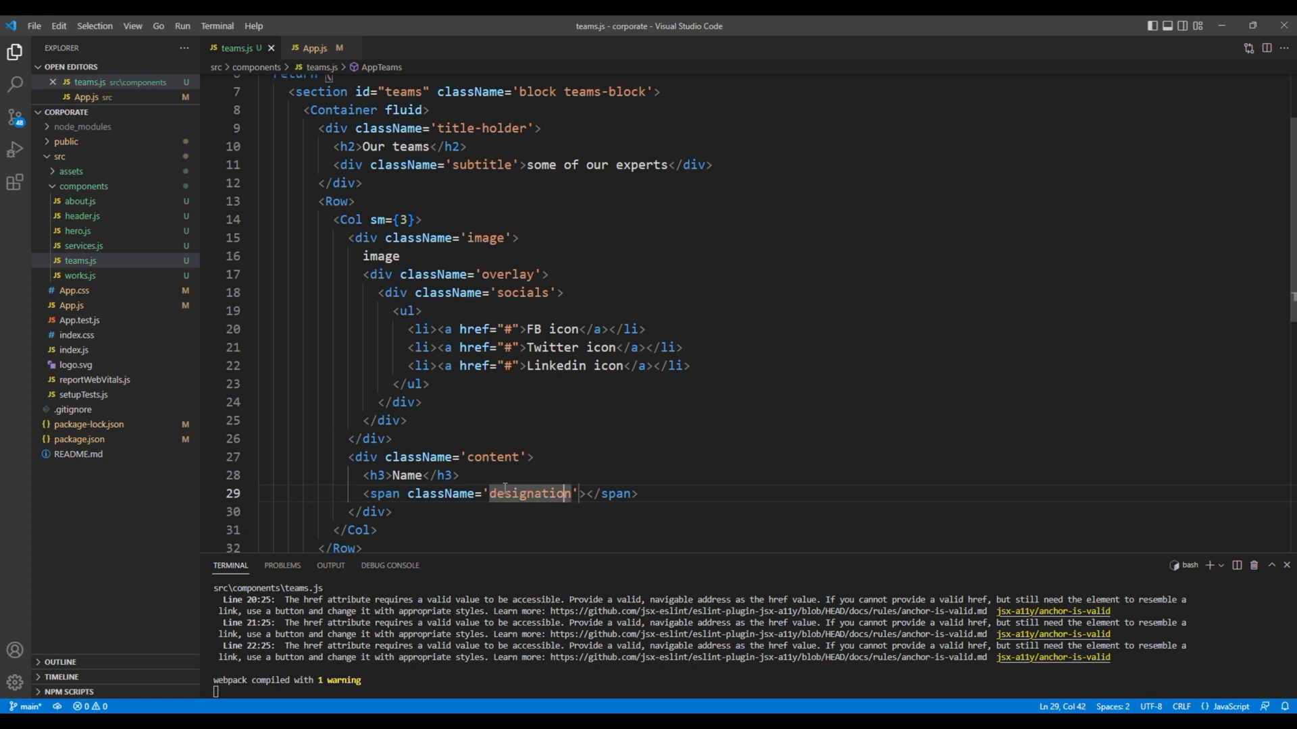
type("designation")
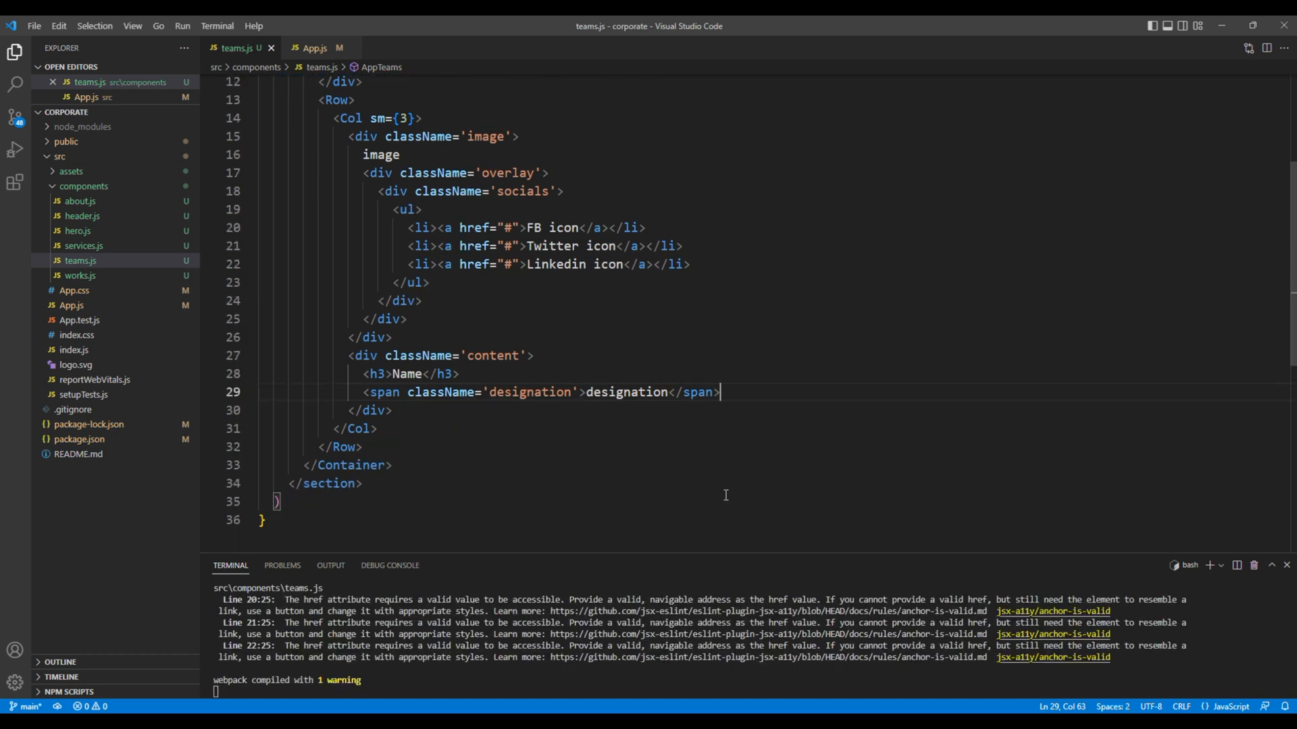
Step: Add a <p>Description</p> paragraph inside the content div
type("<p")
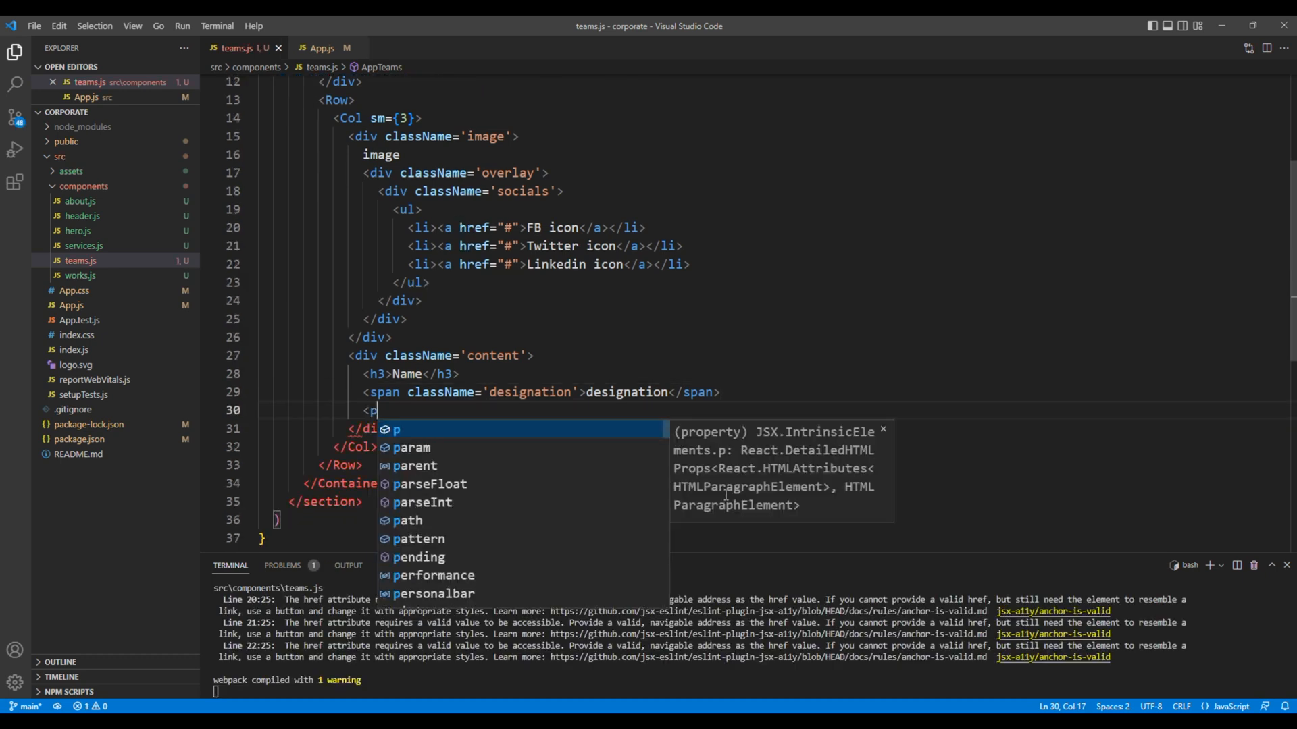
type(">Descripti</p>")
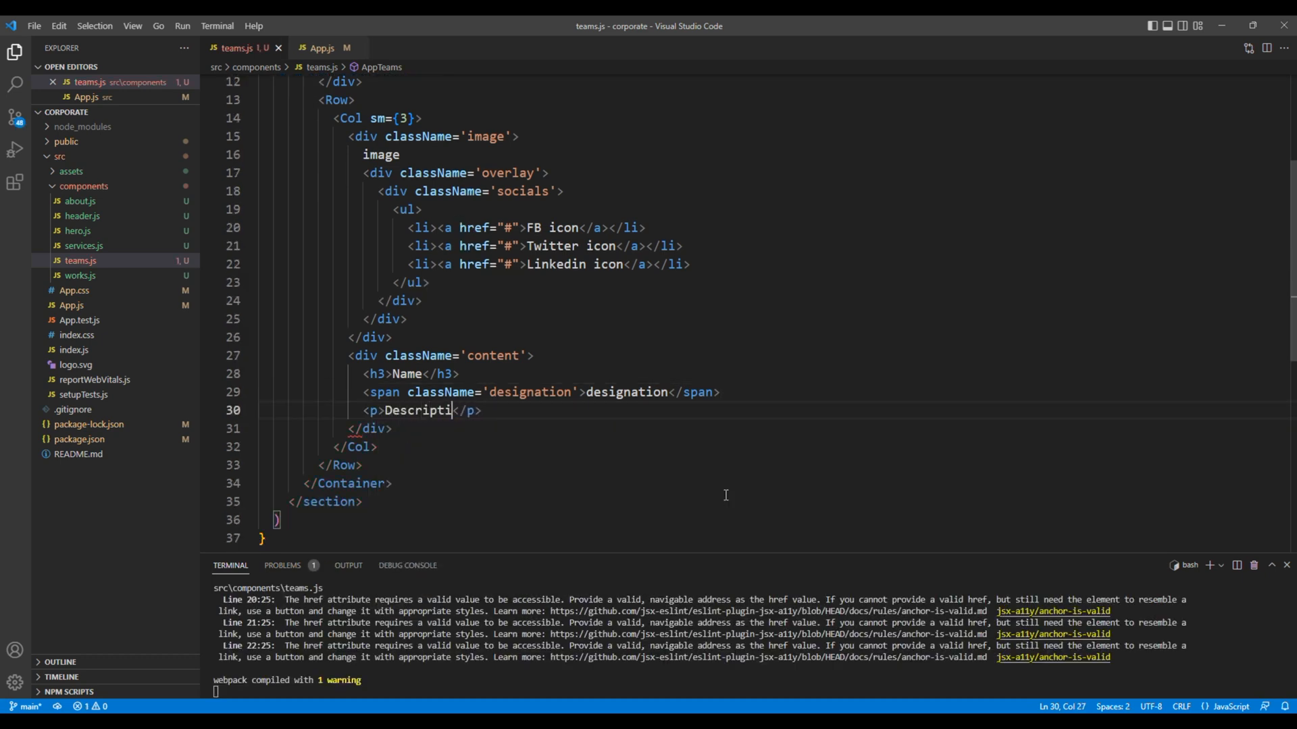
type("on")
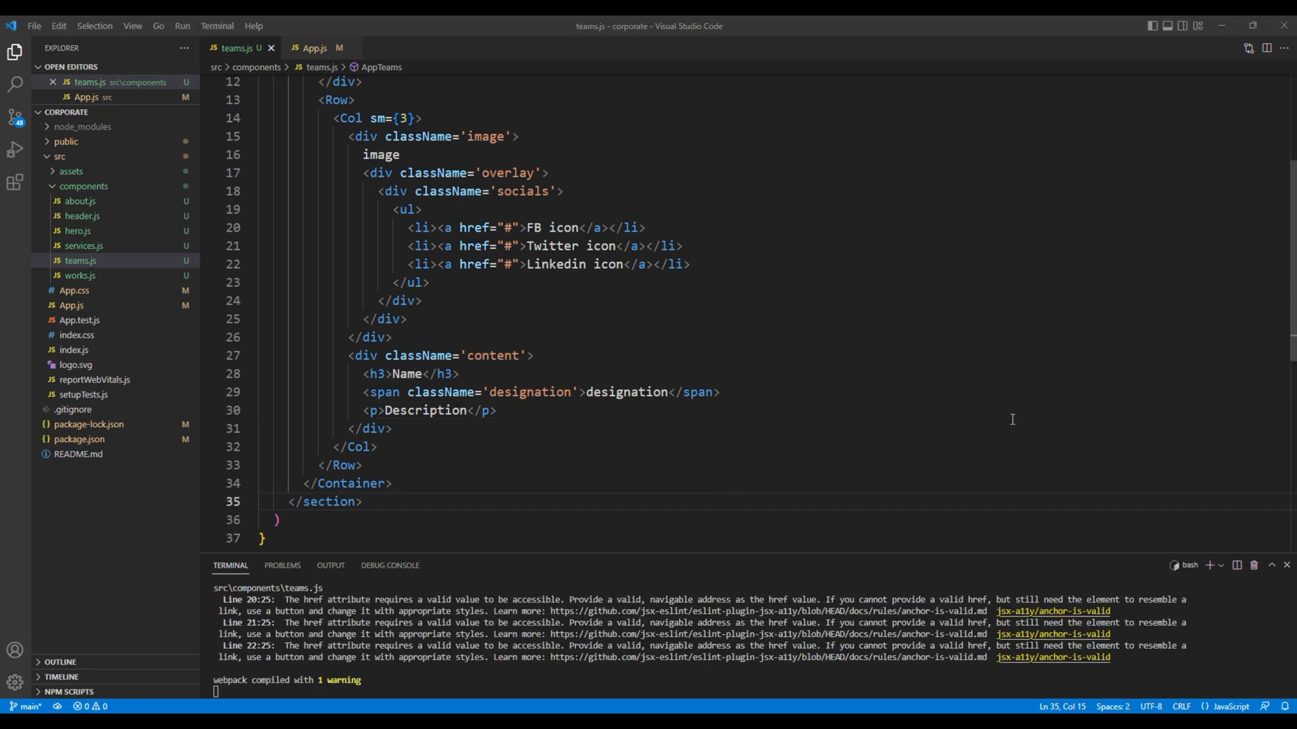
mouse_move(639, 366)
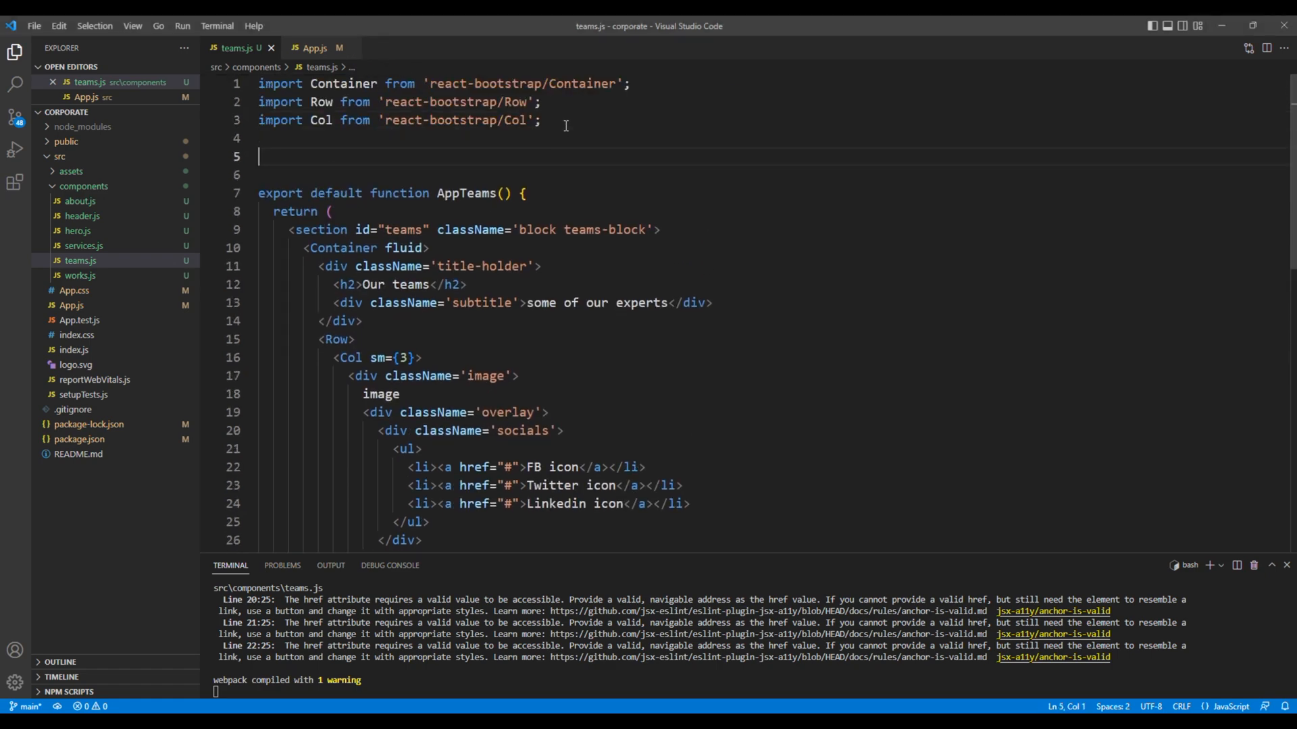
scroll("down", 3)
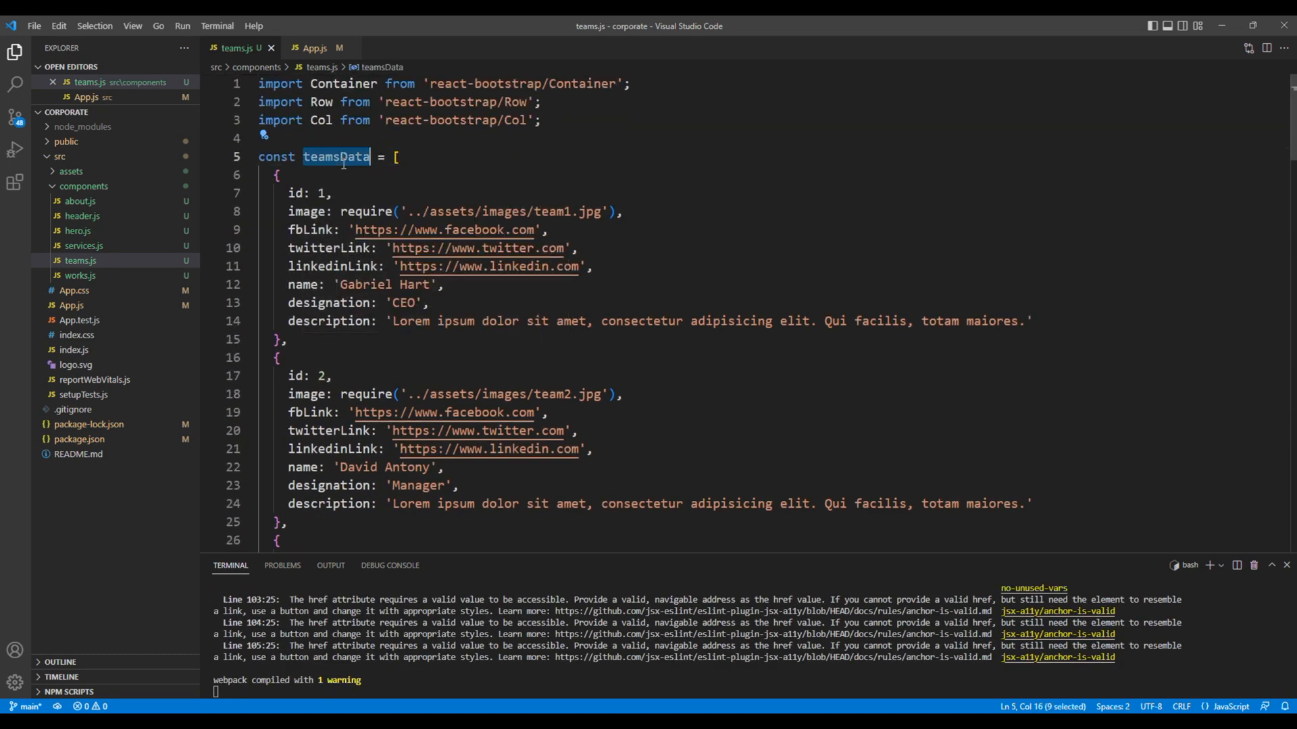
left_click(302, 211)
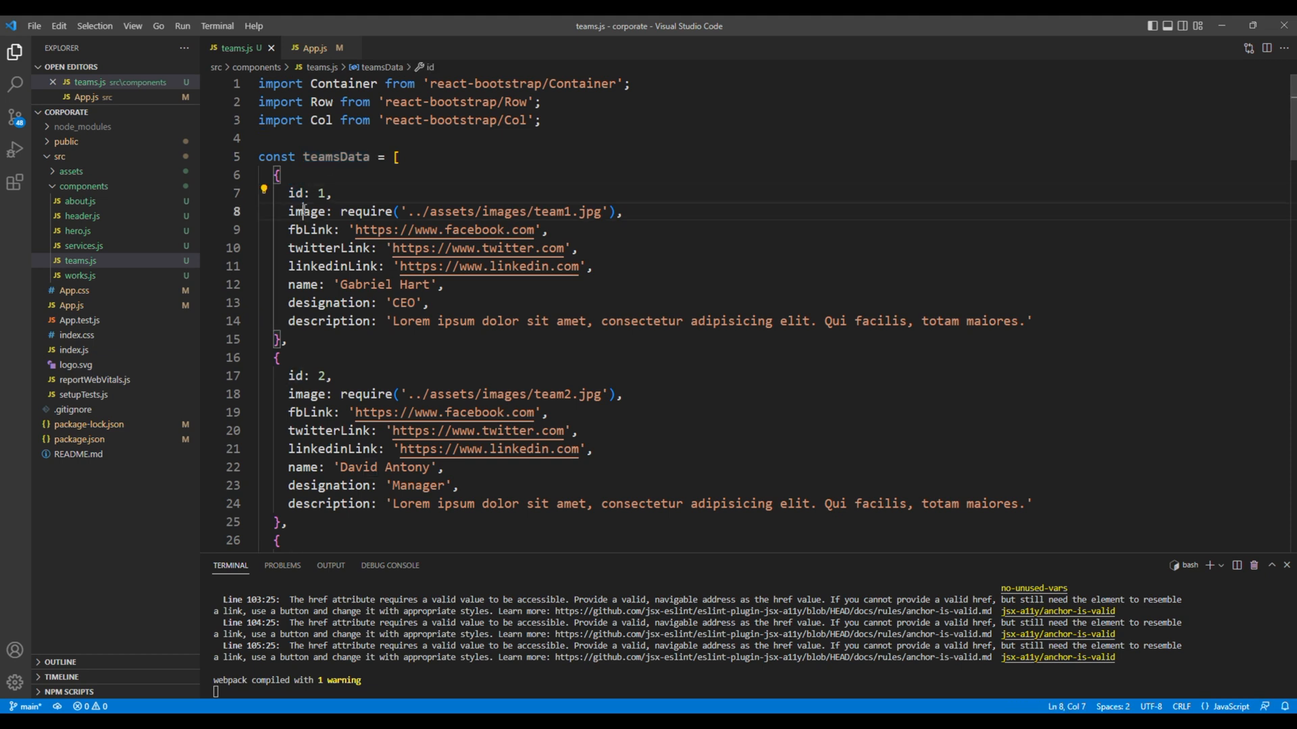
double_click(311, 230)
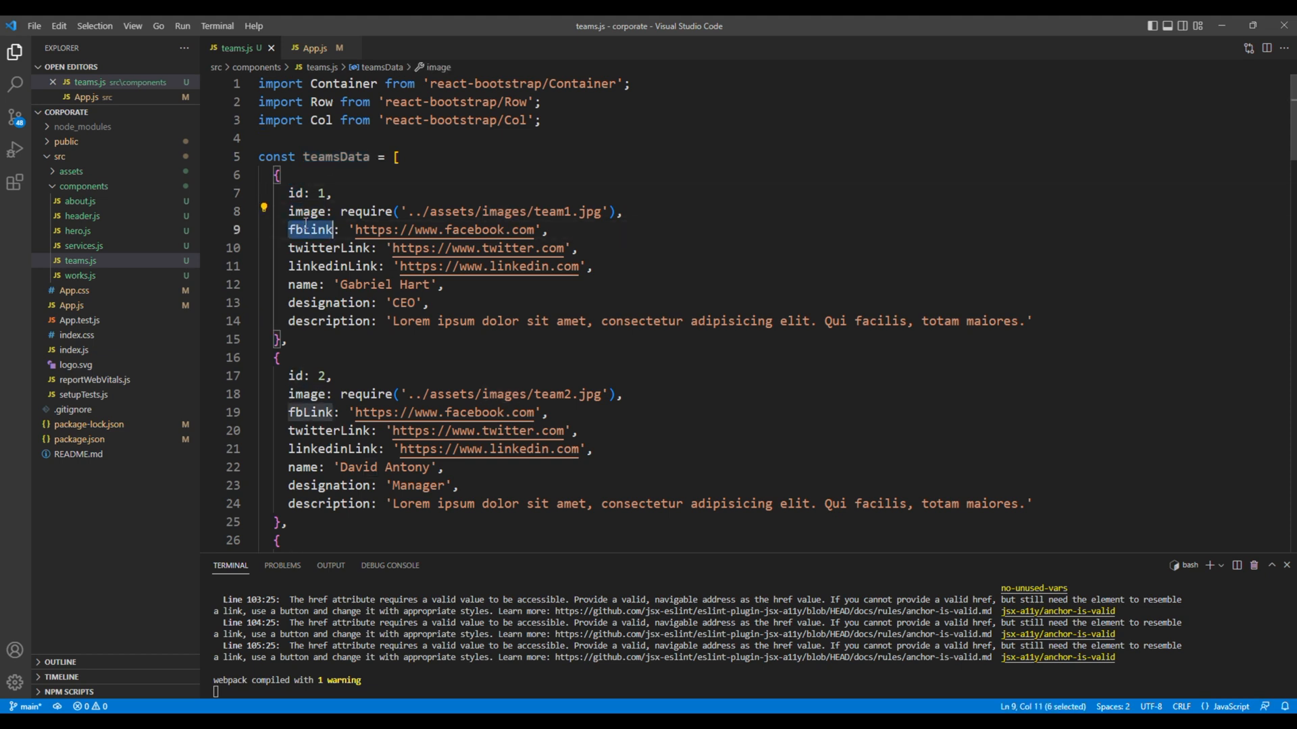
double_click(332, 266)
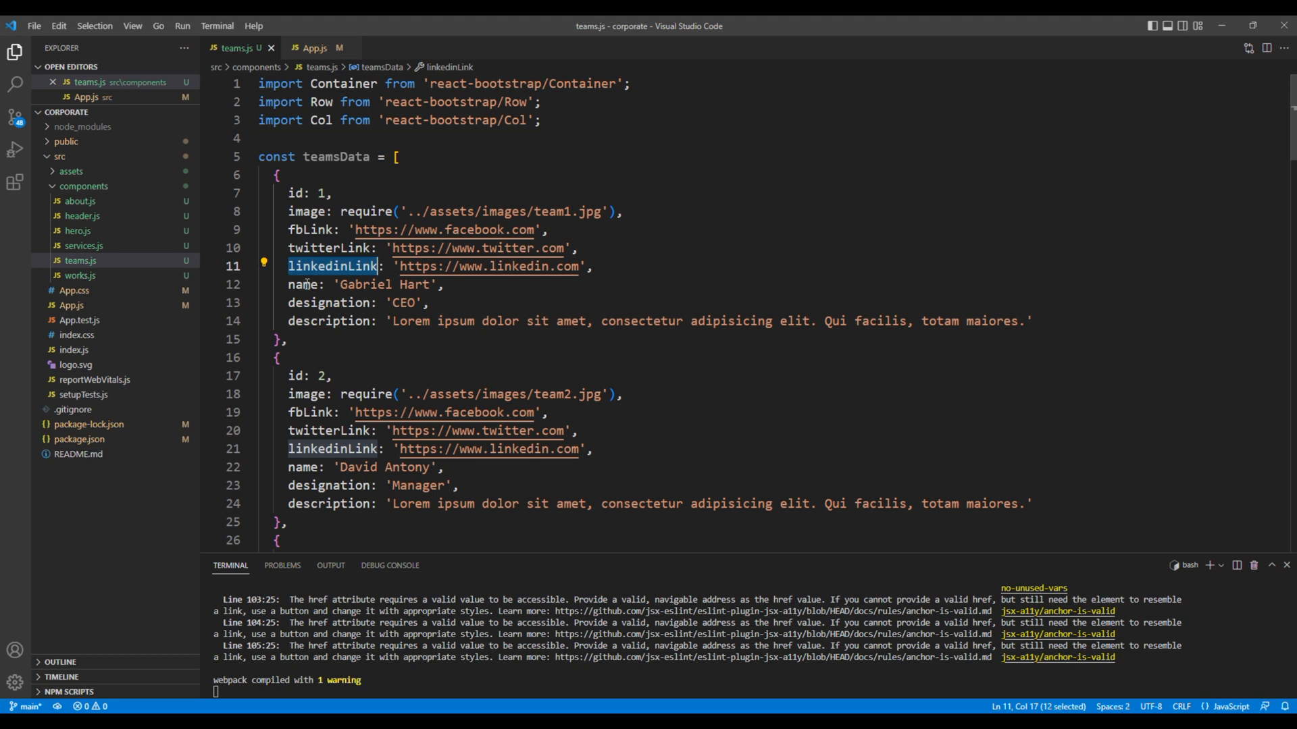
double_click(330, 301)
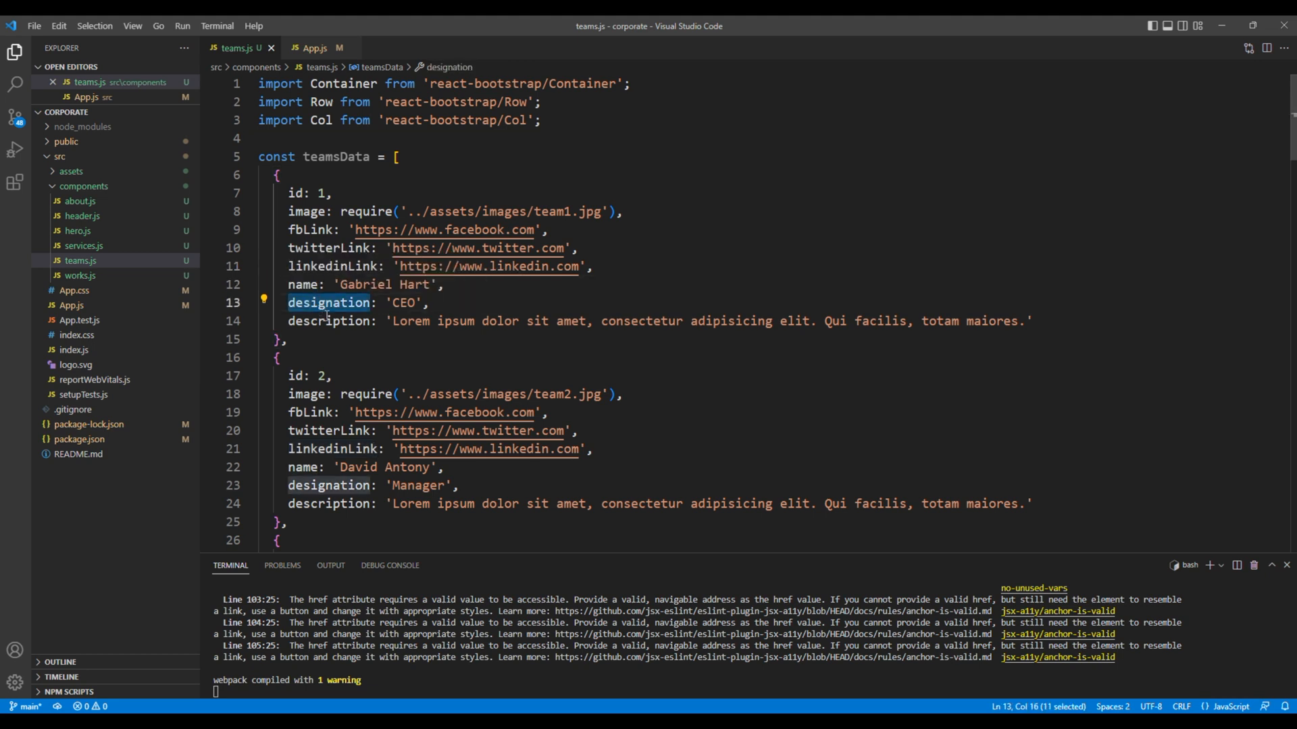
double_click(329, 322)
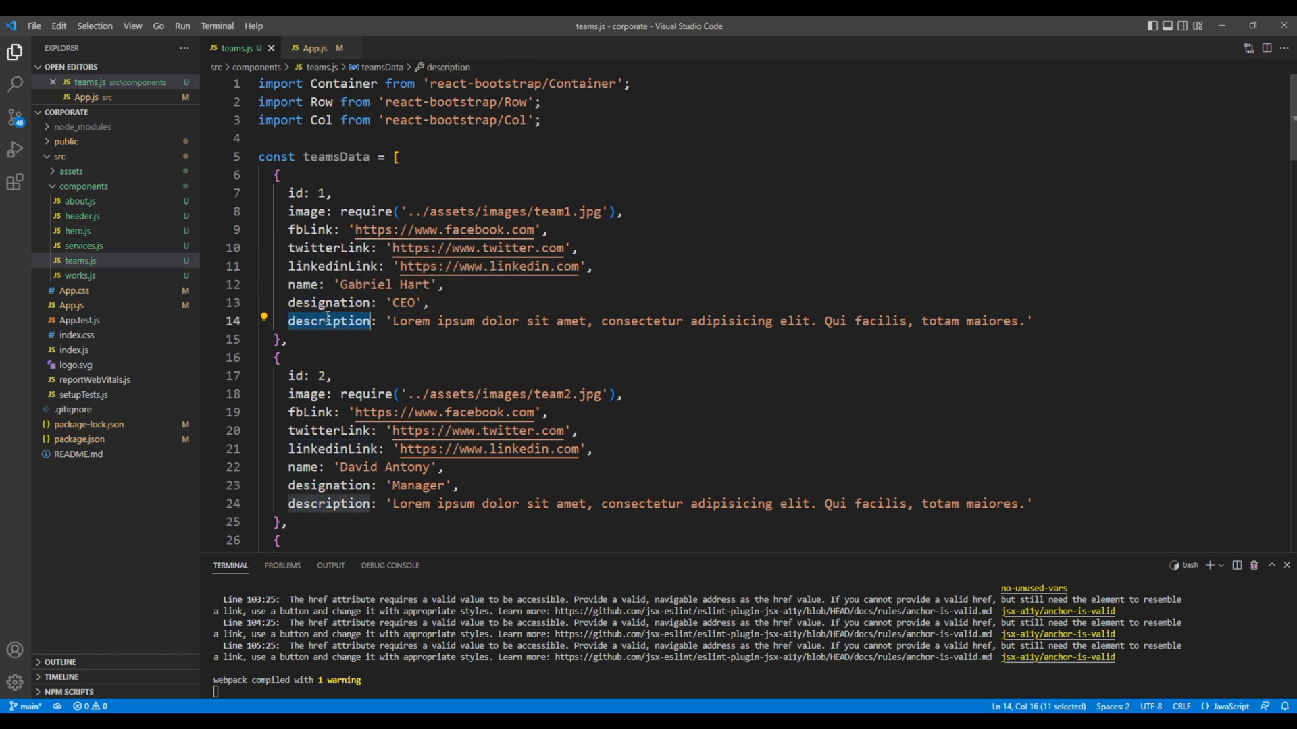
mouse_move(253, 174)
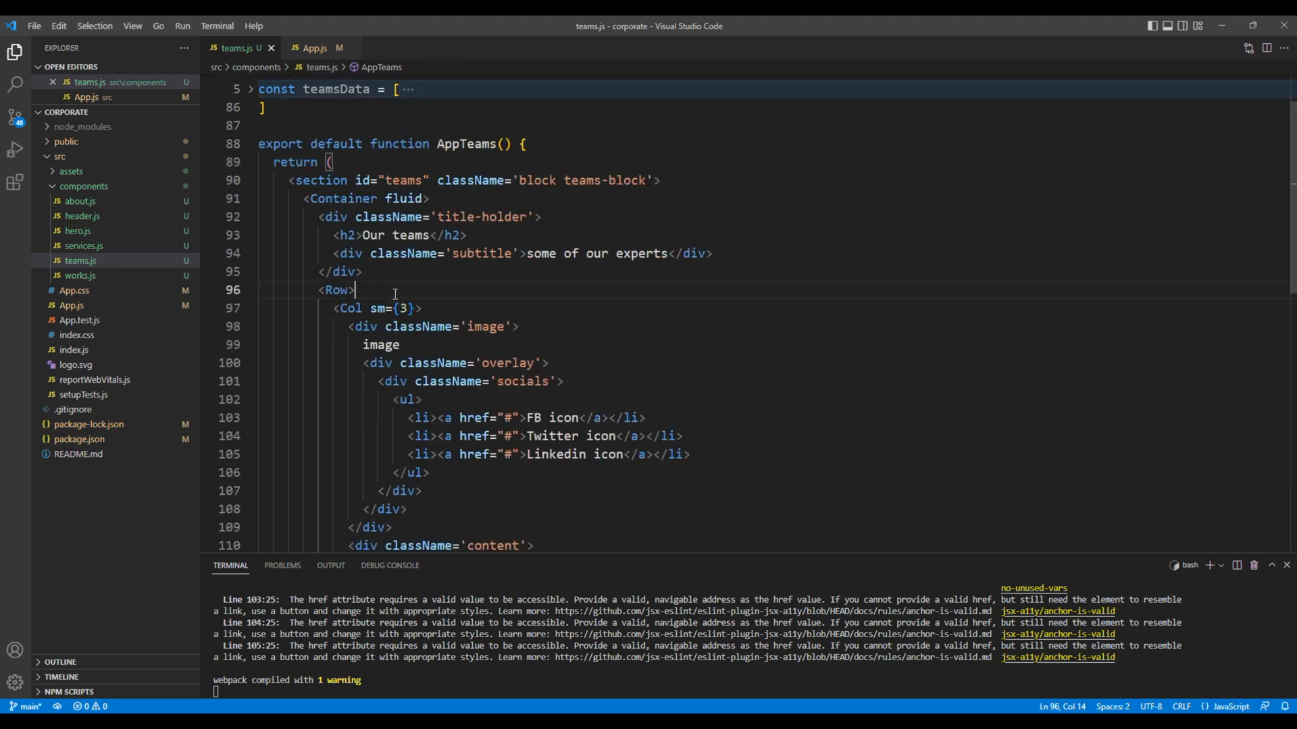
Step: Inside the Row, write {teamsData.map(teams => { return ( ) })} above the existing Col
key("Enter")
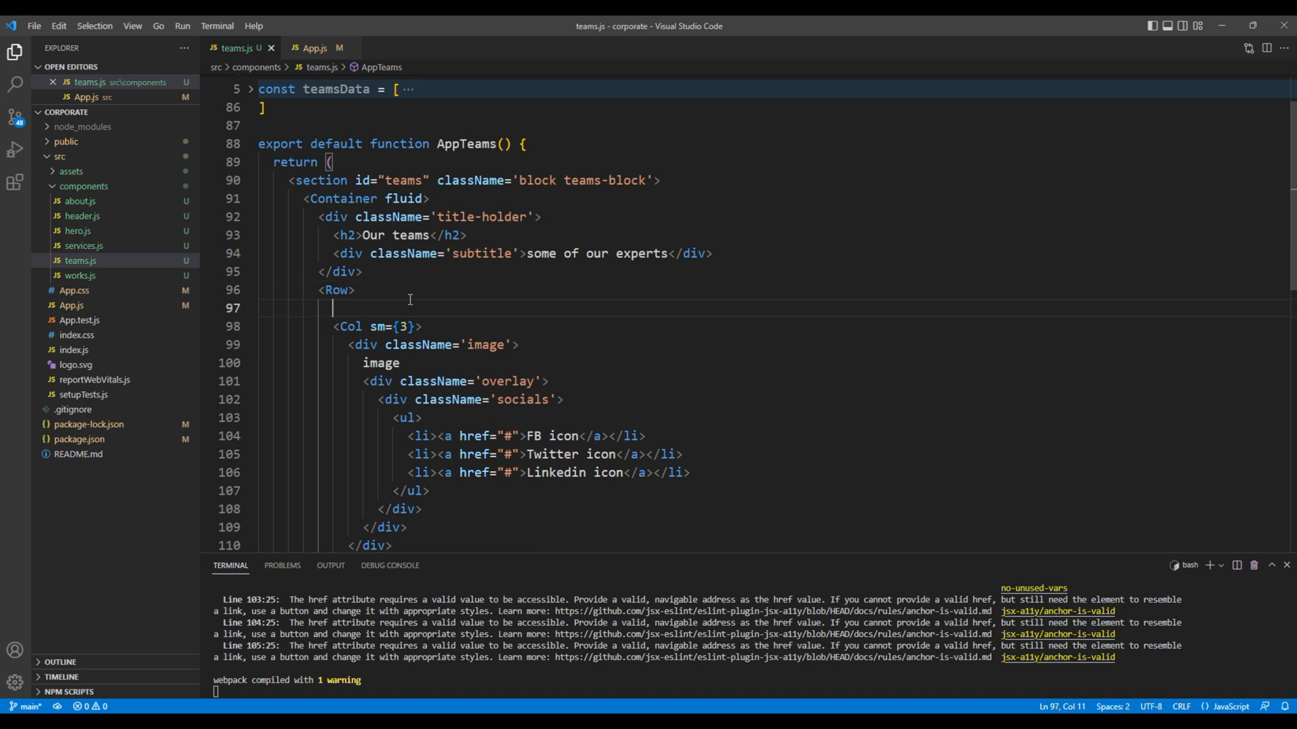
type("{")
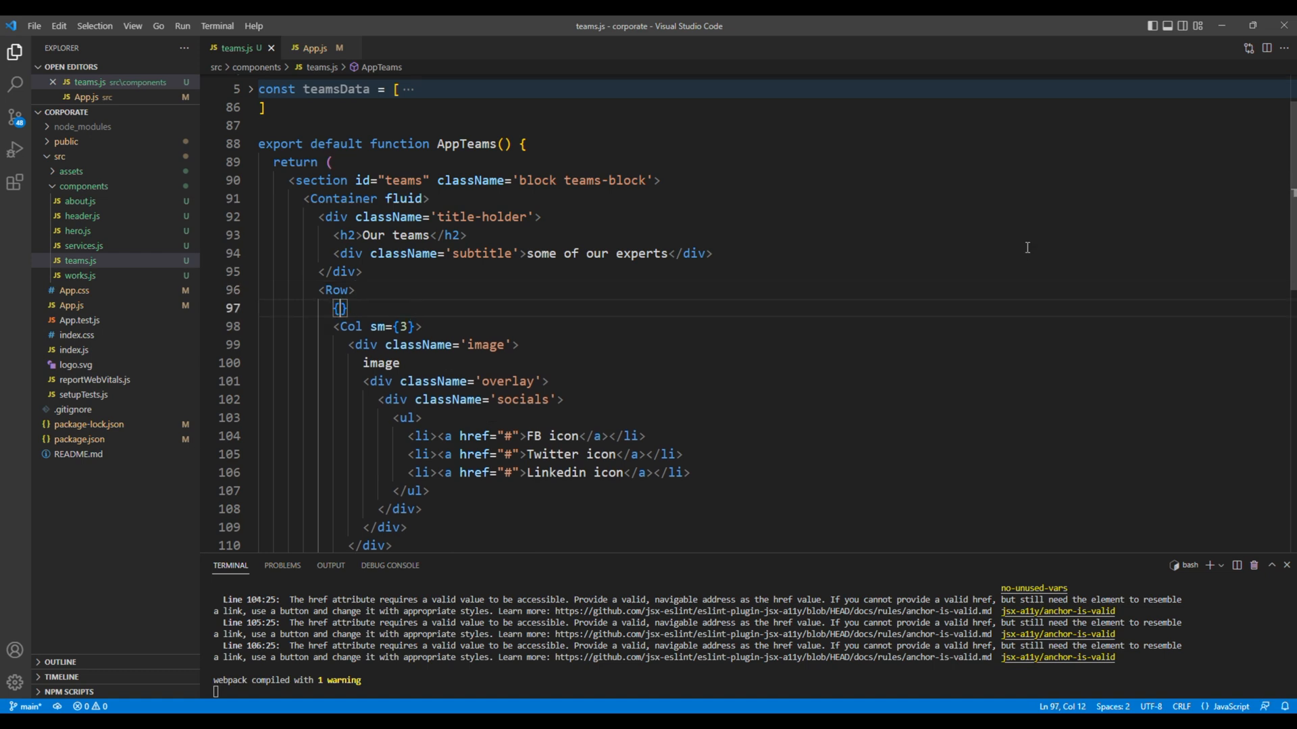
key("Enter")
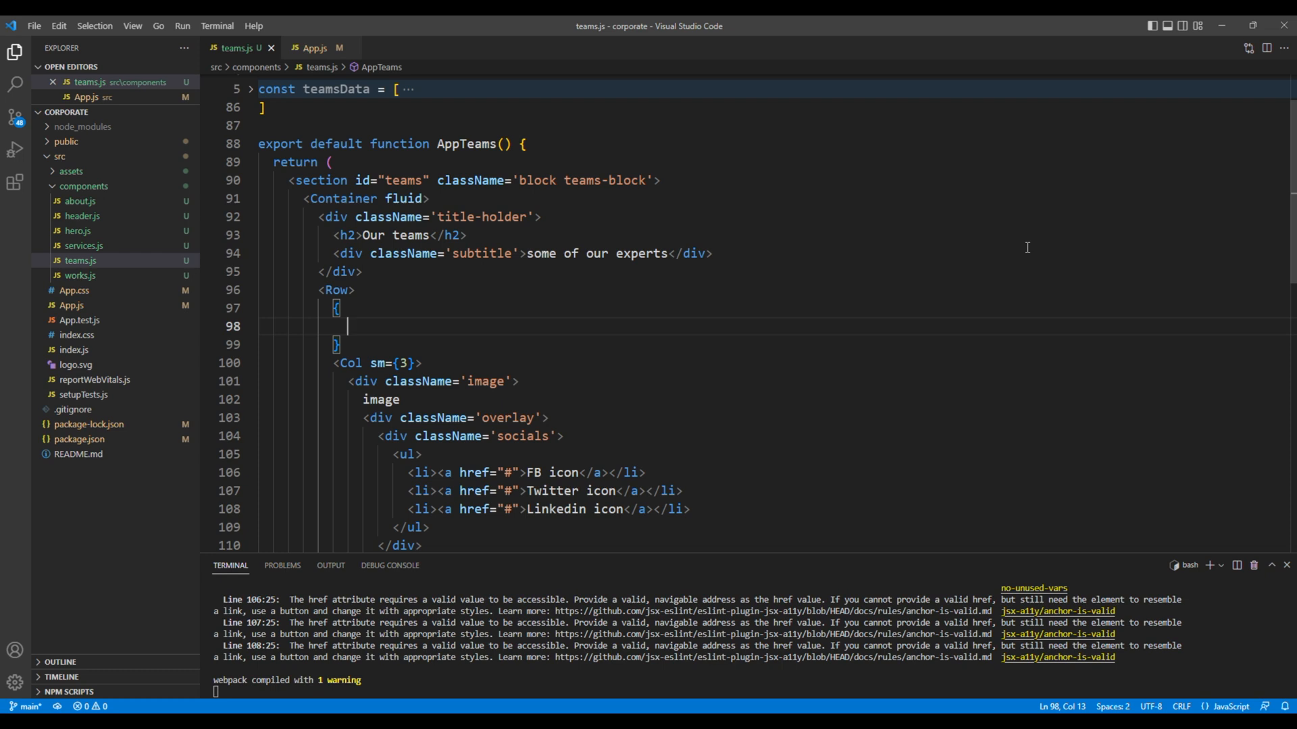
type("teamsData.map")
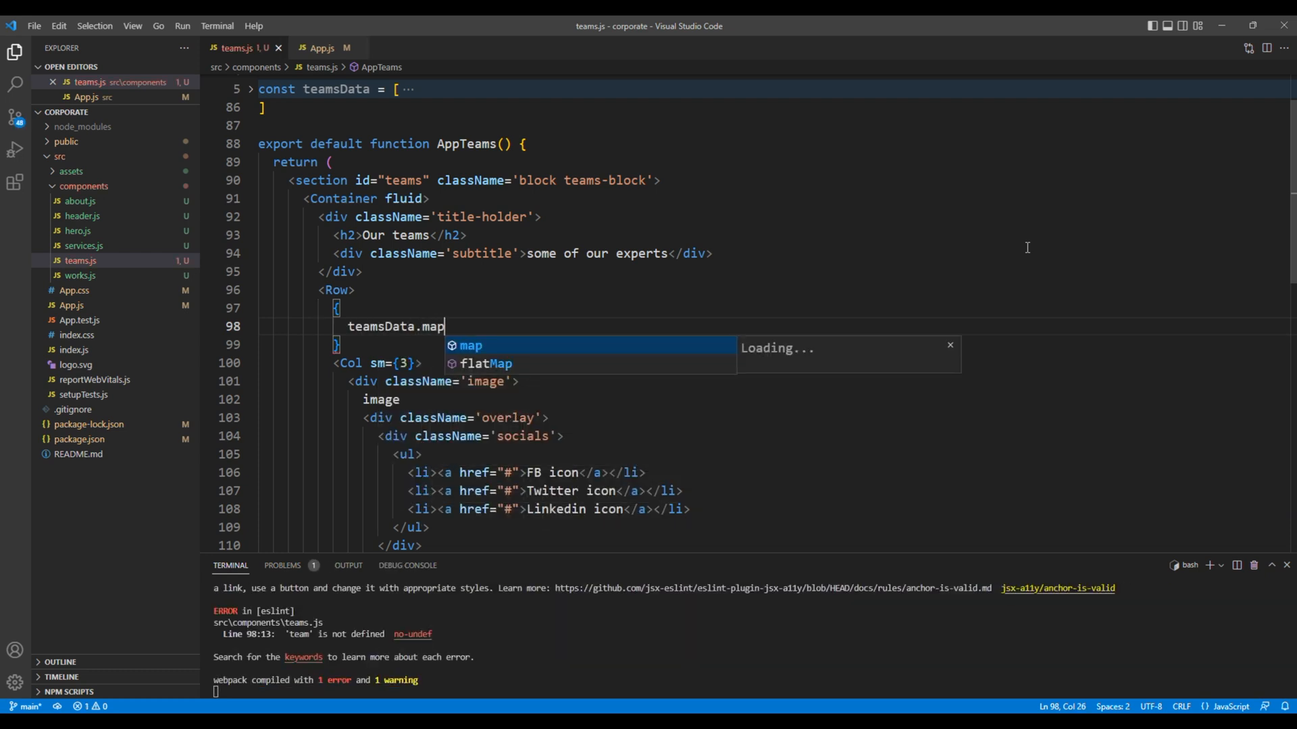
type("()")
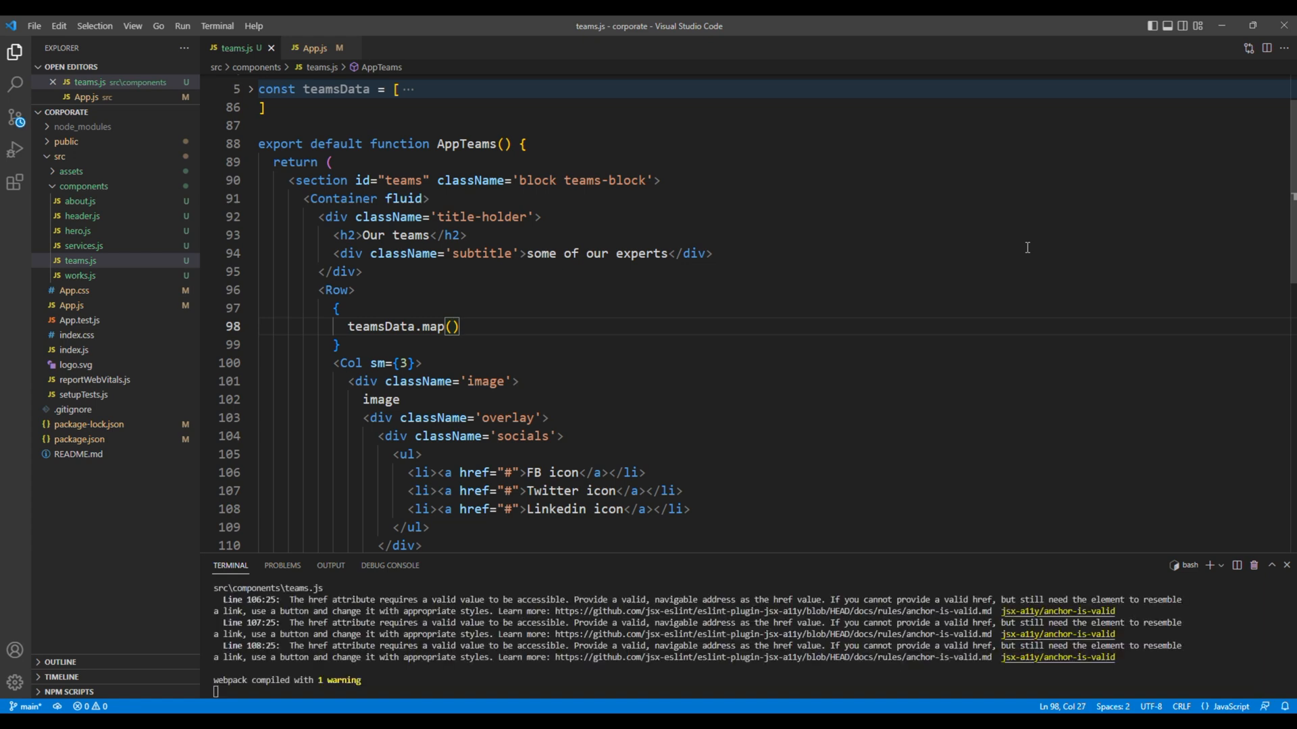
type("teams")
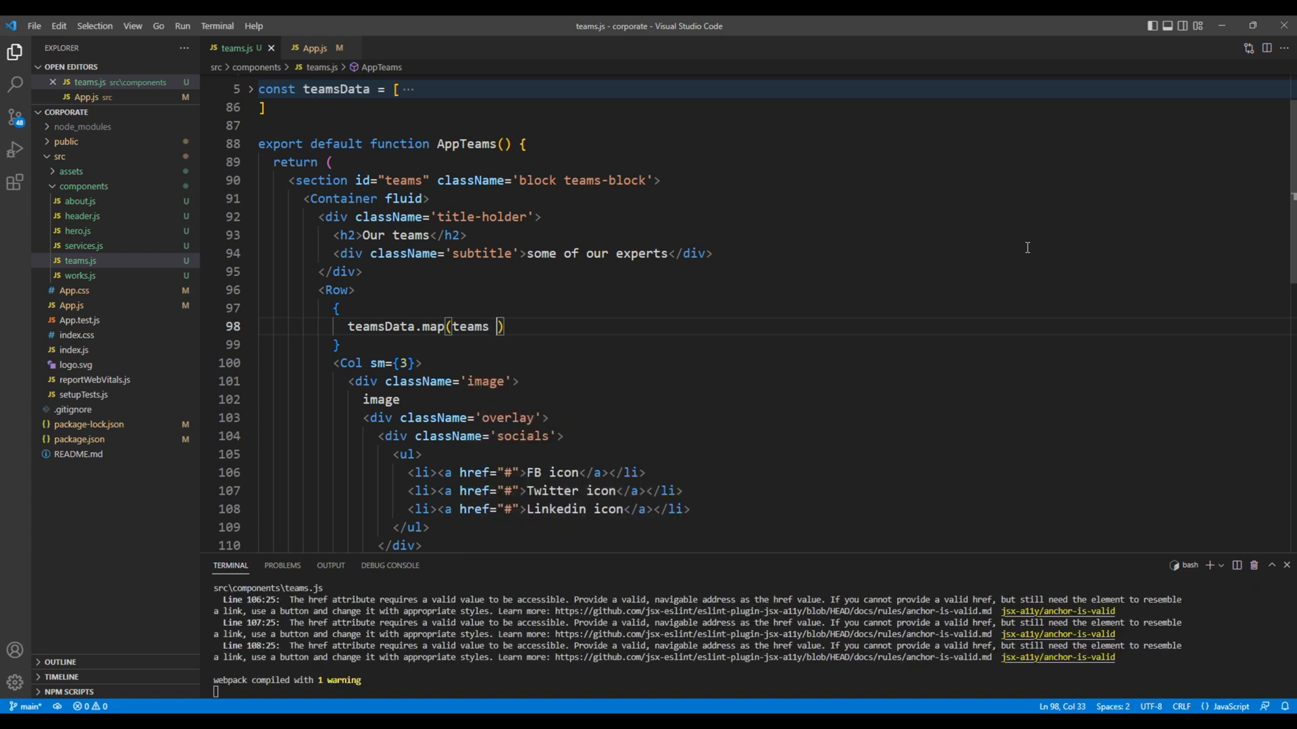
type("=> {}")
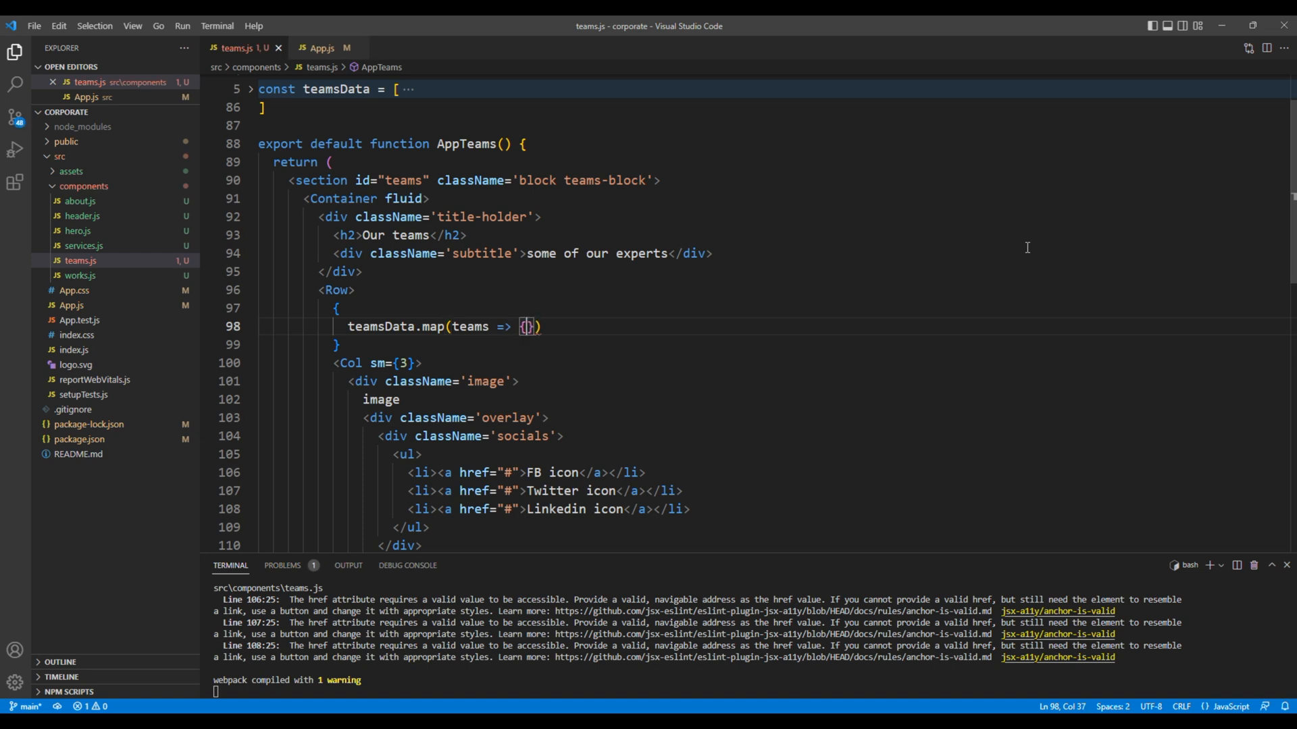
type("{")
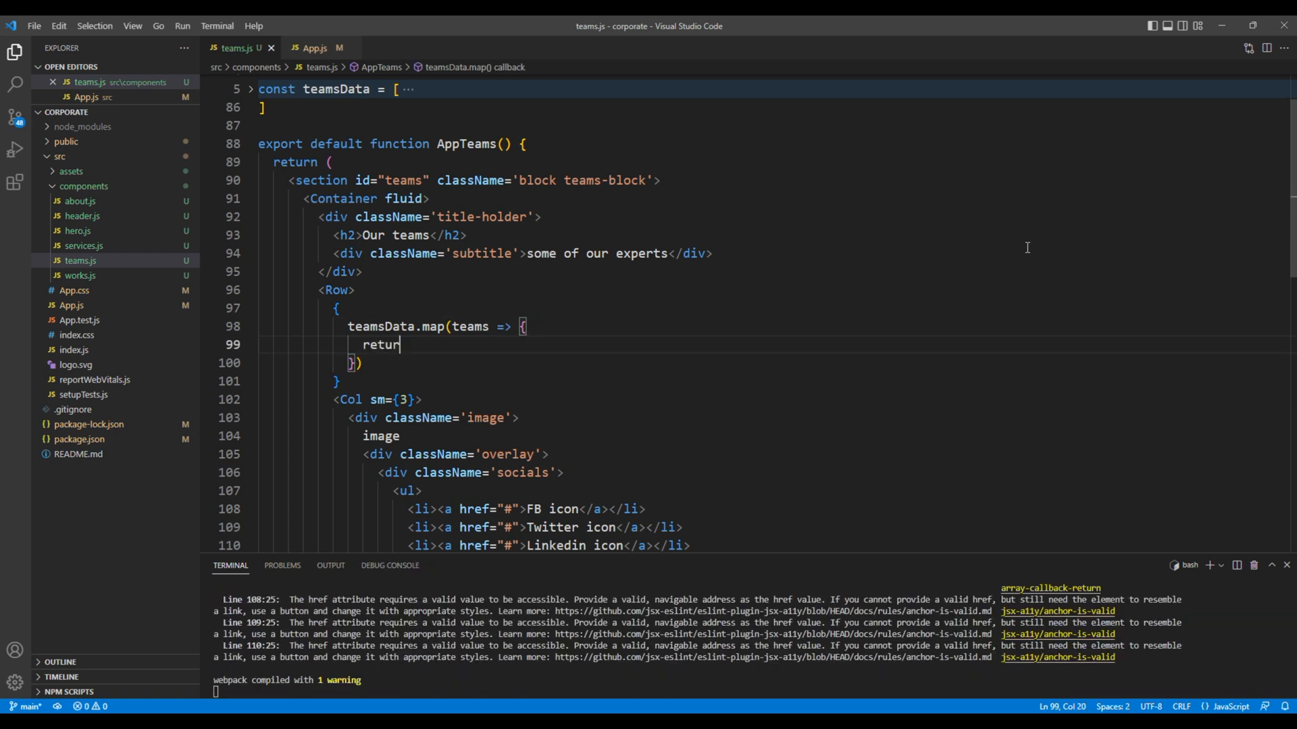
type("()")
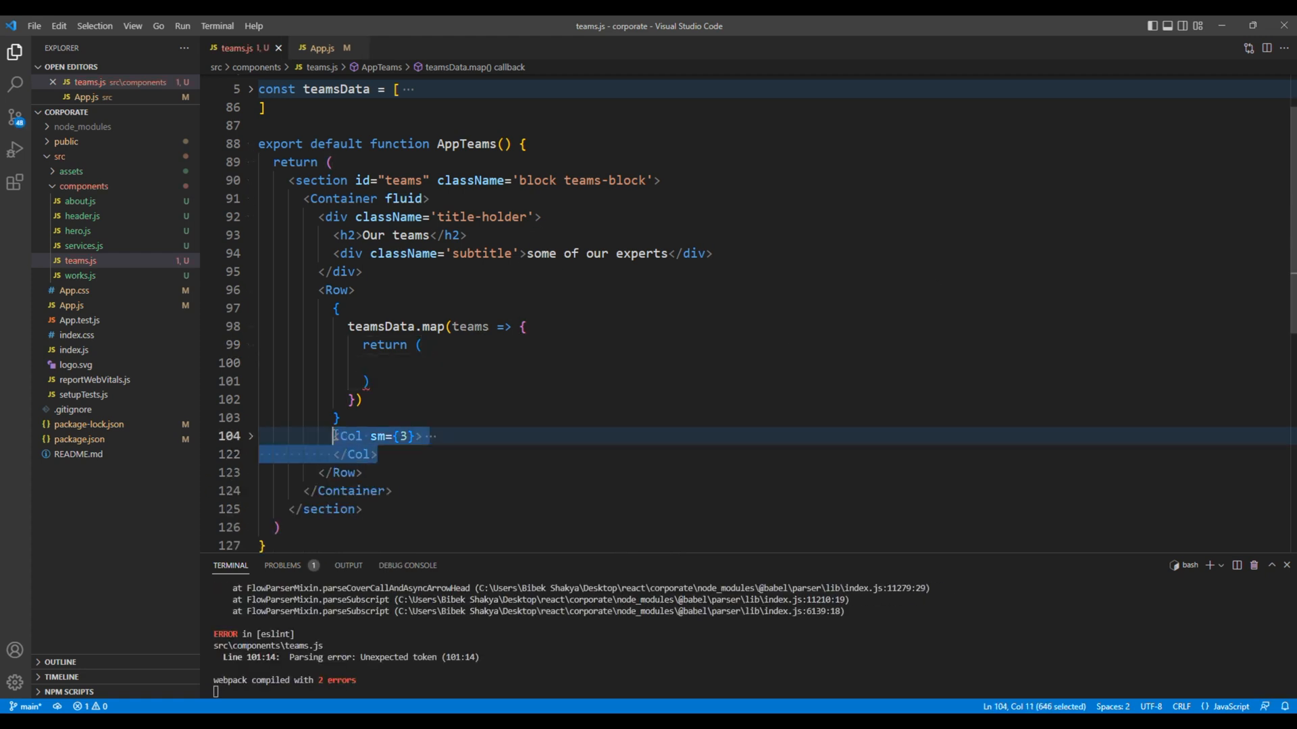
Step: Move the <Col sm={3}> block inside the map's return and add key={teams.id} to it
key("Delete")
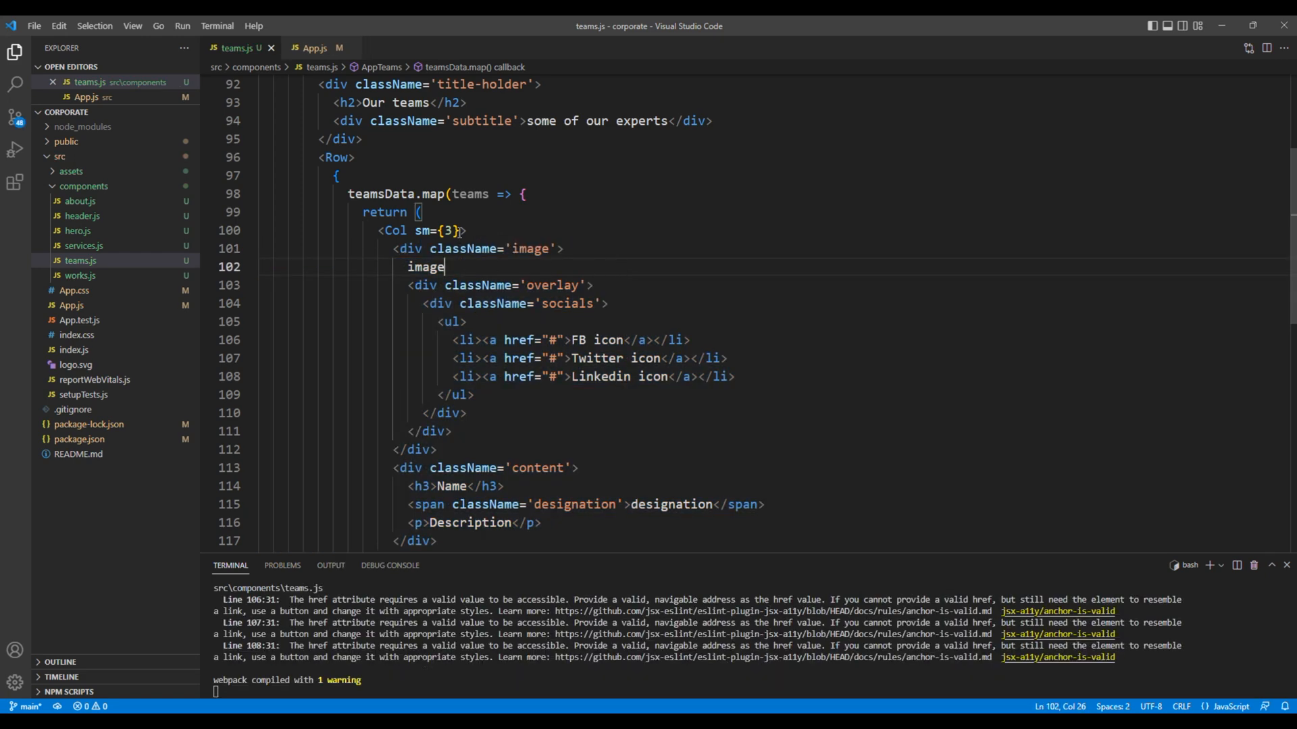
type("k")
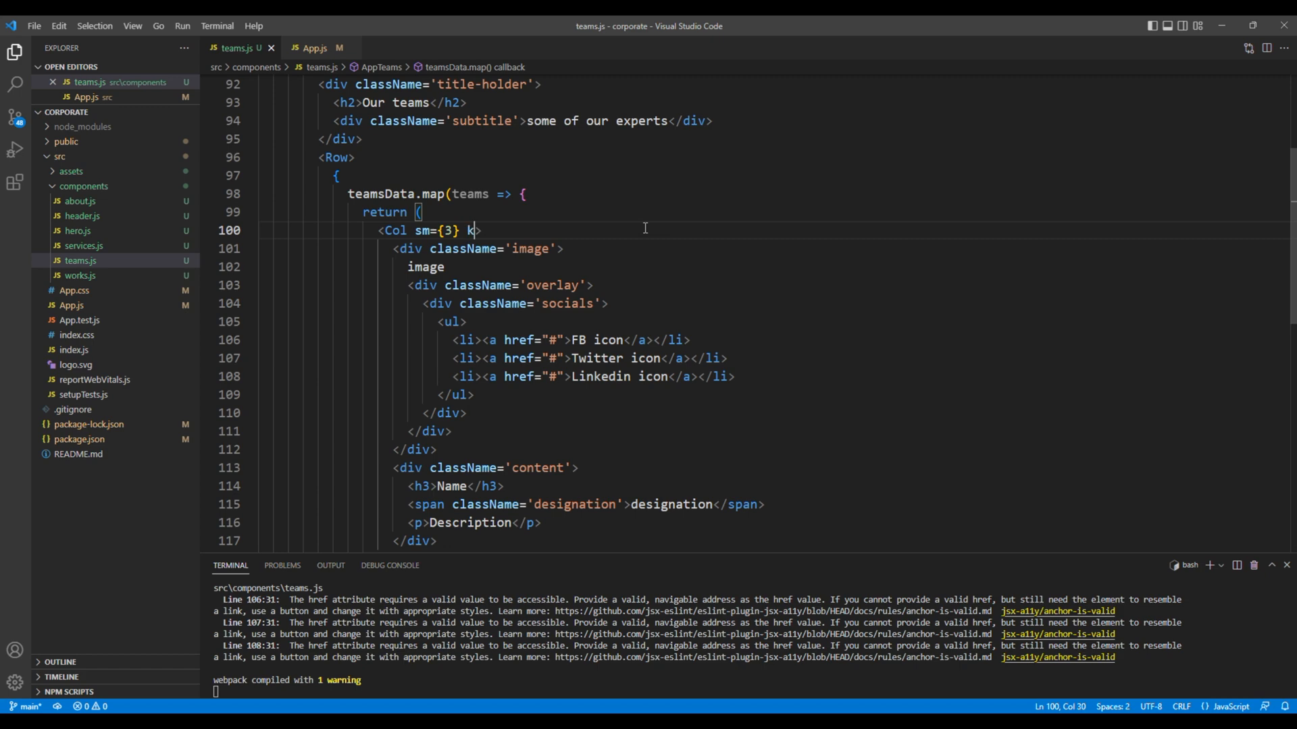
type("ey={}")
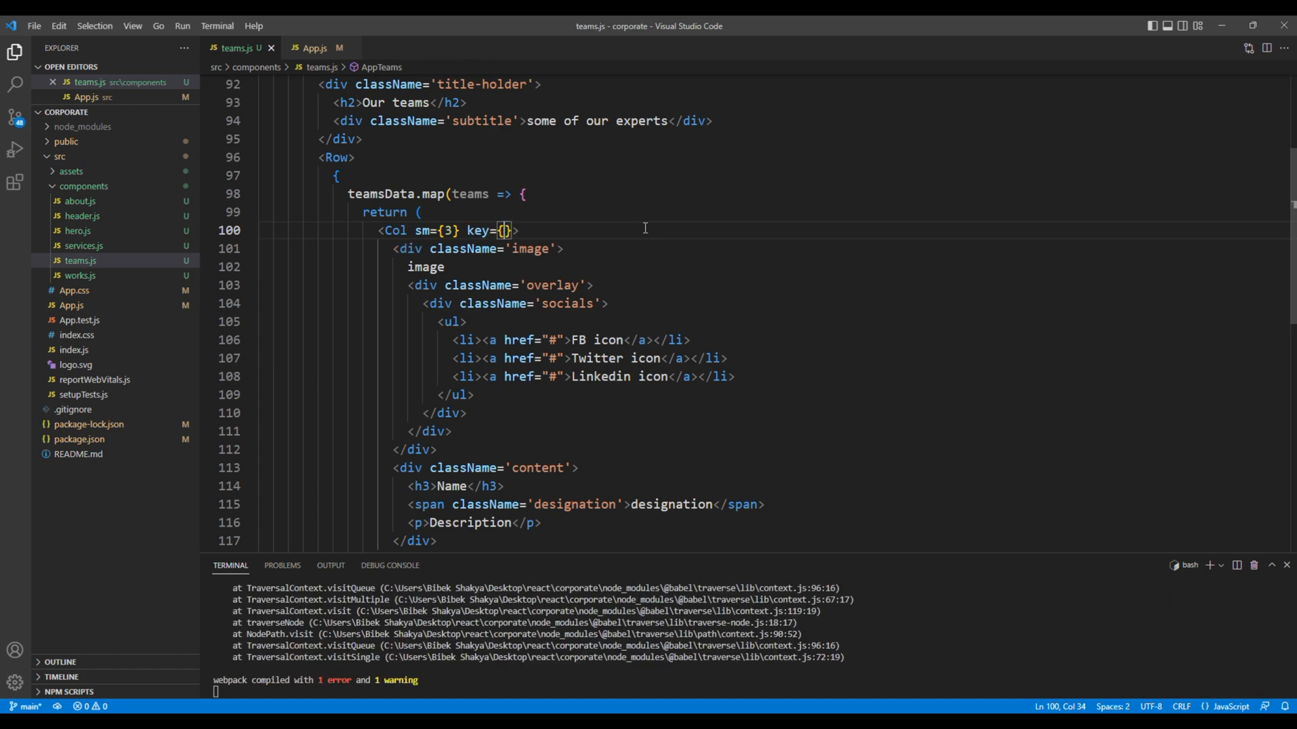
type("teams.id")
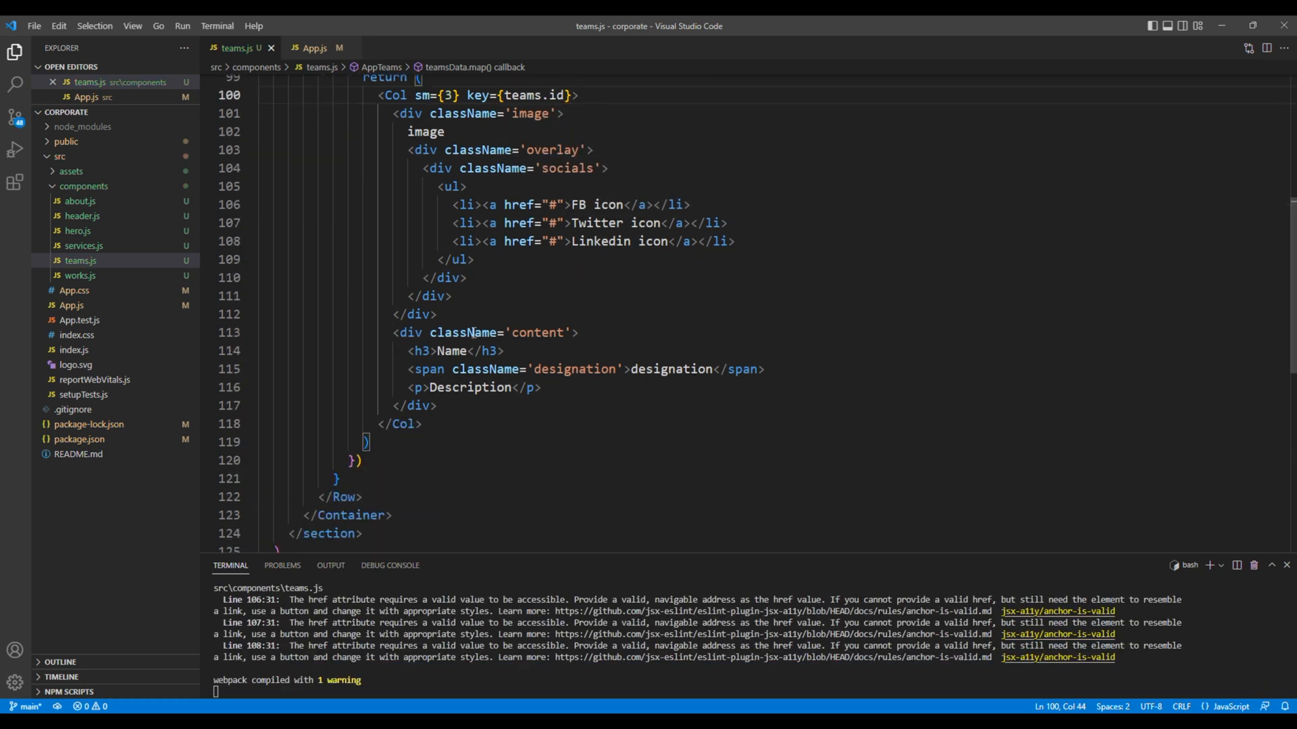
Step: Replace the Name, designation and Description placeholders with {teams.name}, {teams.designation}, {teams.description}
double_click(451, 351)
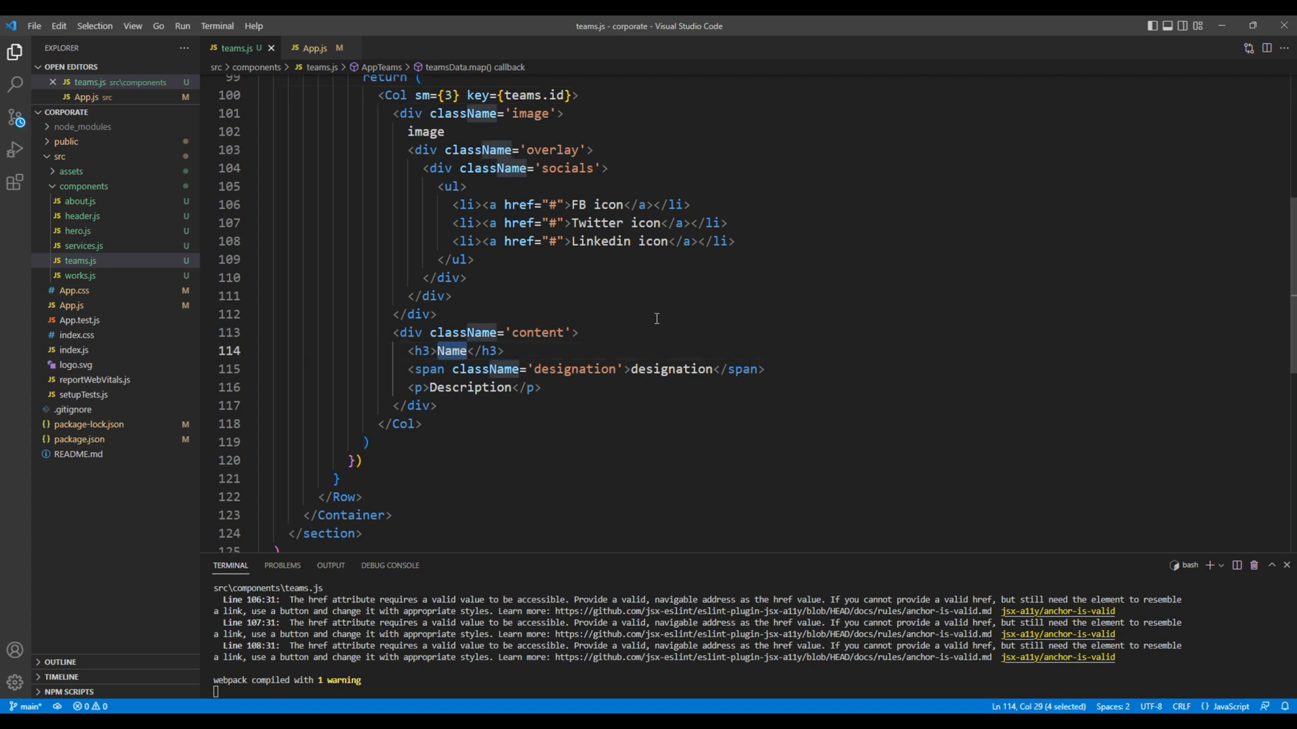
type("{ta")
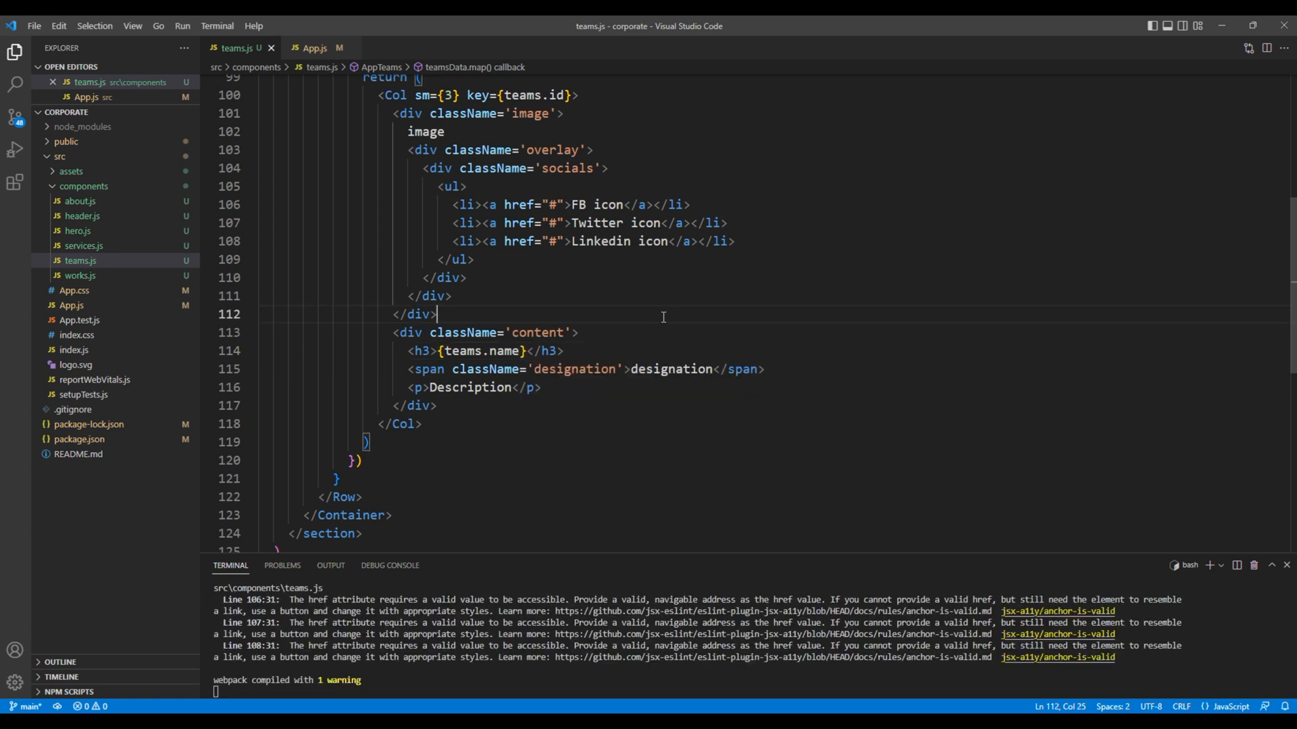
double_click(671, 369)
type("{teams.d")
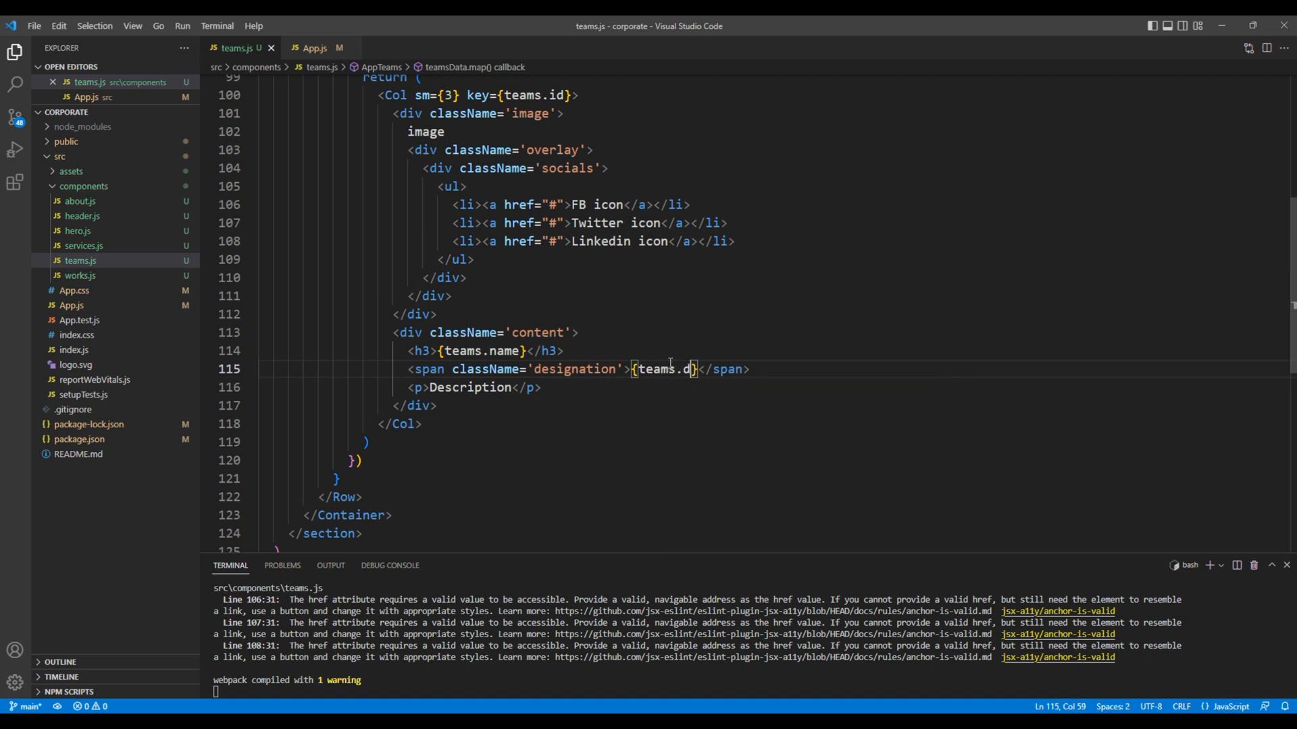
type("esignation}")
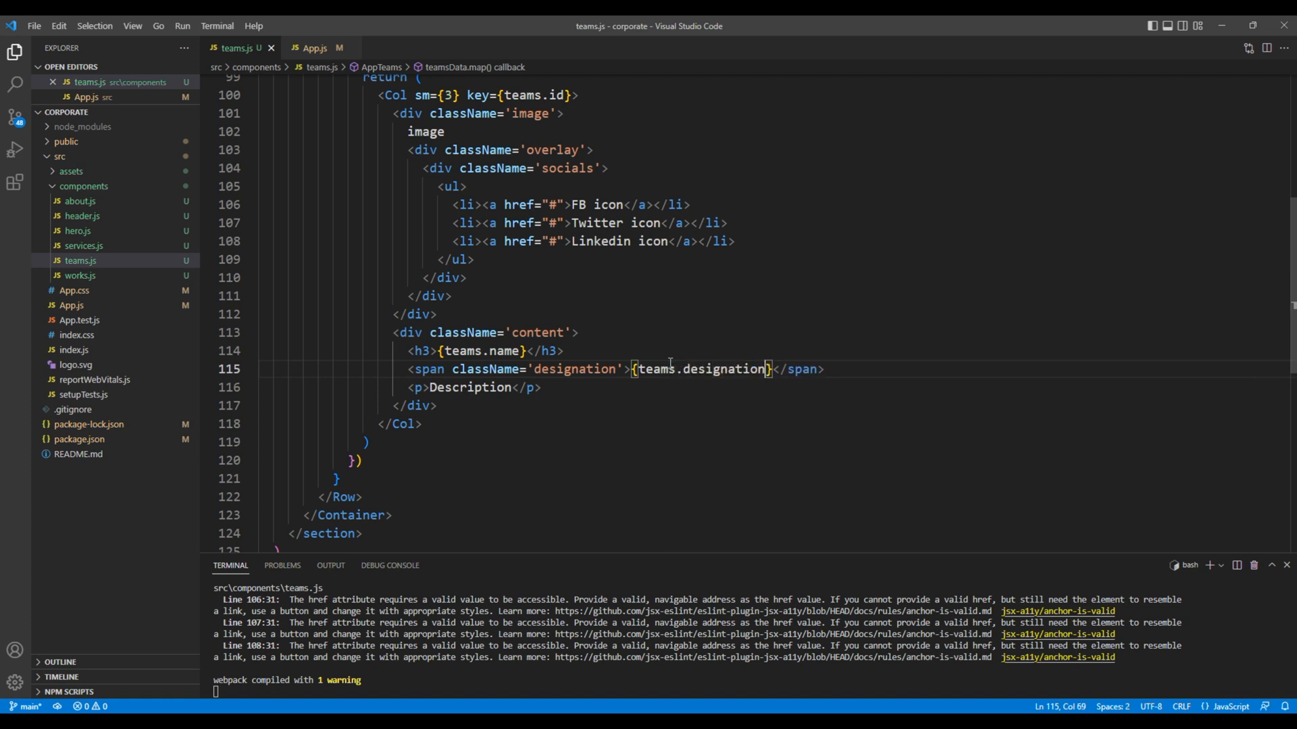
double_click(470, 388)
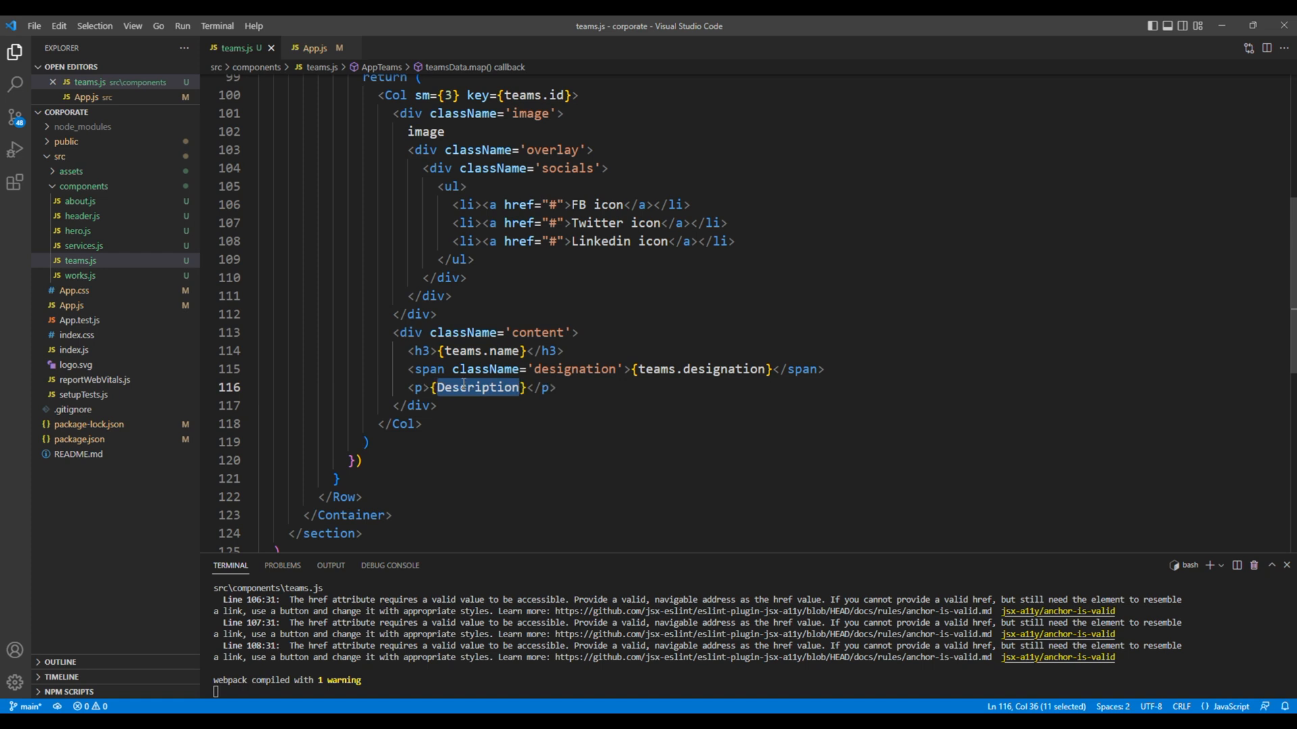
type("teams.")
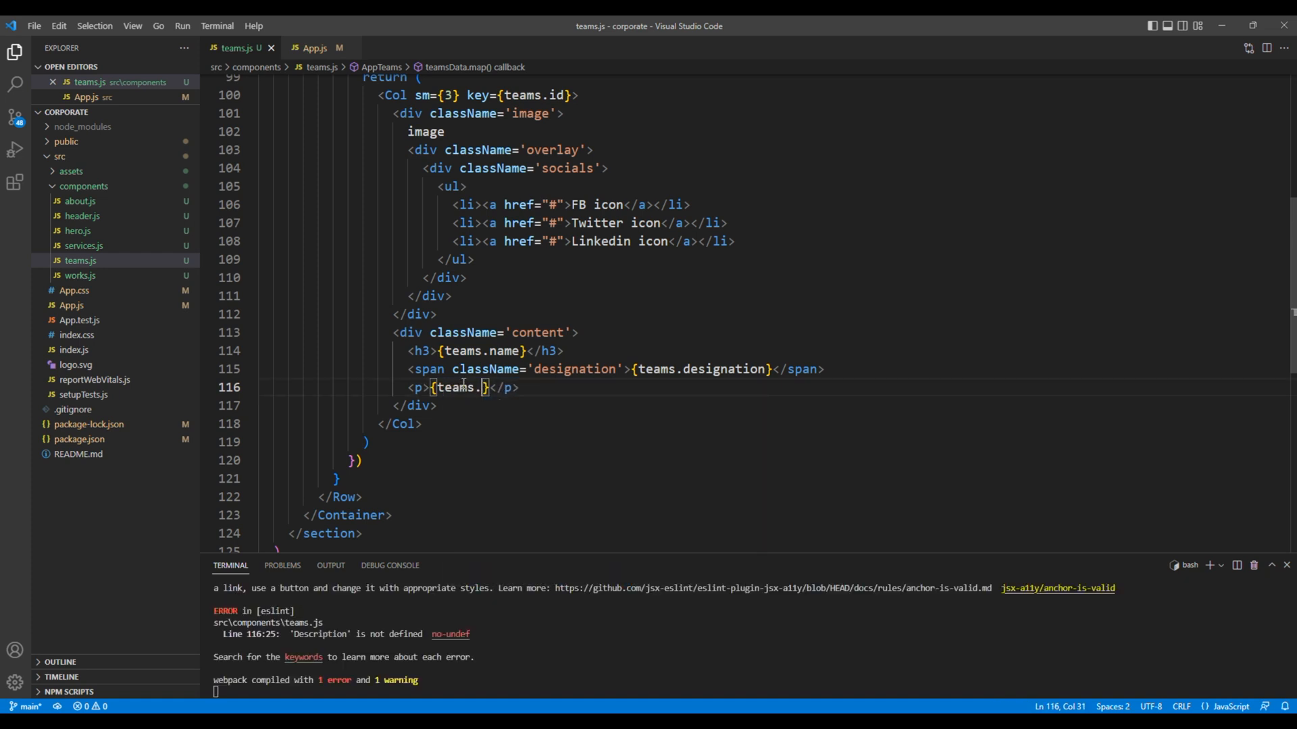
type("description")
left_click(590, 223)
type("{teams")
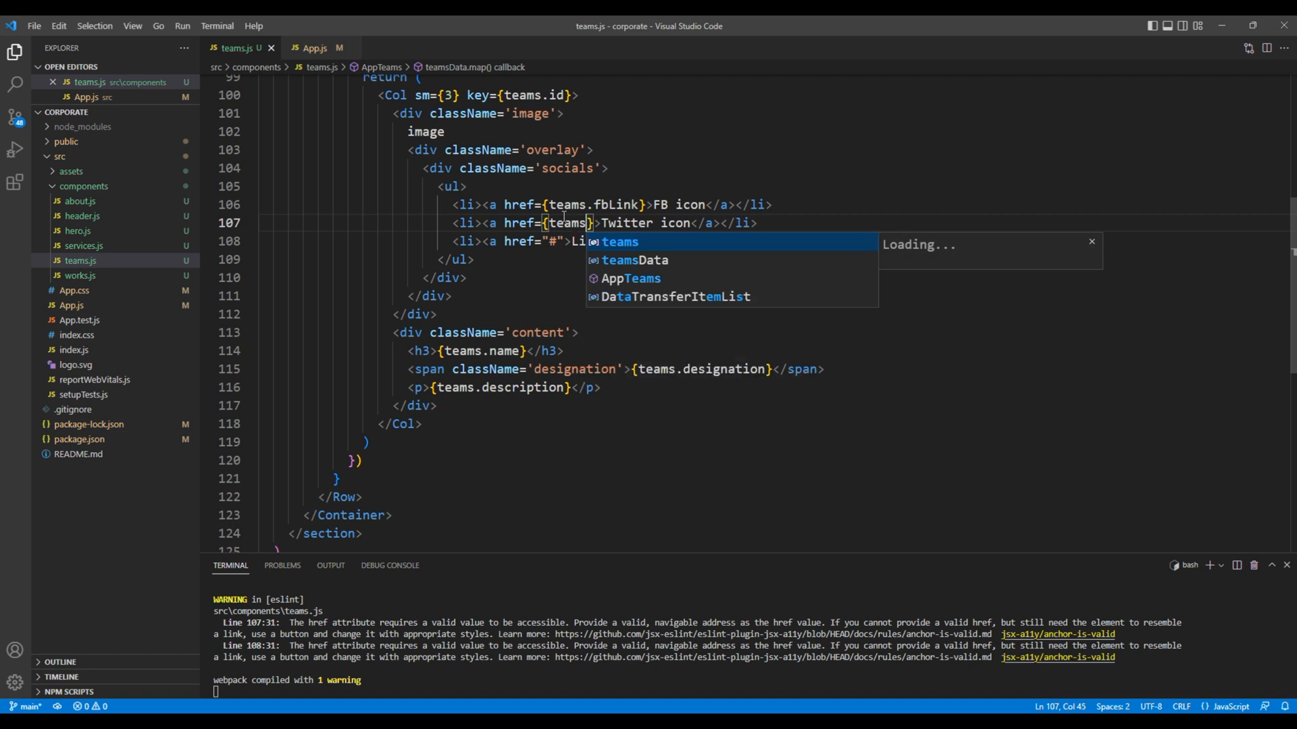
Step: Point the social link hrefs at {teams.fbLink}, {teams.twitterLink} and {teams.linkedinLink}
type(".twitterLink")
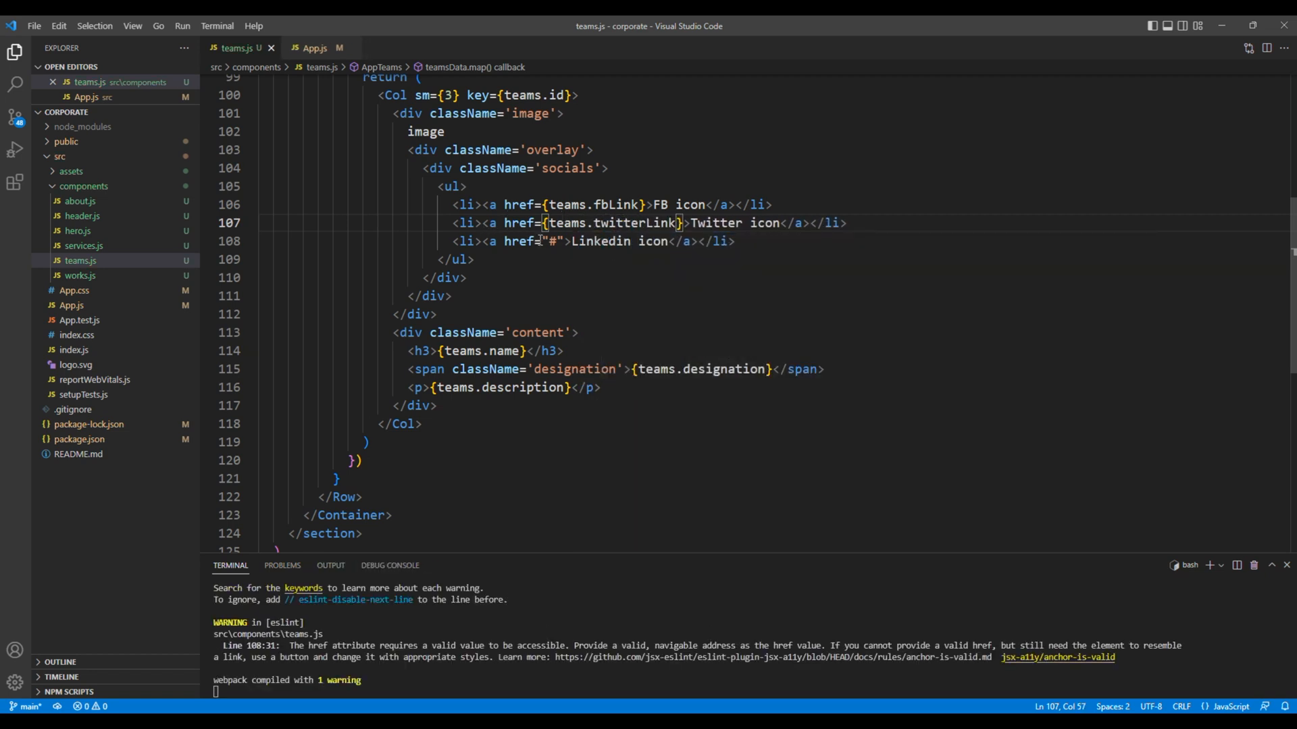
double_click(554, 241)
type("{teams.linkedinLink}")
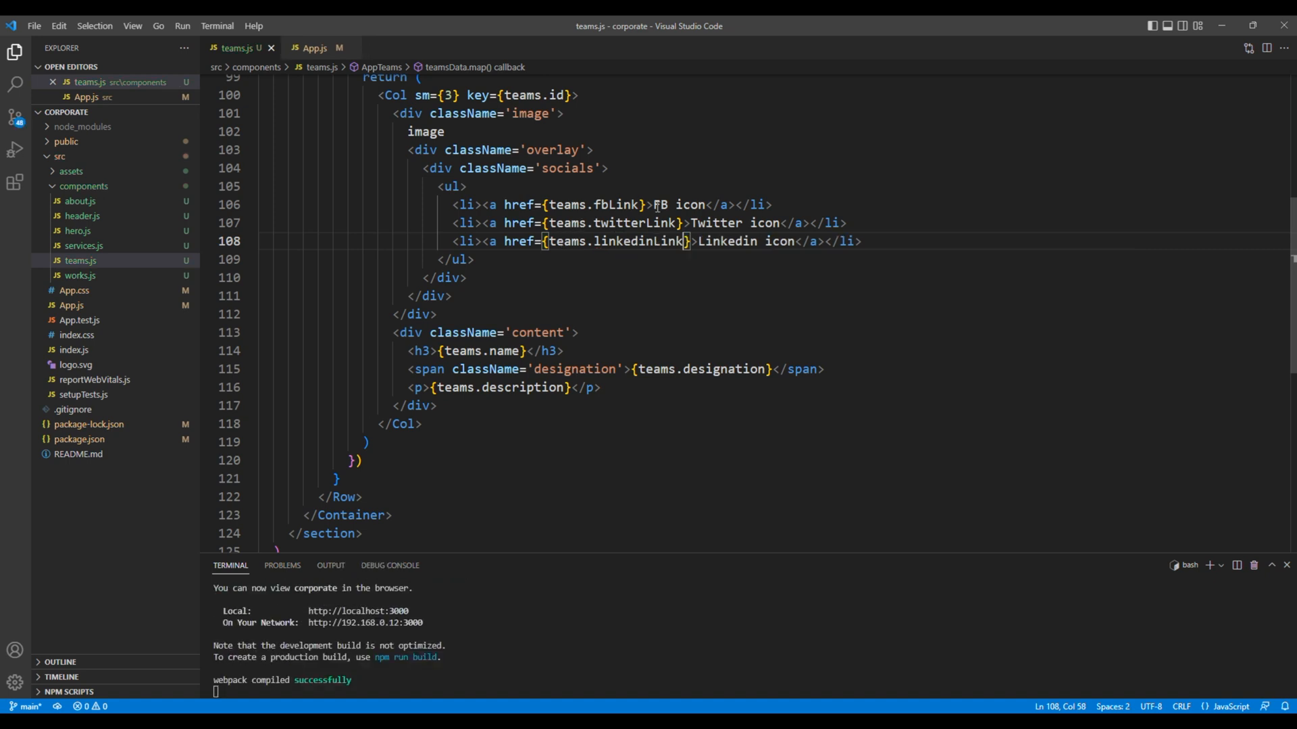
left_click_drag(725, 240, 782, 240)
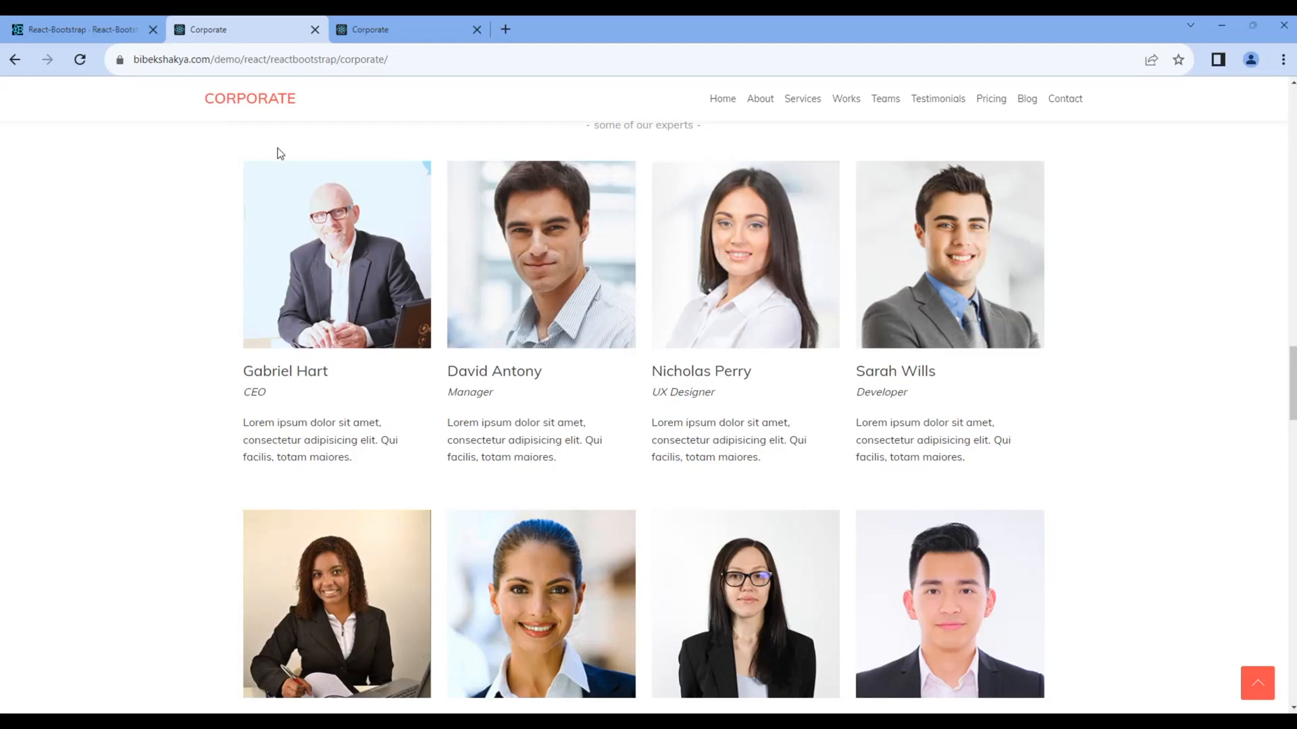
right_click(307, 254)
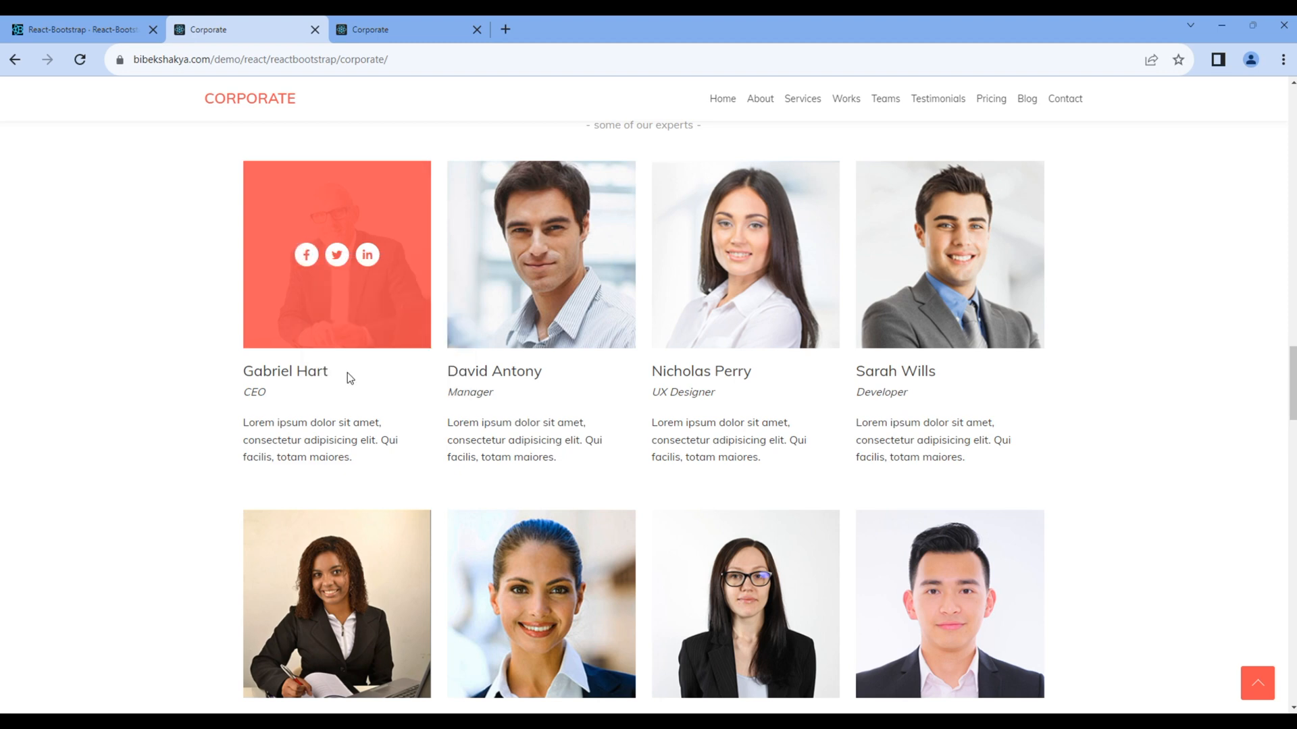
key("F12")
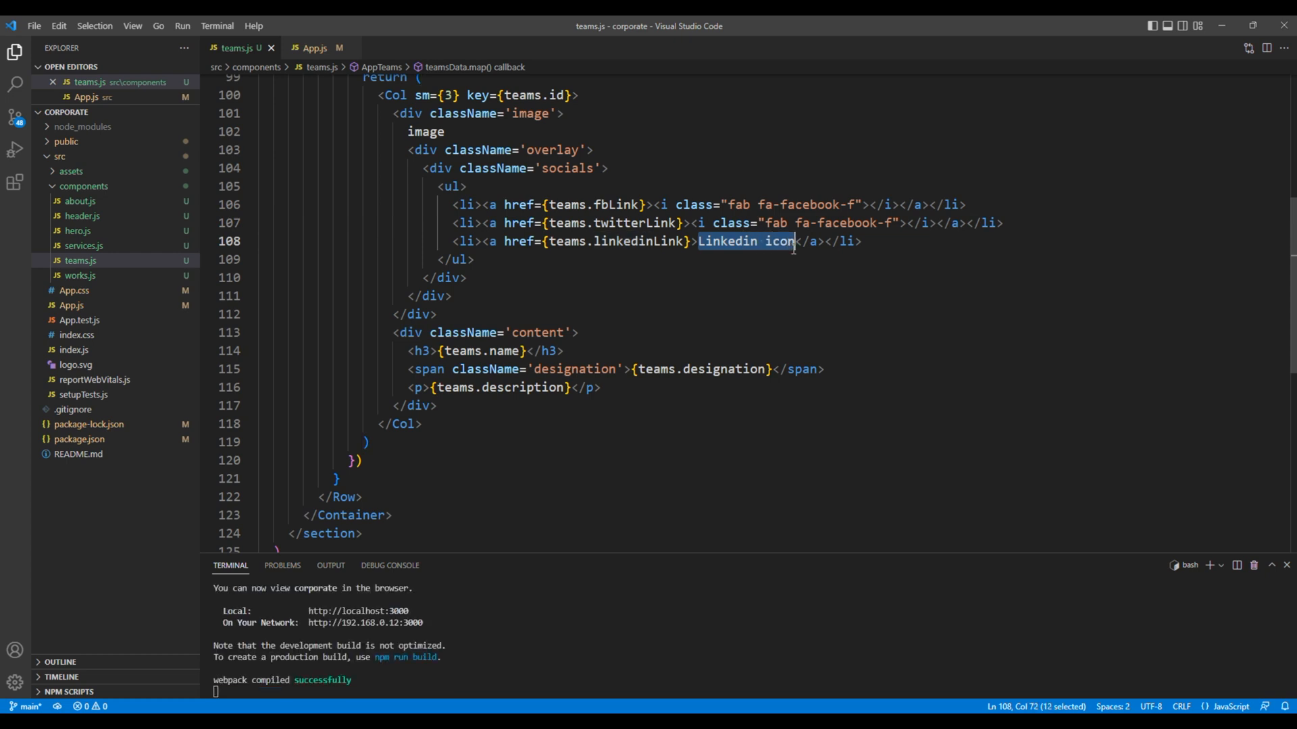
Step: Add Font Awesome icons to the links: fa-facebook-f, fa-twitter and fa-linkedin-in
type("<i class=\"fab fa-facebook-f\"></i>")
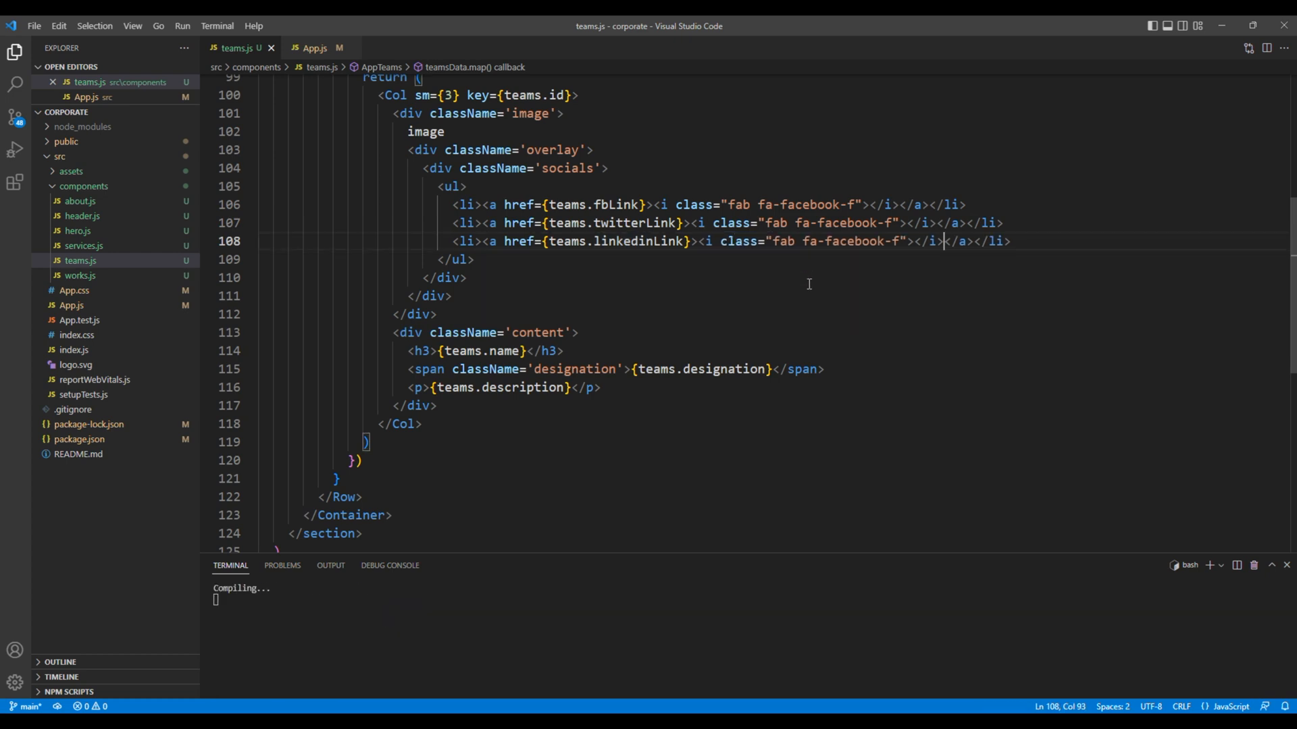
double_click(840, 222)
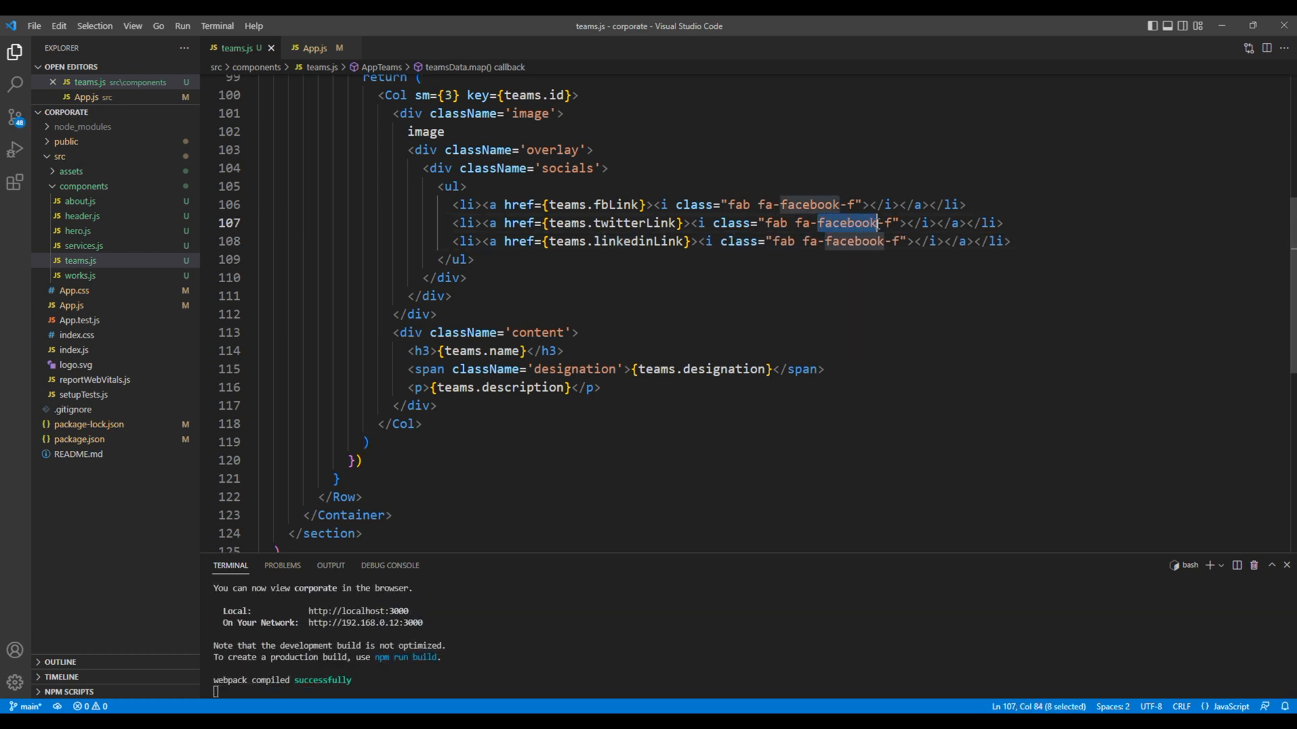
type("twitter")
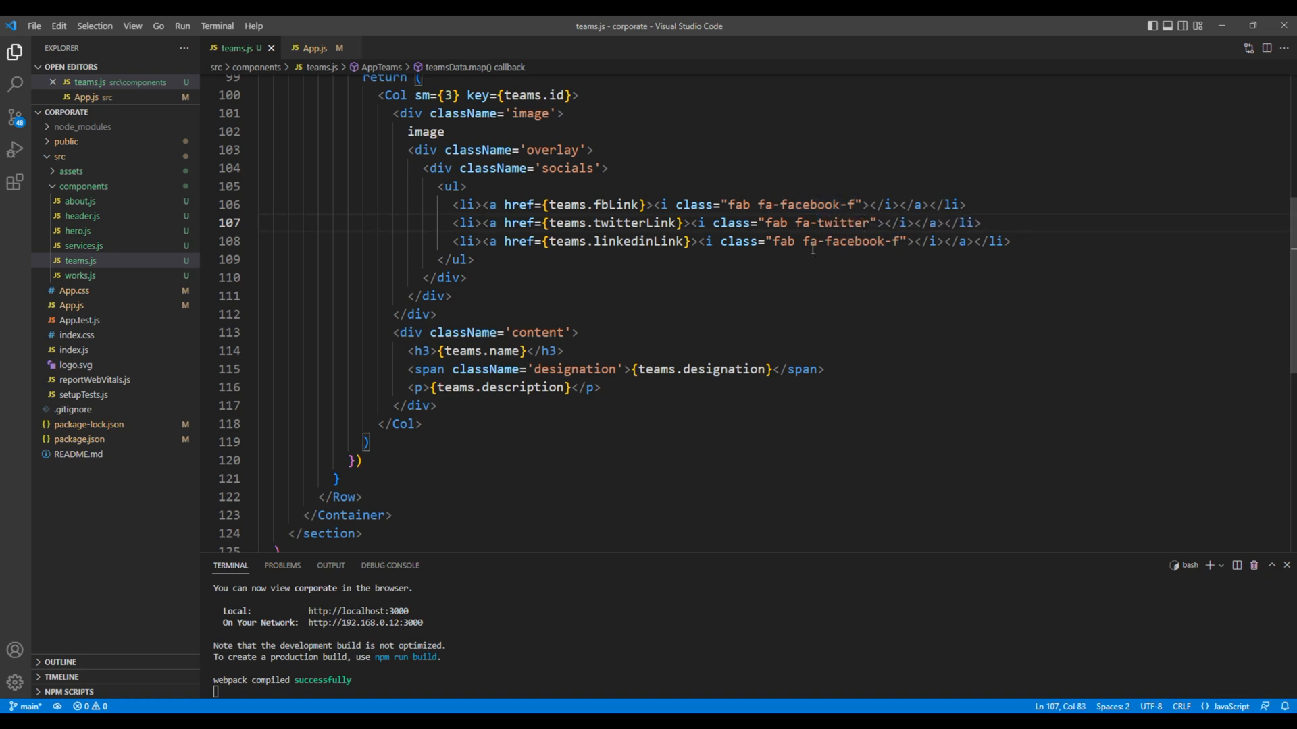
double_click(857, 240)
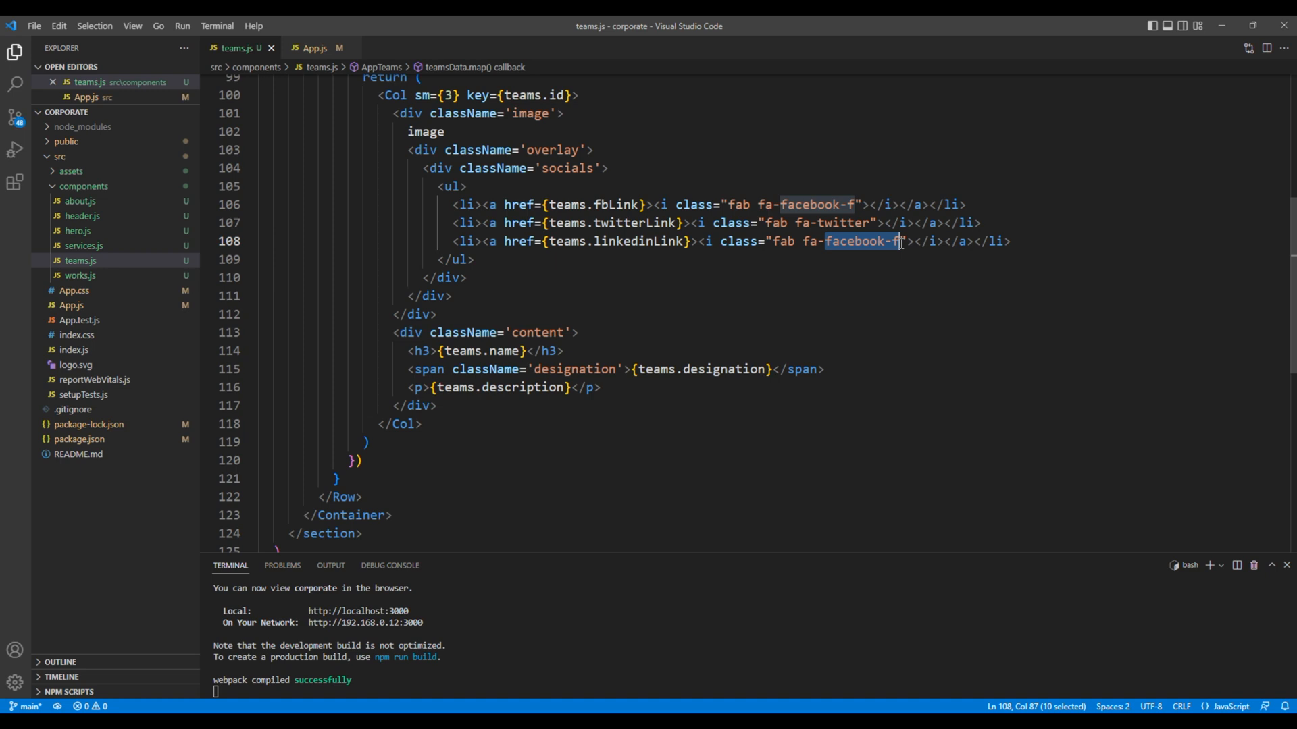
type("linkedin")
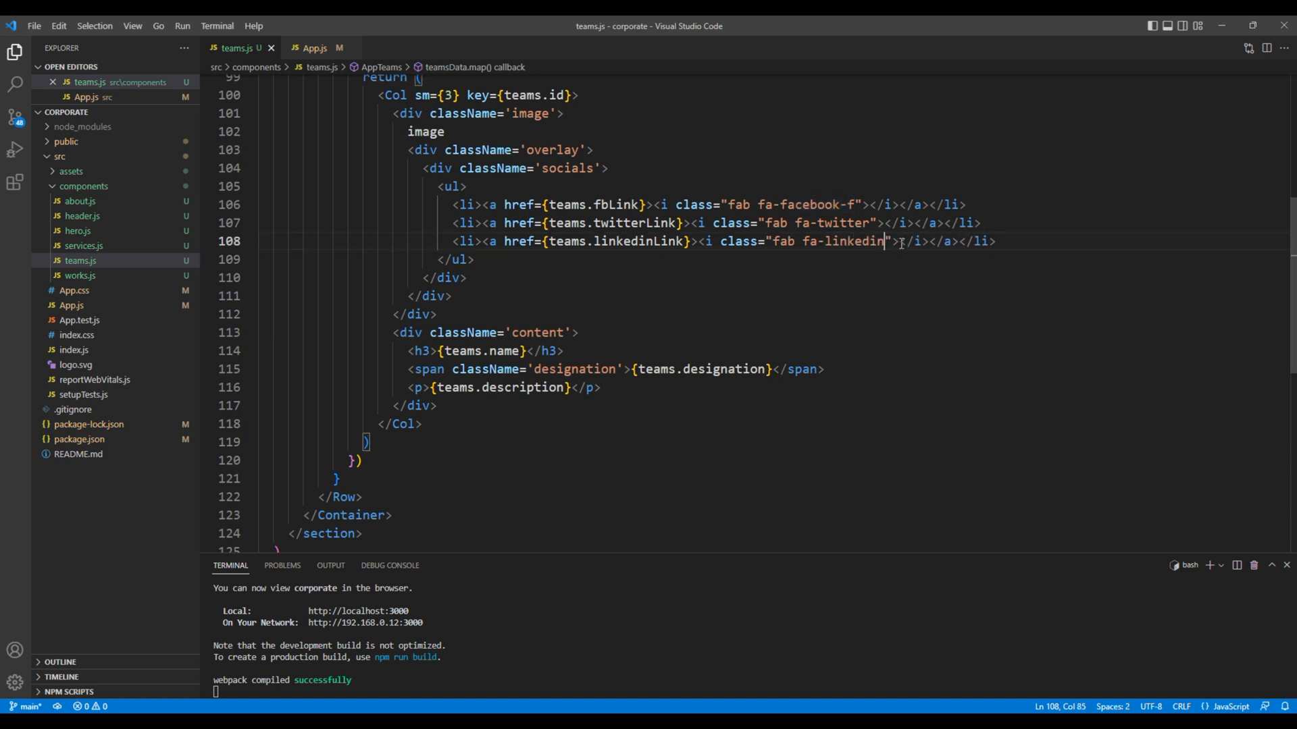
type("-in")
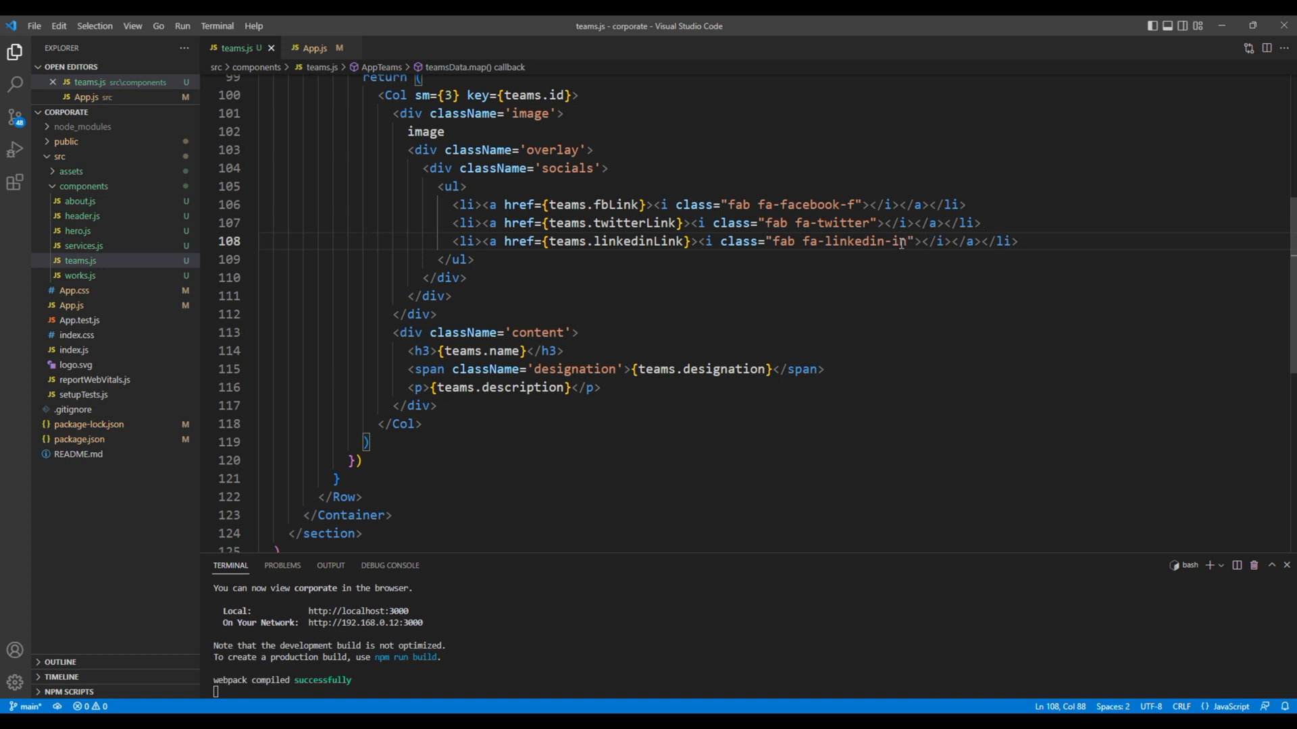
left_click(884, 296)
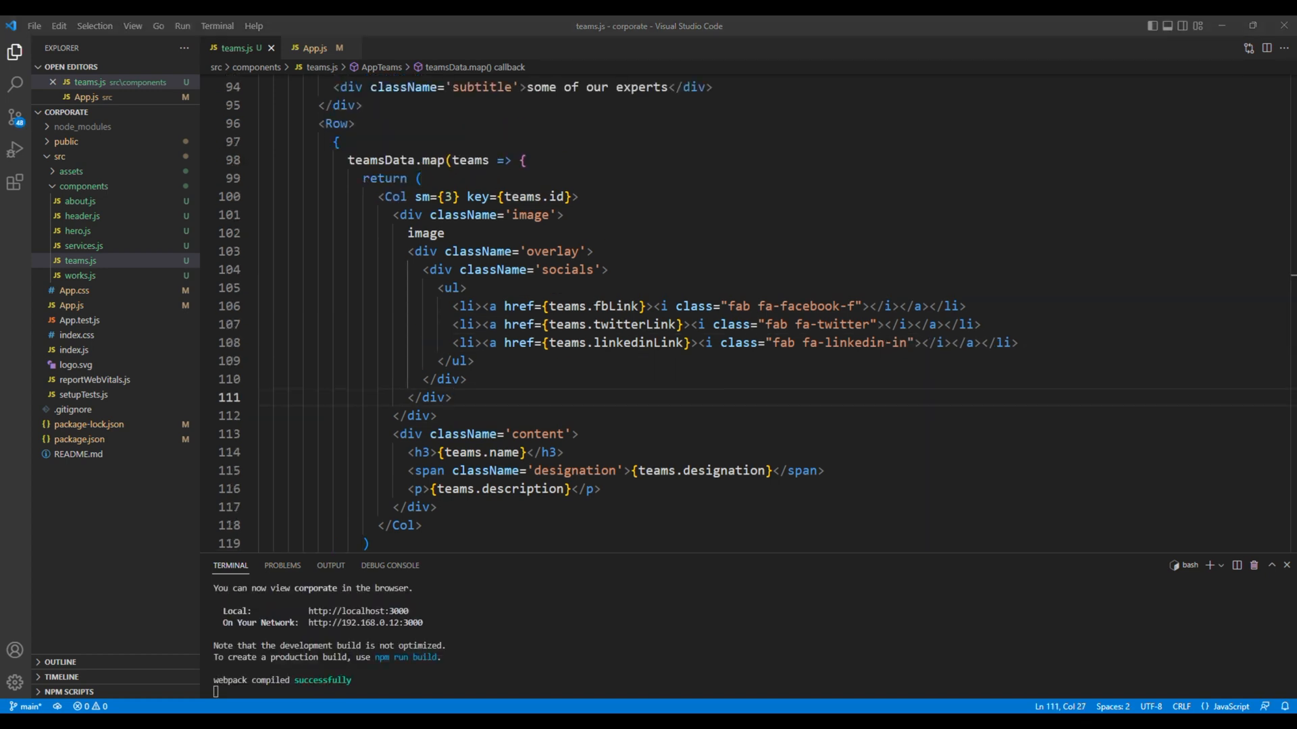
Step: Select the image placeholder and look up the React Bootstrap Images documentation
double_click(426, 233)
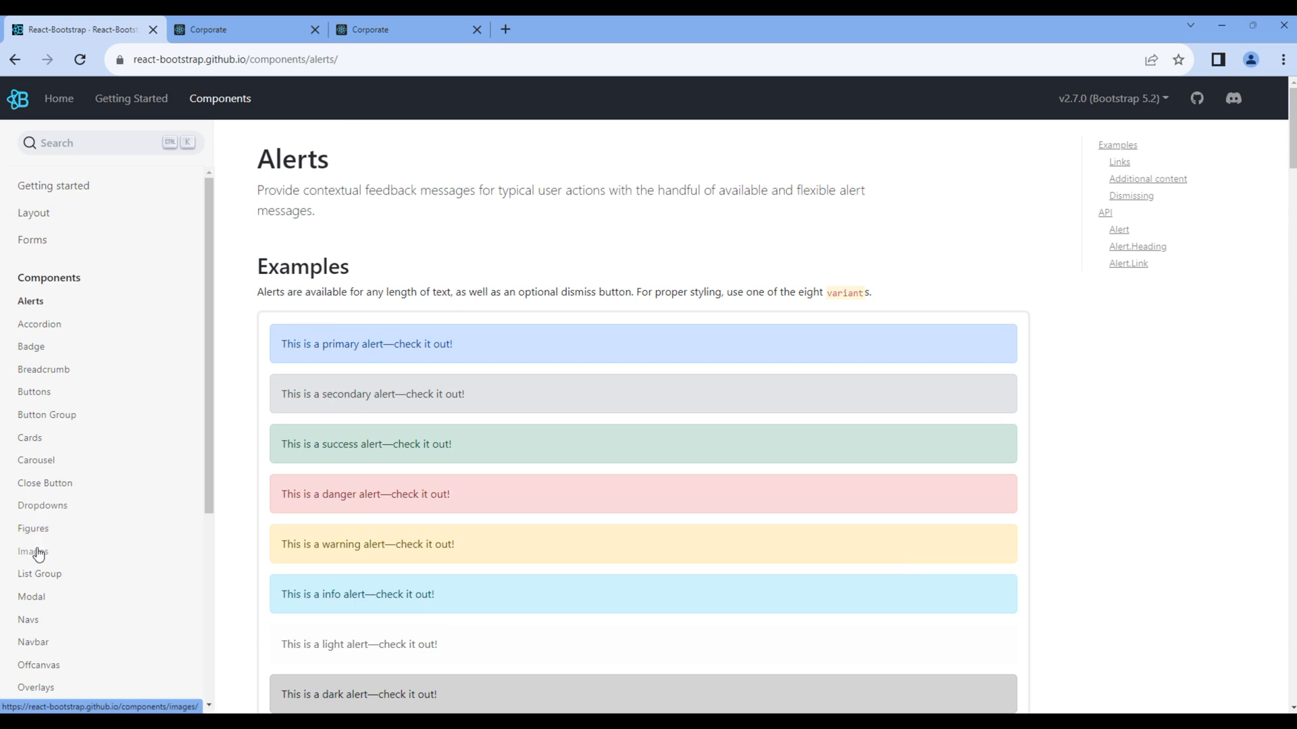
left_click(33, 551)
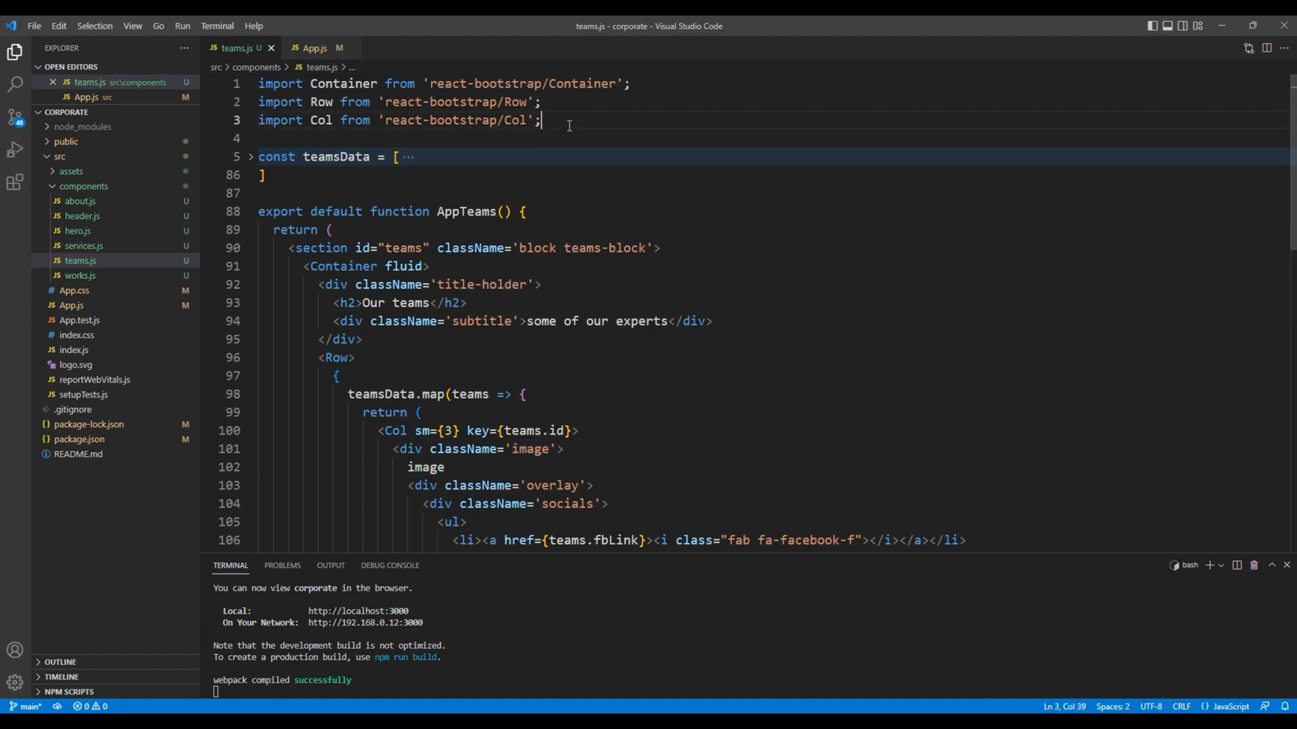
Step: Import react-bootstrap Image and replace the placeholder with <Image src={teams.image} alt="" />
type("import Image from 'react-bootstrap/Image'")
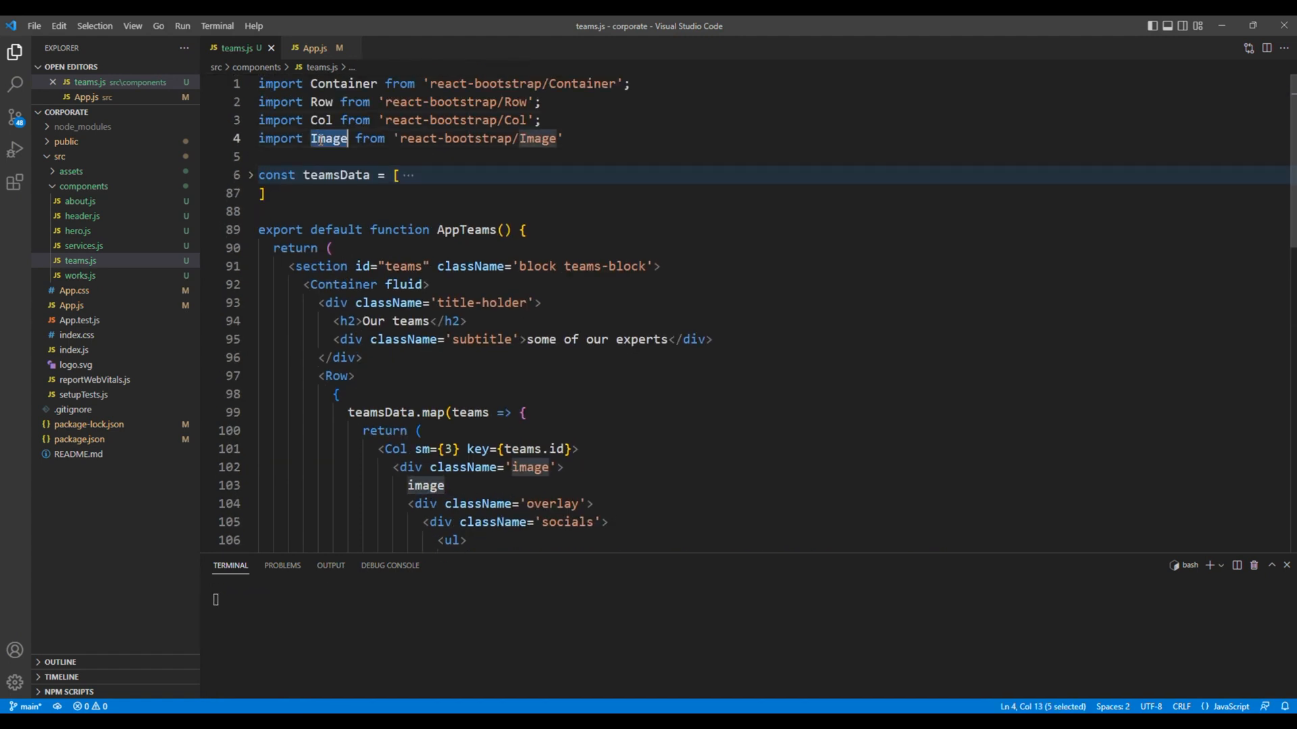
scroll("down", 3)
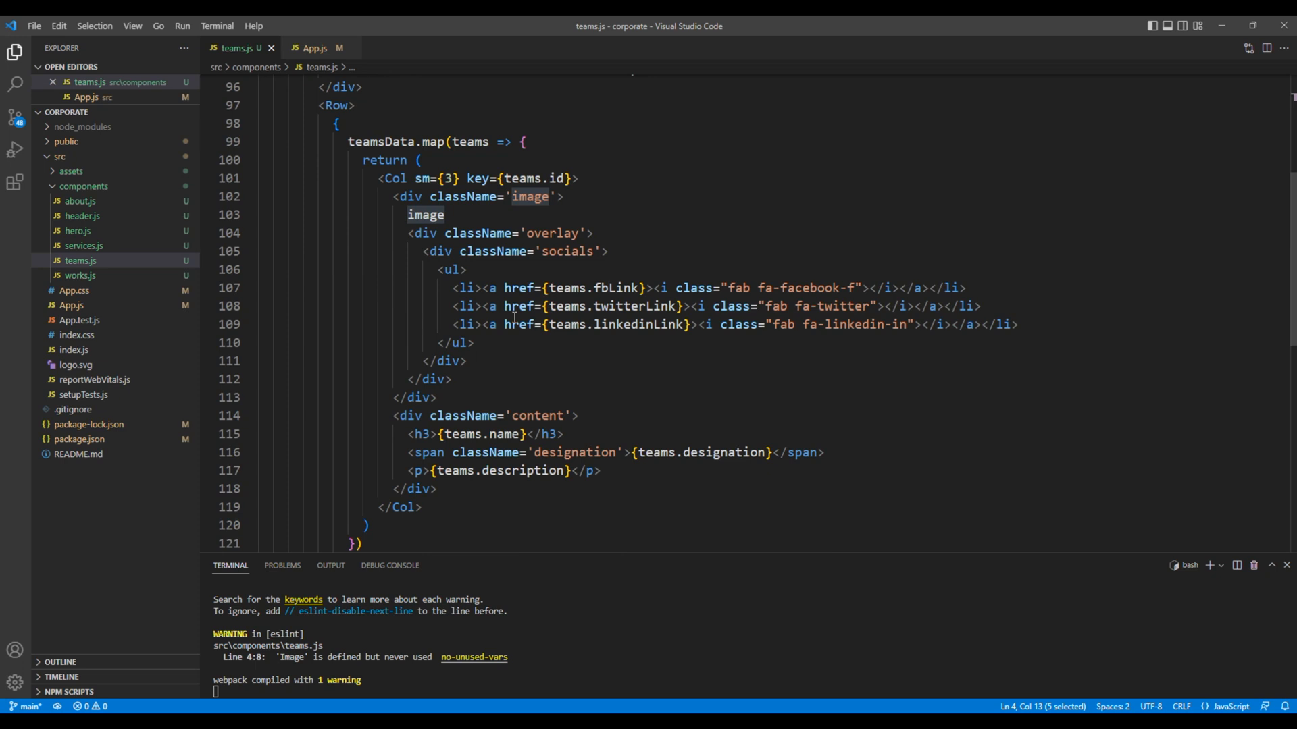
double_click(426, 215)
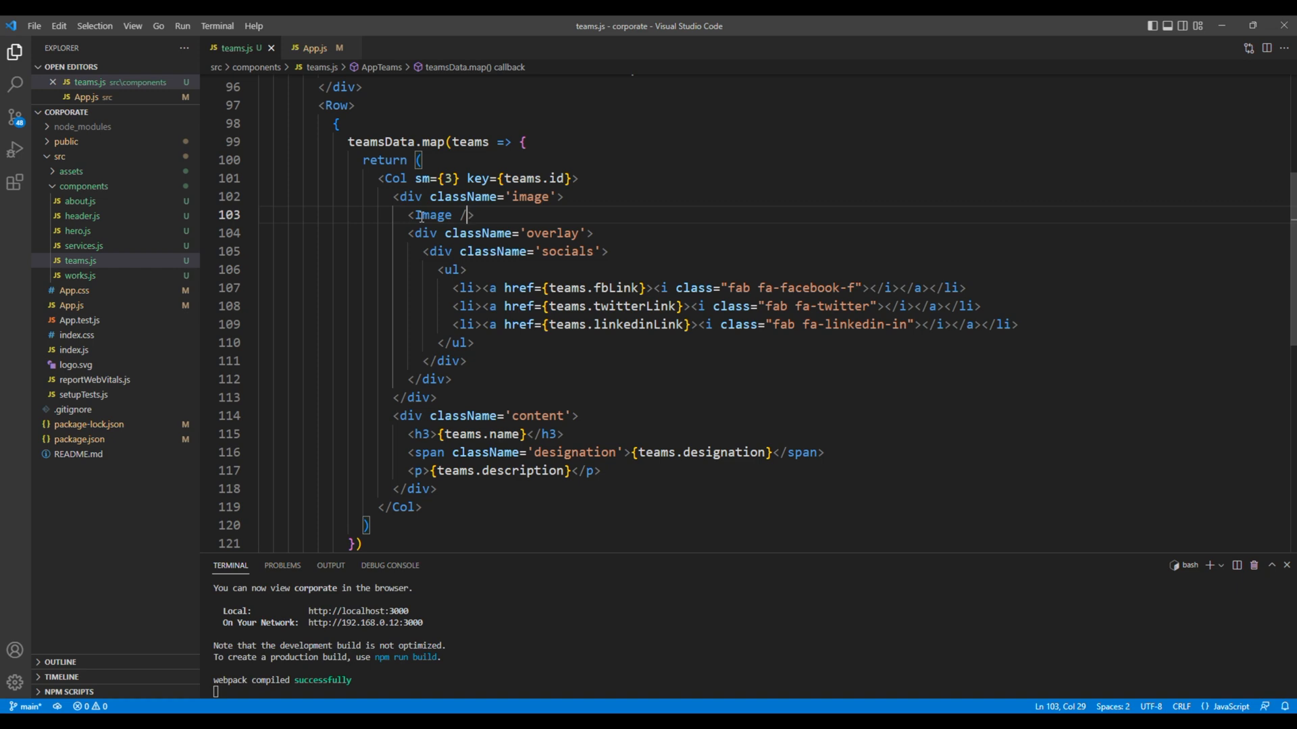
type("sr")
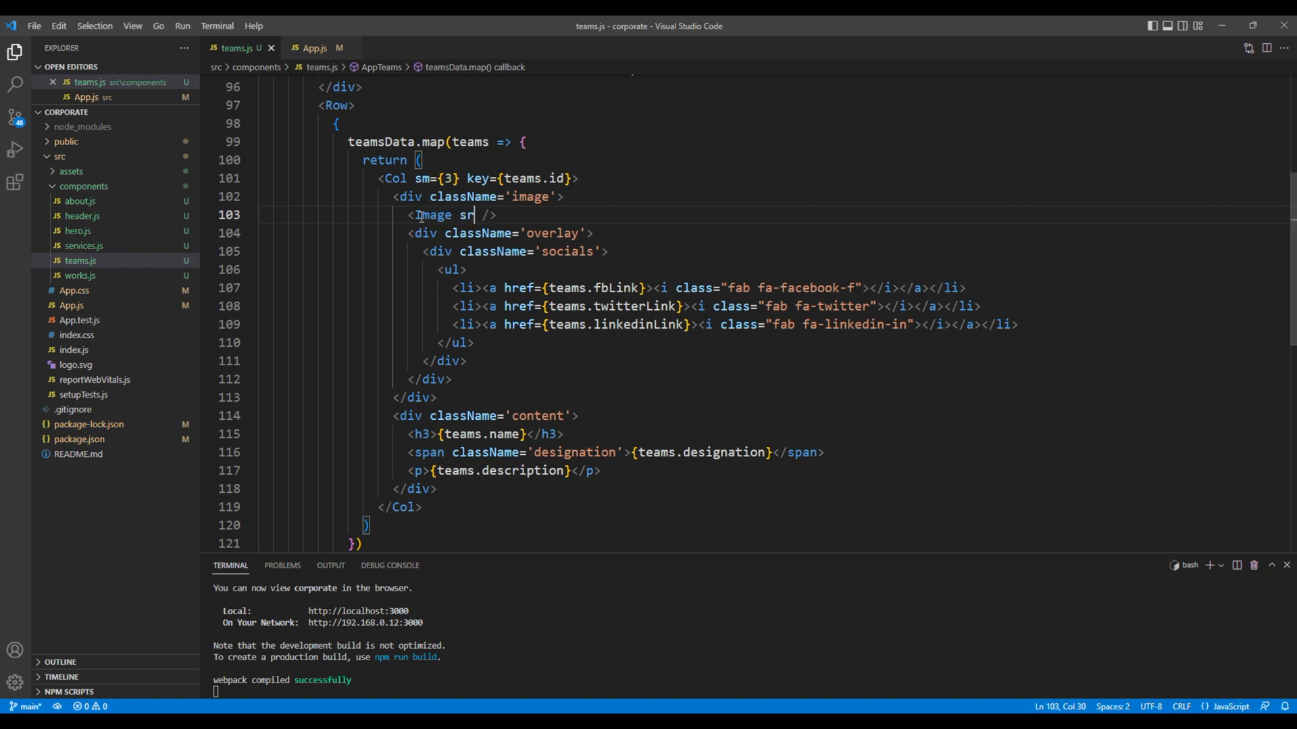
type("={}")
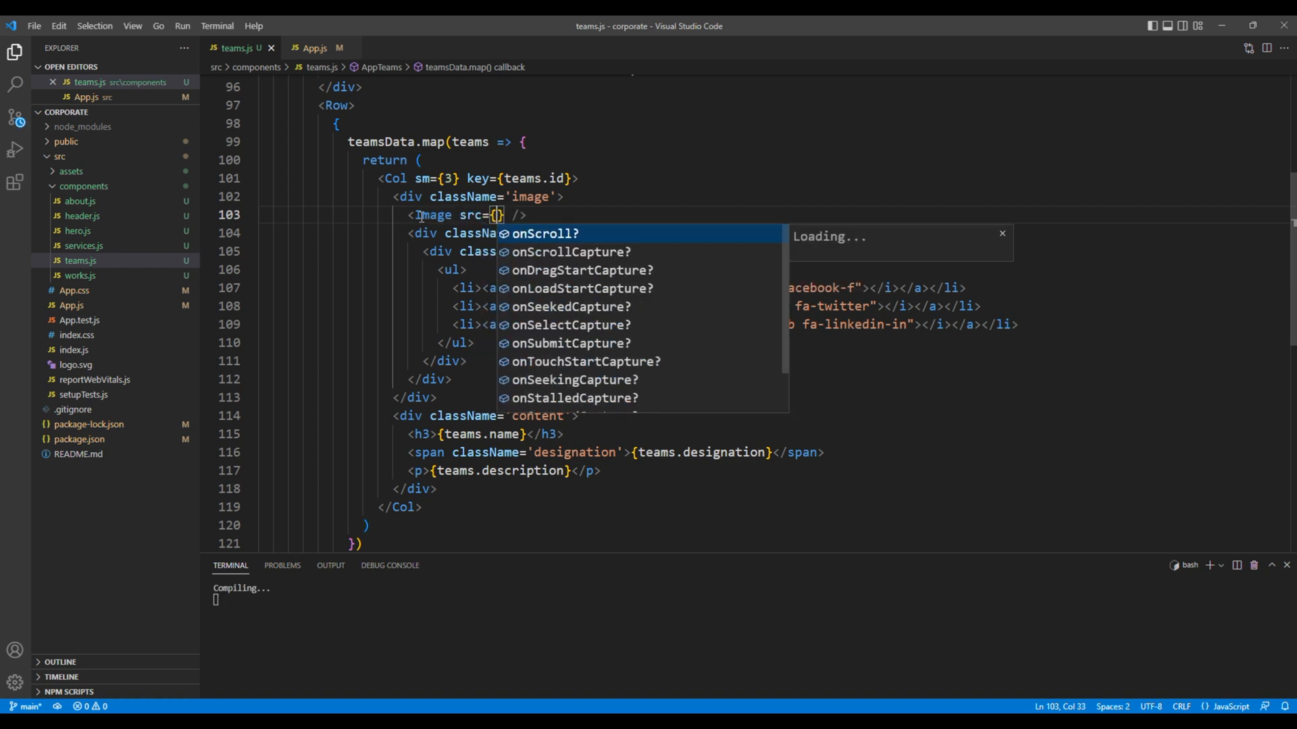
type("teams.image")
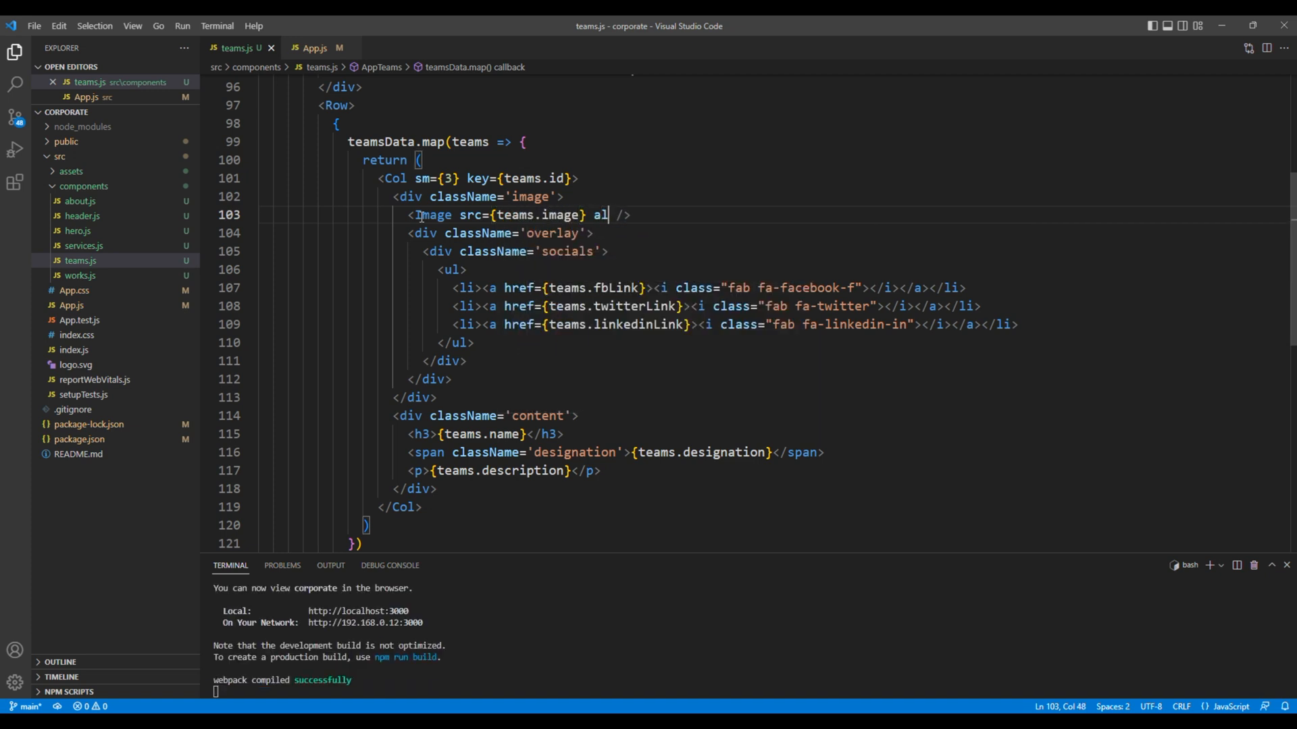
type("t={}")
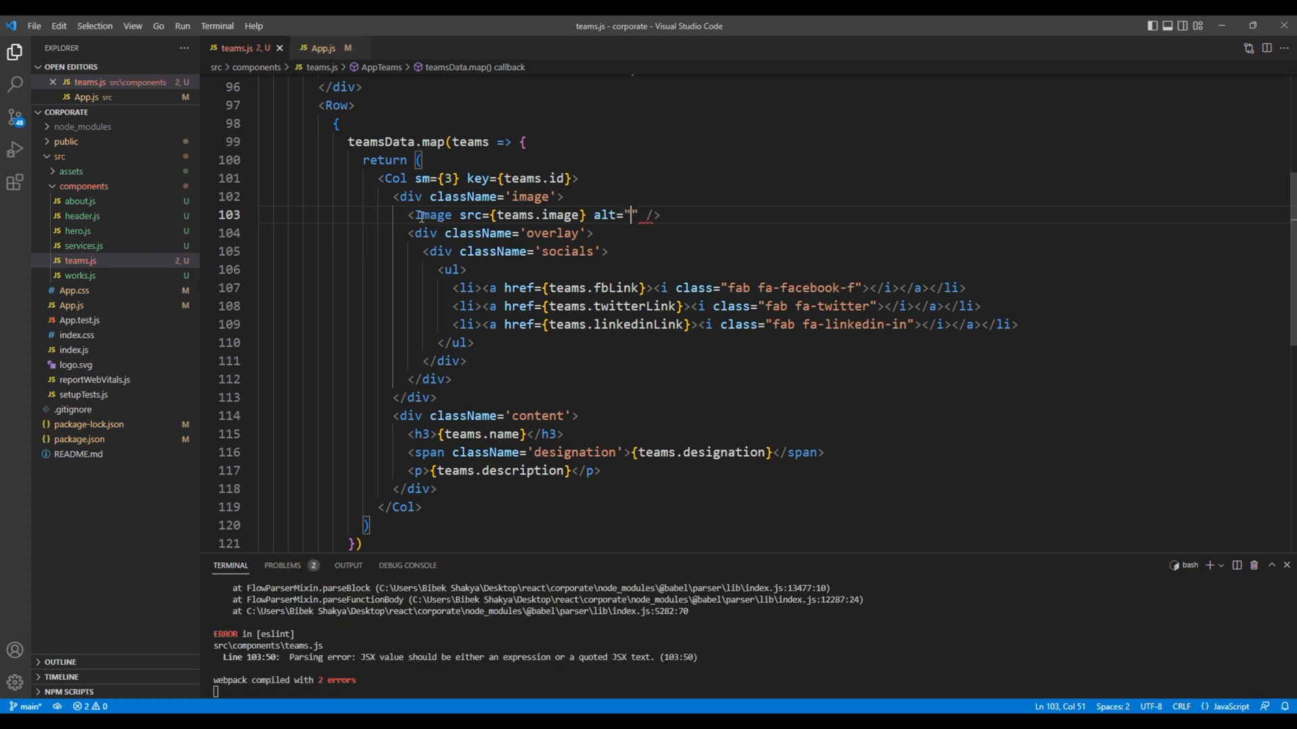
type("Image")
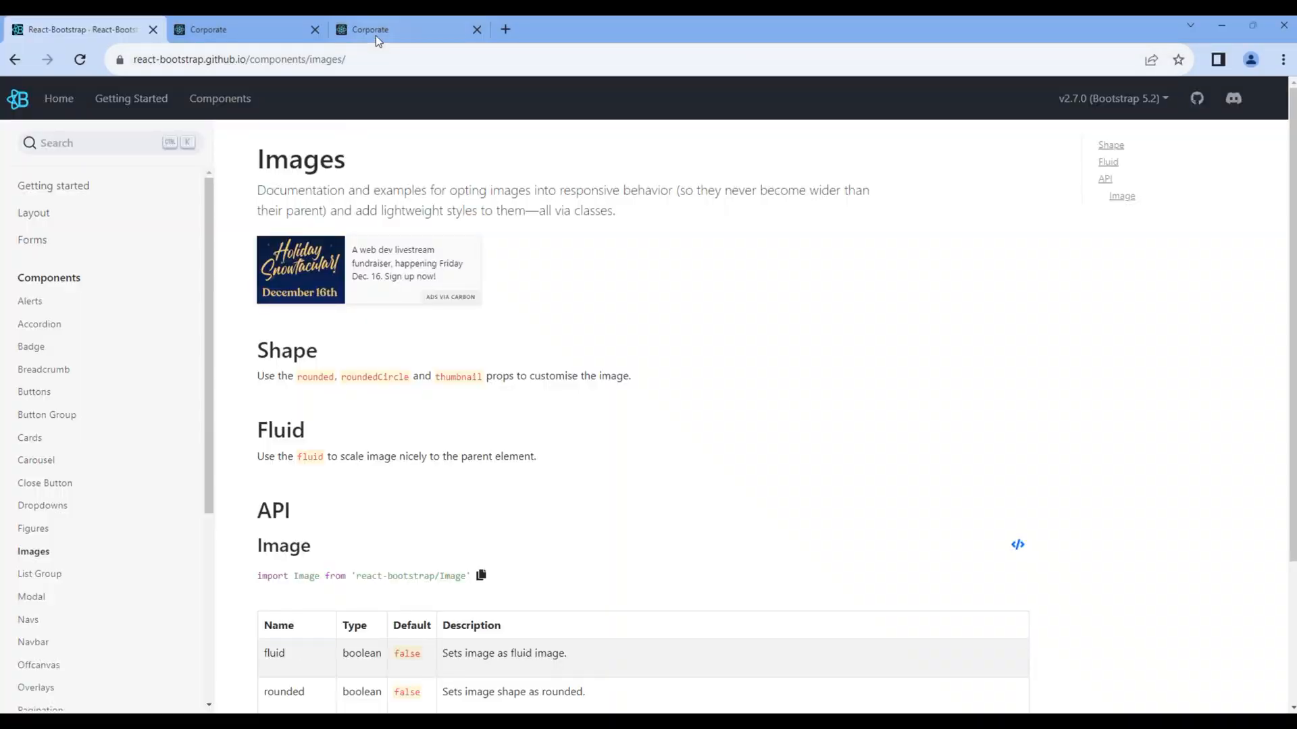
Step: Review the Our Teams section on localhost:3000 and compare its eight member cards with the demo
left_click(405, 30)
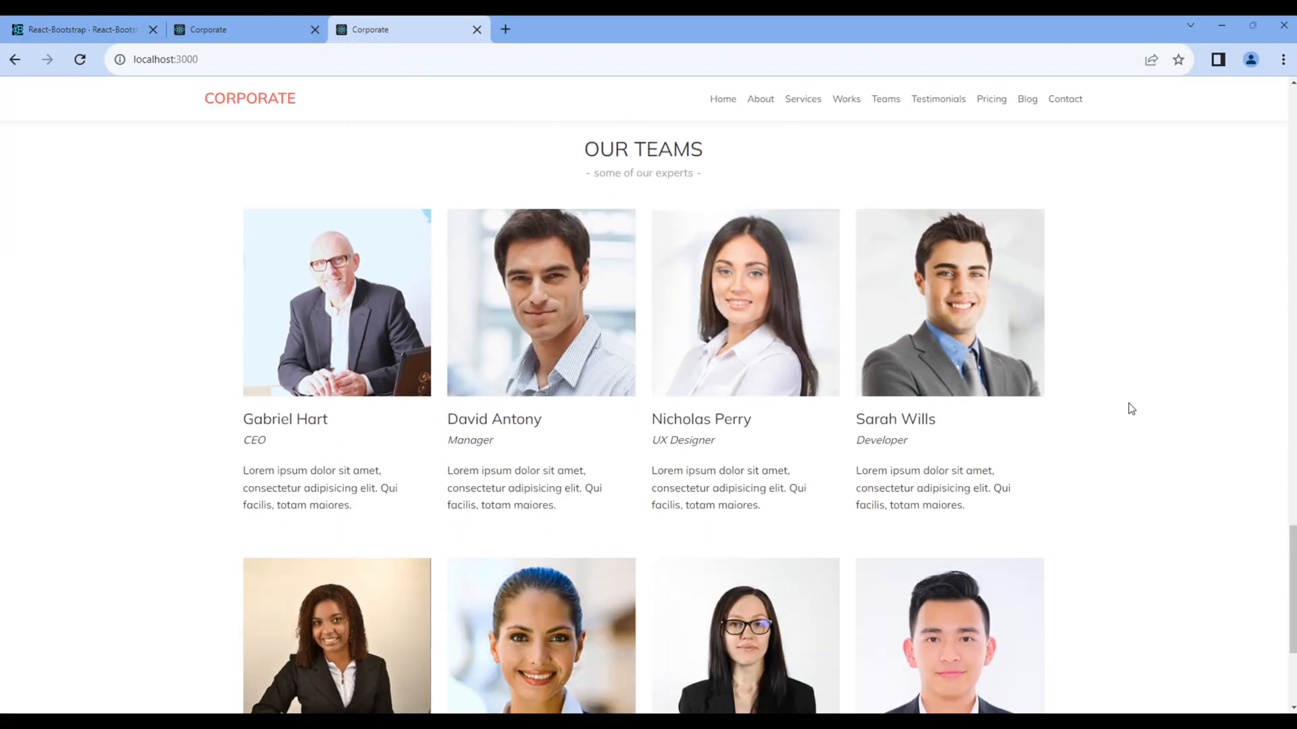
scroll("down", 3)
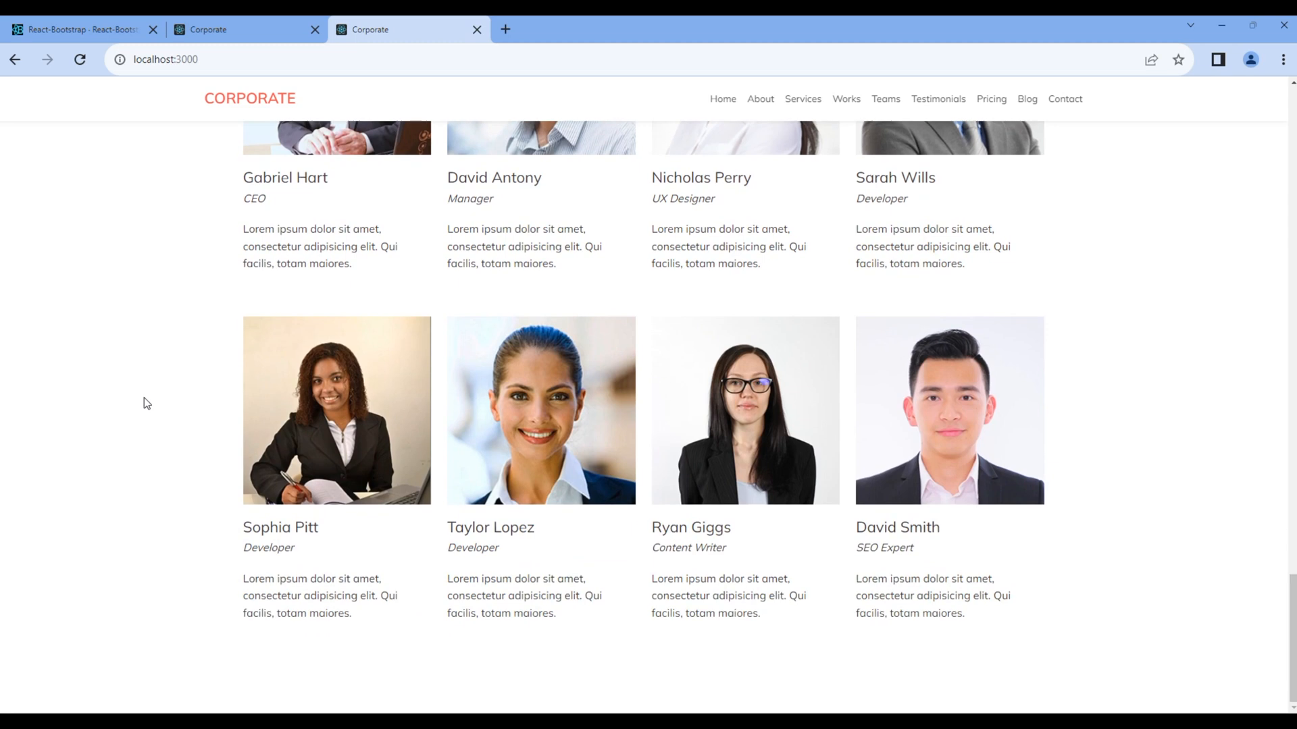
mouse_move(1078, 452)
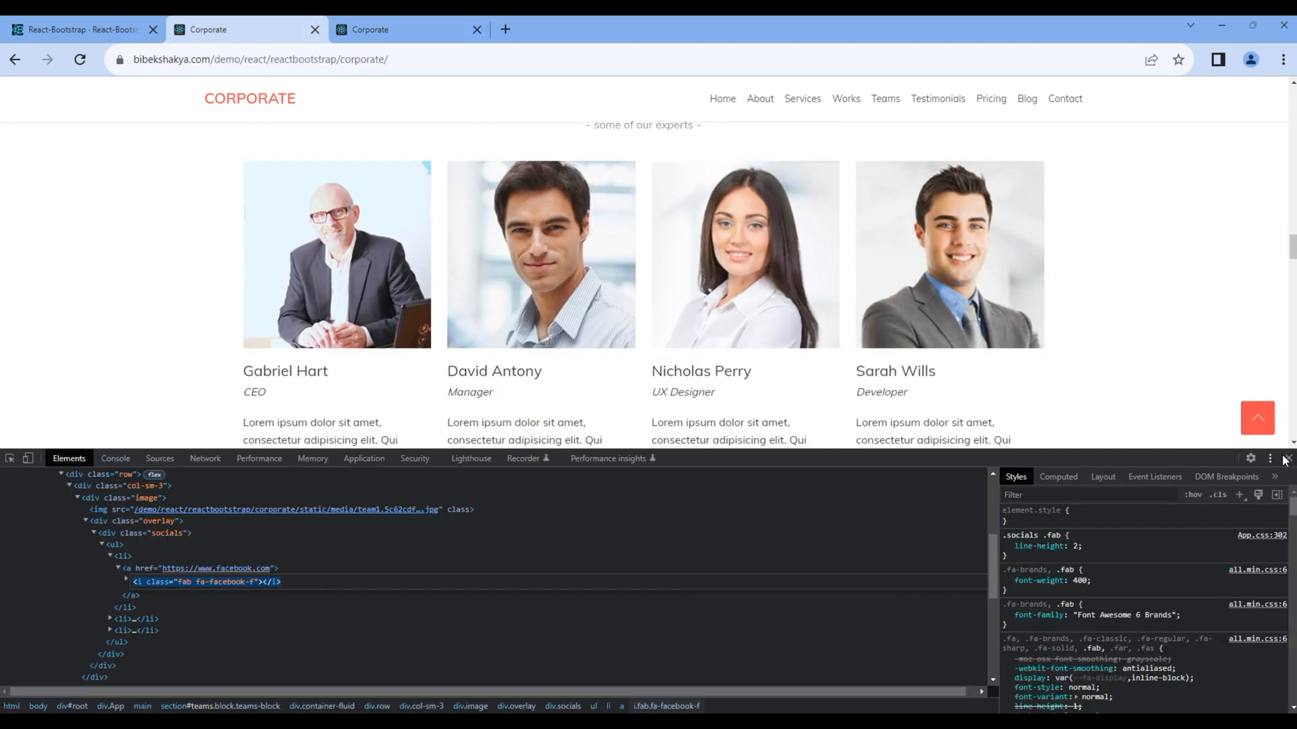
left_click(1284, 458)
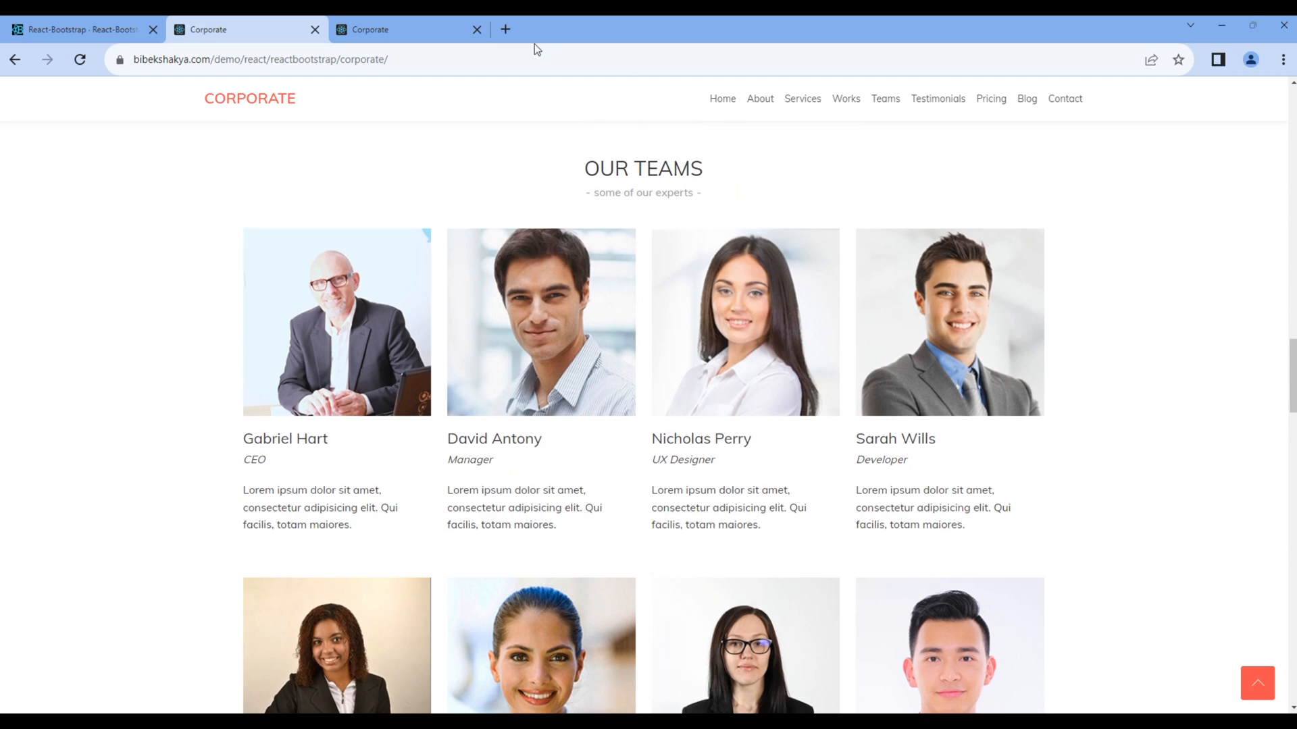
left_click(370, 30)
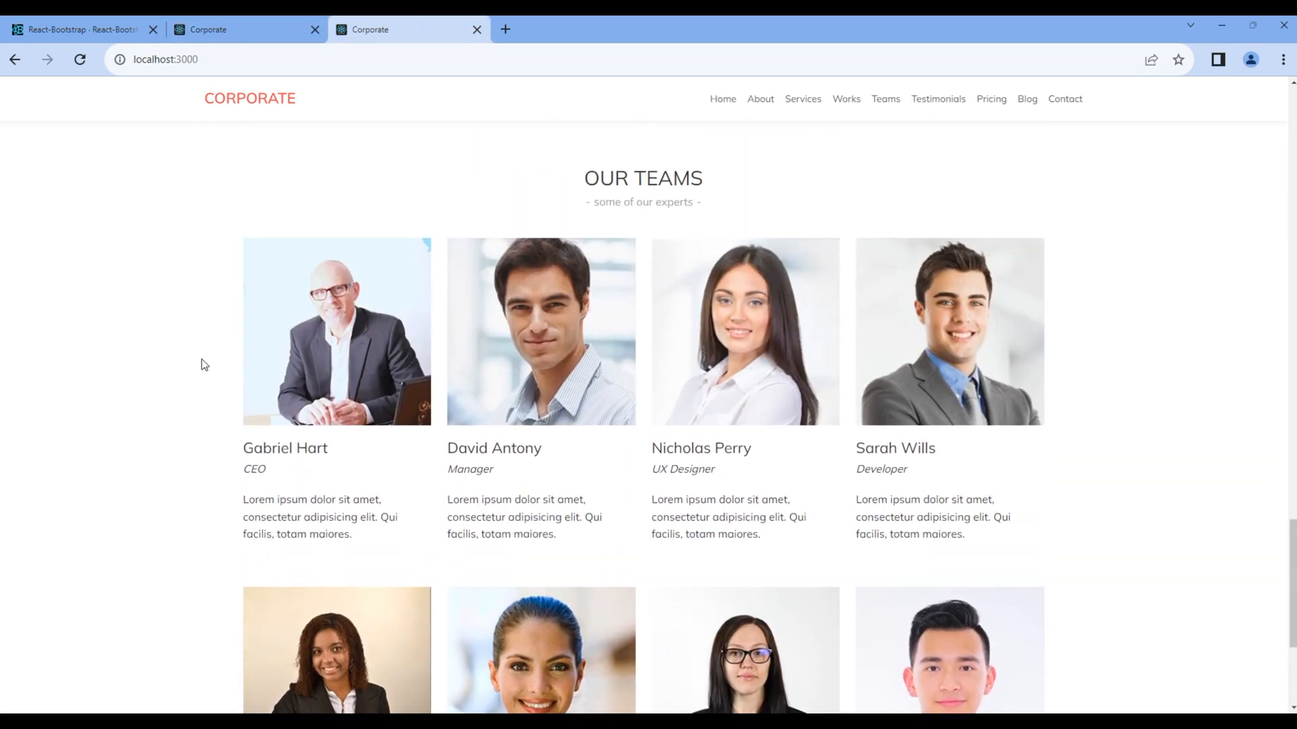